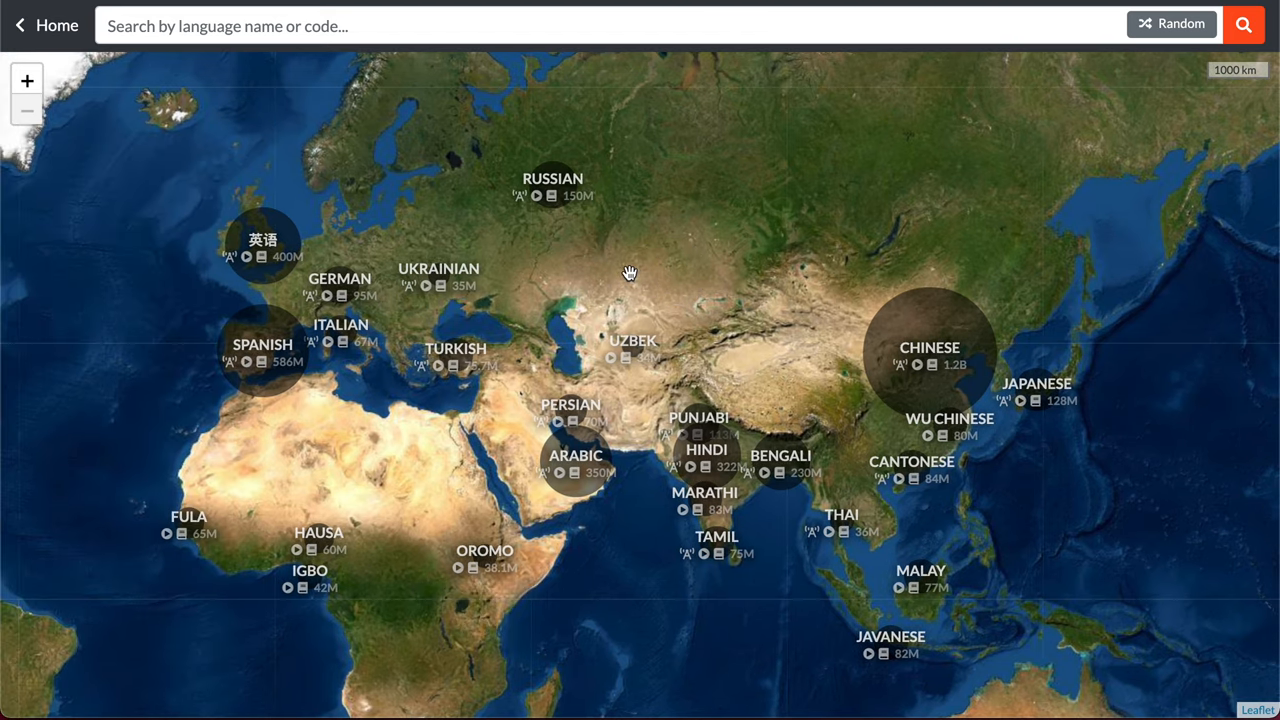
mouse_move(512, 344)
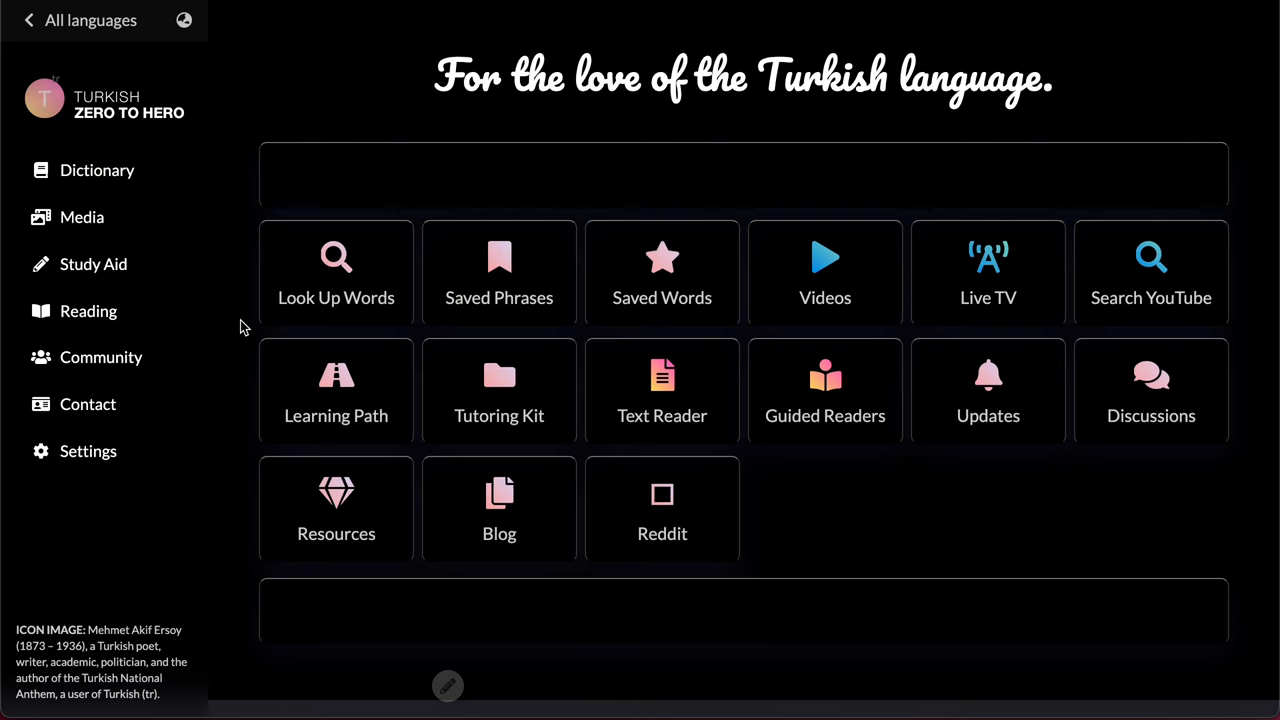
- Scroll down the Turkish home page to its Wikipedia overview and feature tiles
scroll(down, 3)
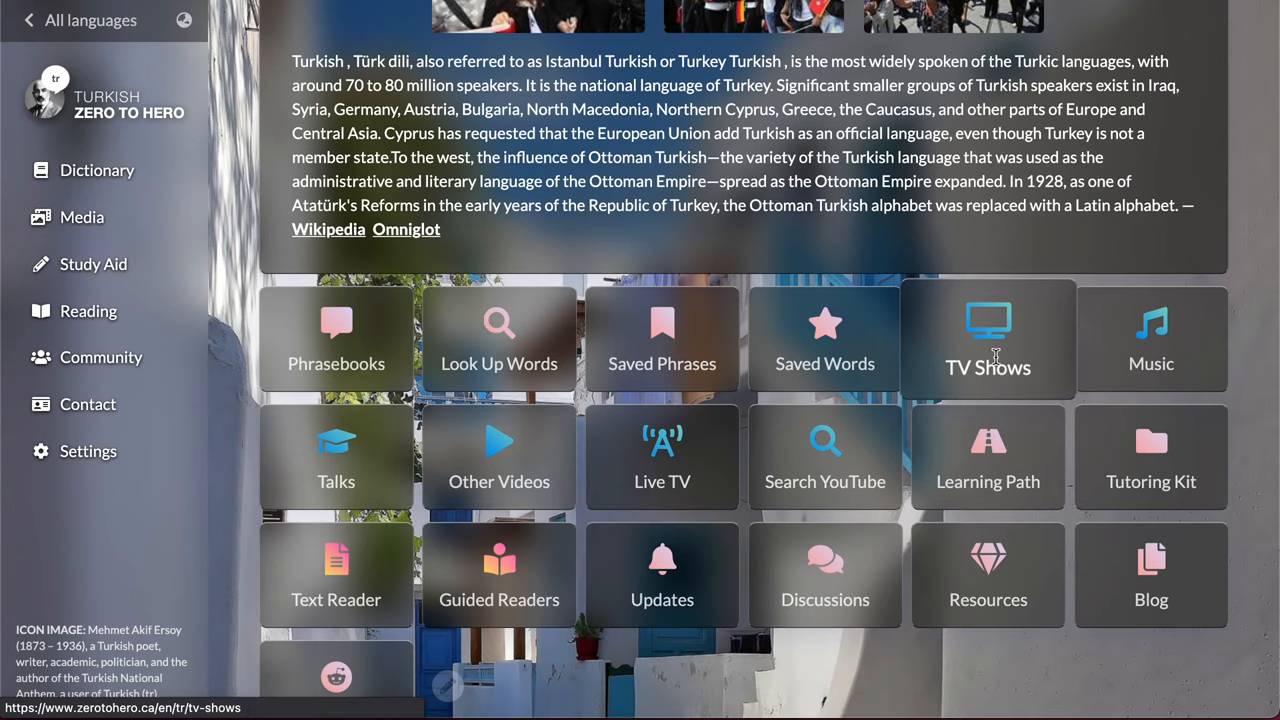
- Watch Adını Sen Koy from Turkish TV Shows and look up 'efendi' in its transcript
click(988, 340)
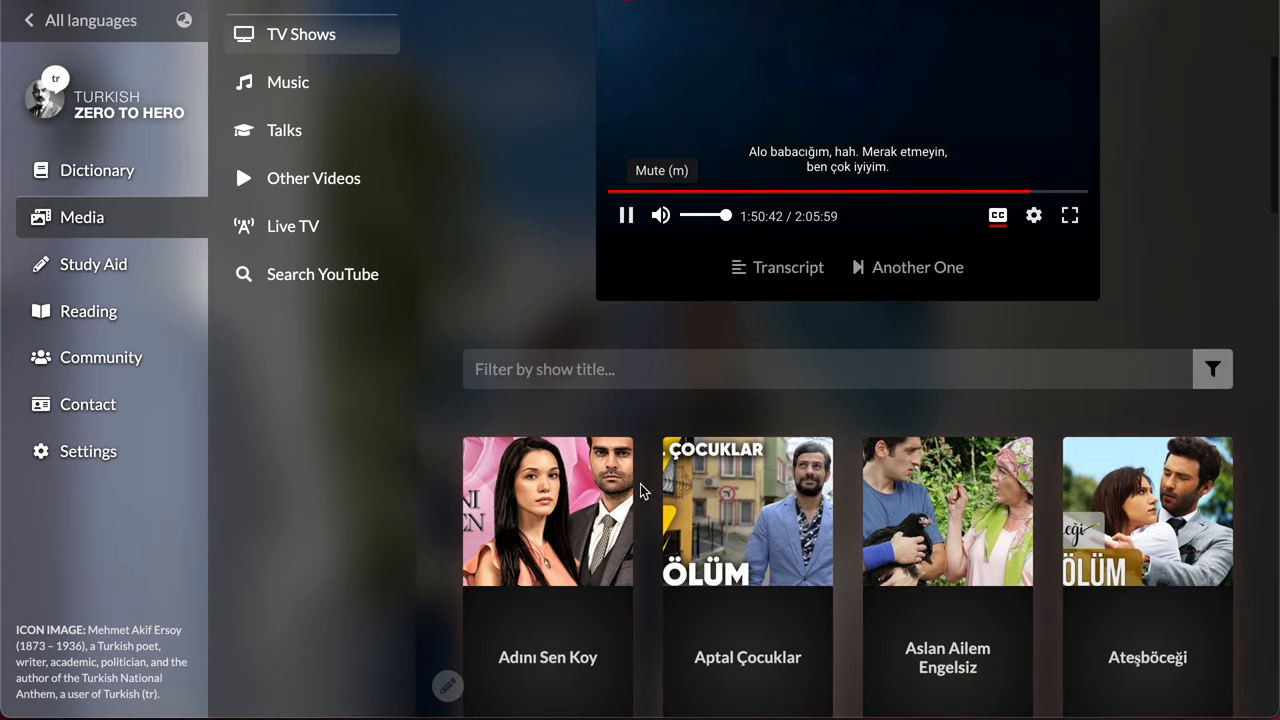
click(548, 512)
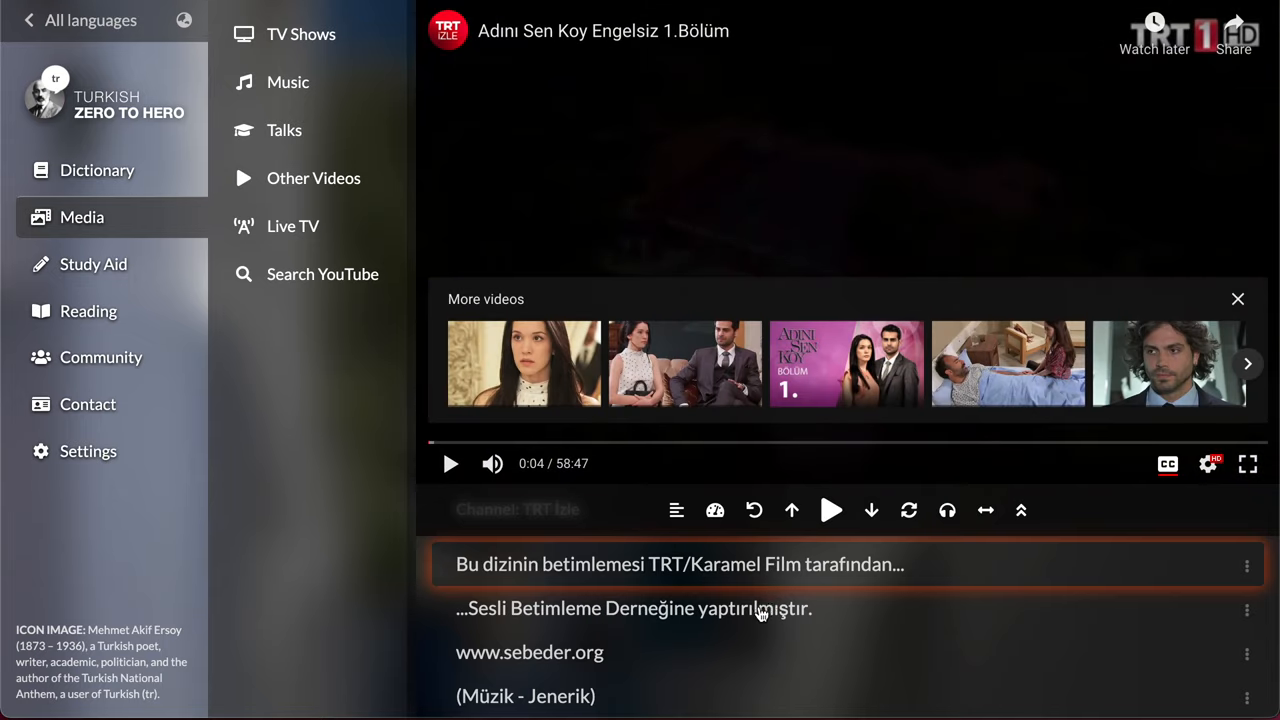
scroll(down, 3)
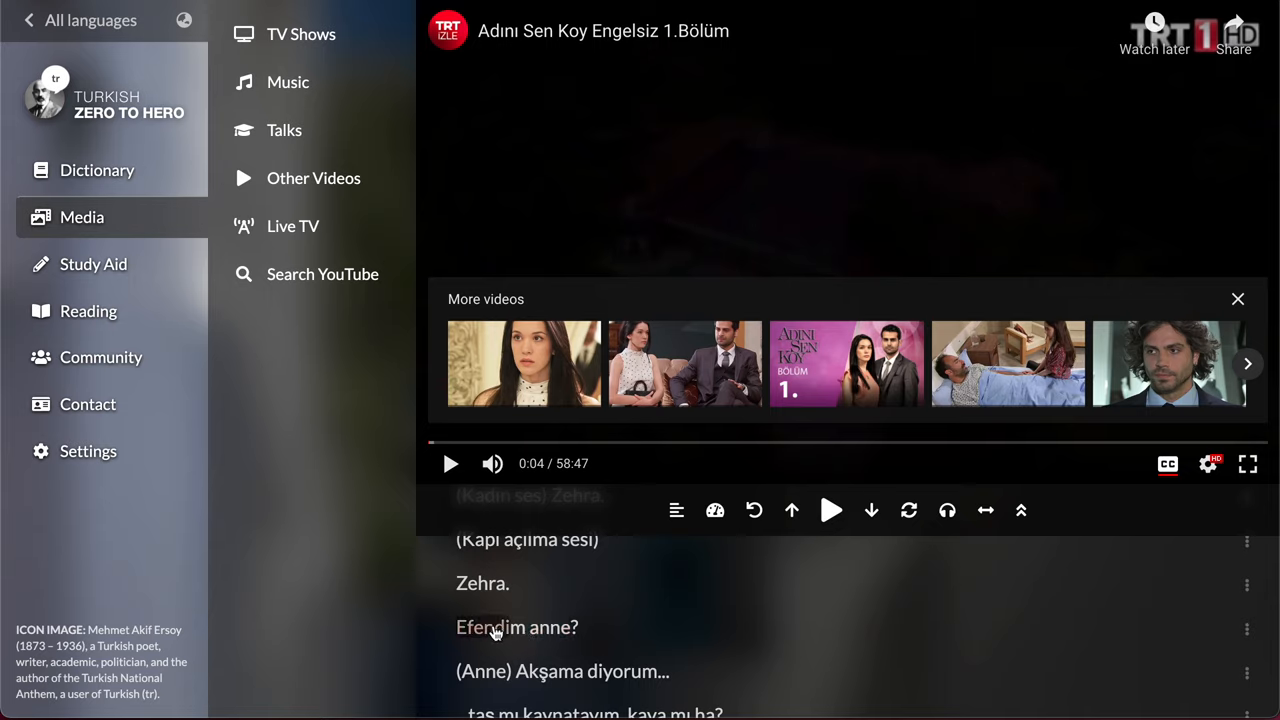
click(490, 628)
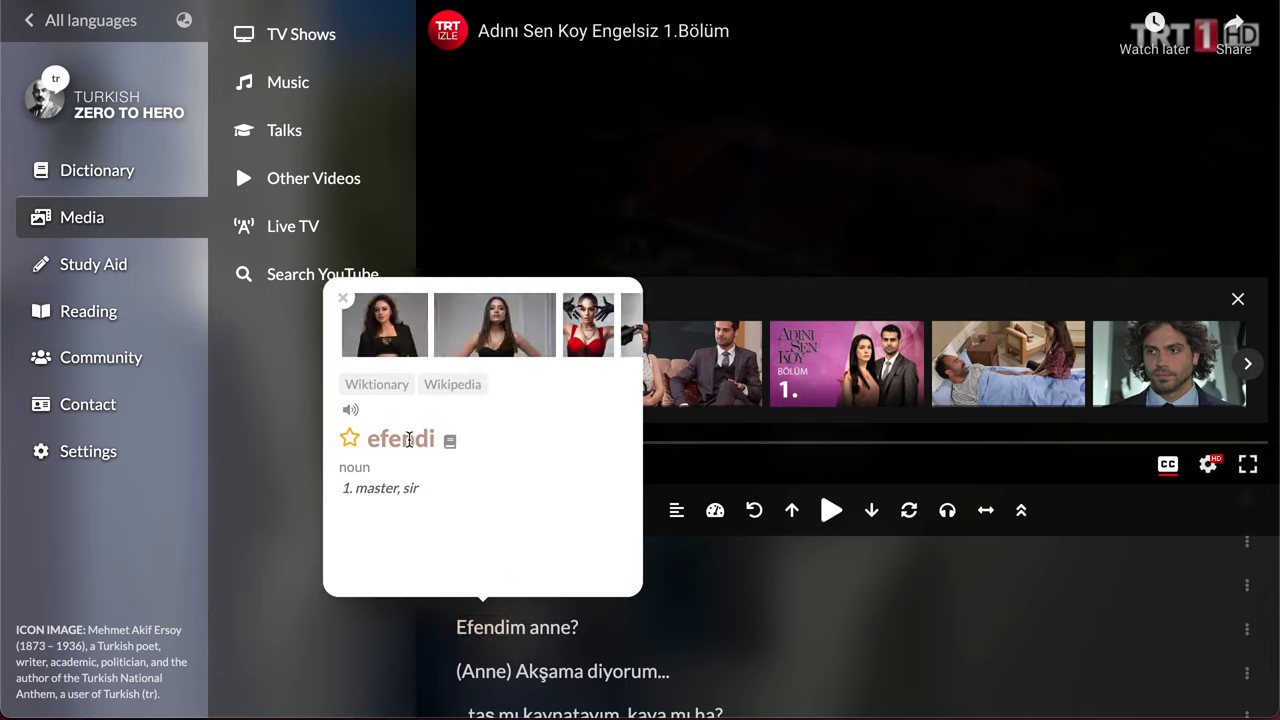
mouse_move(330, 216)
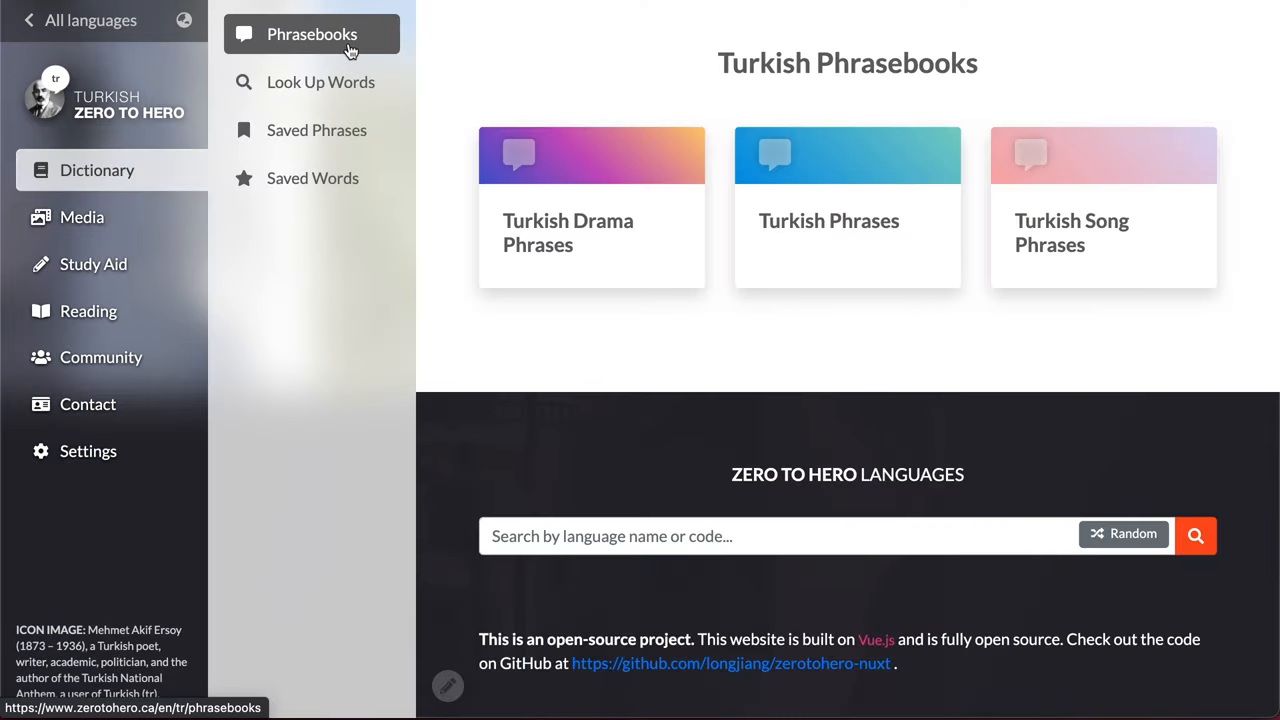
mouse_move(584, 180)
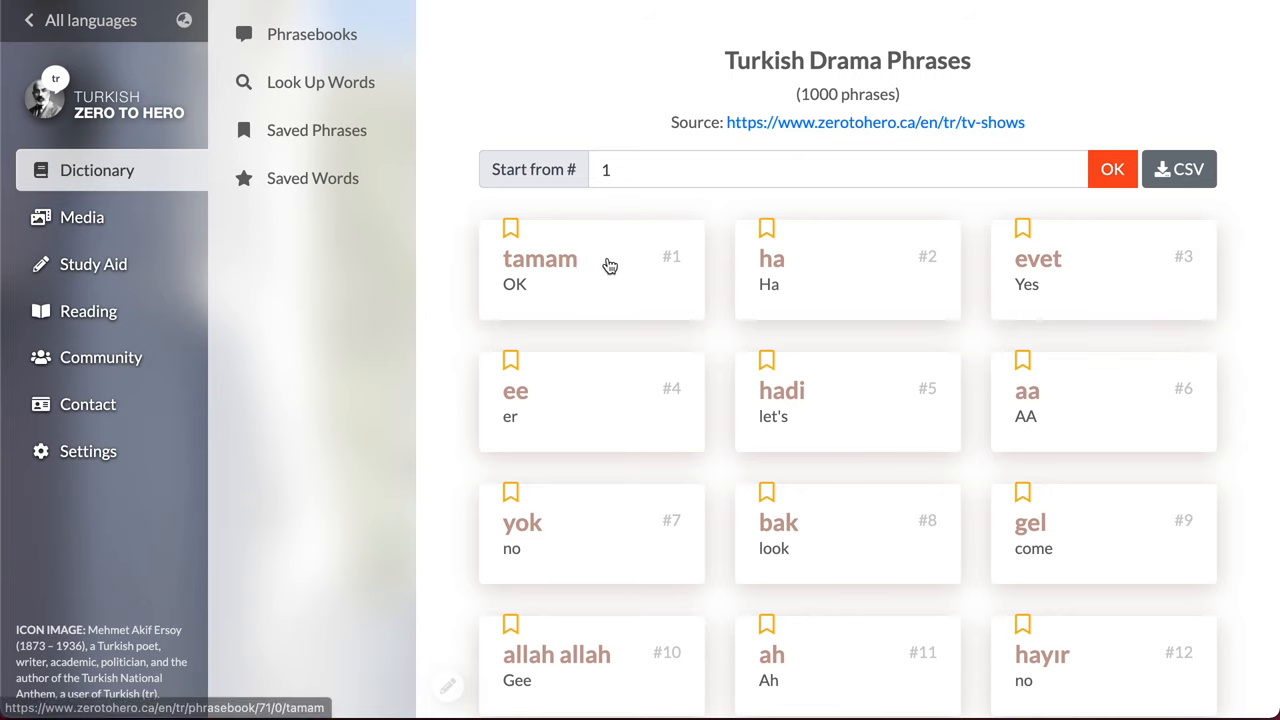
- View the phrase 'tamam' and play its TV-show example clip subtitled 'OK, get out', then pause
click(540, 258)
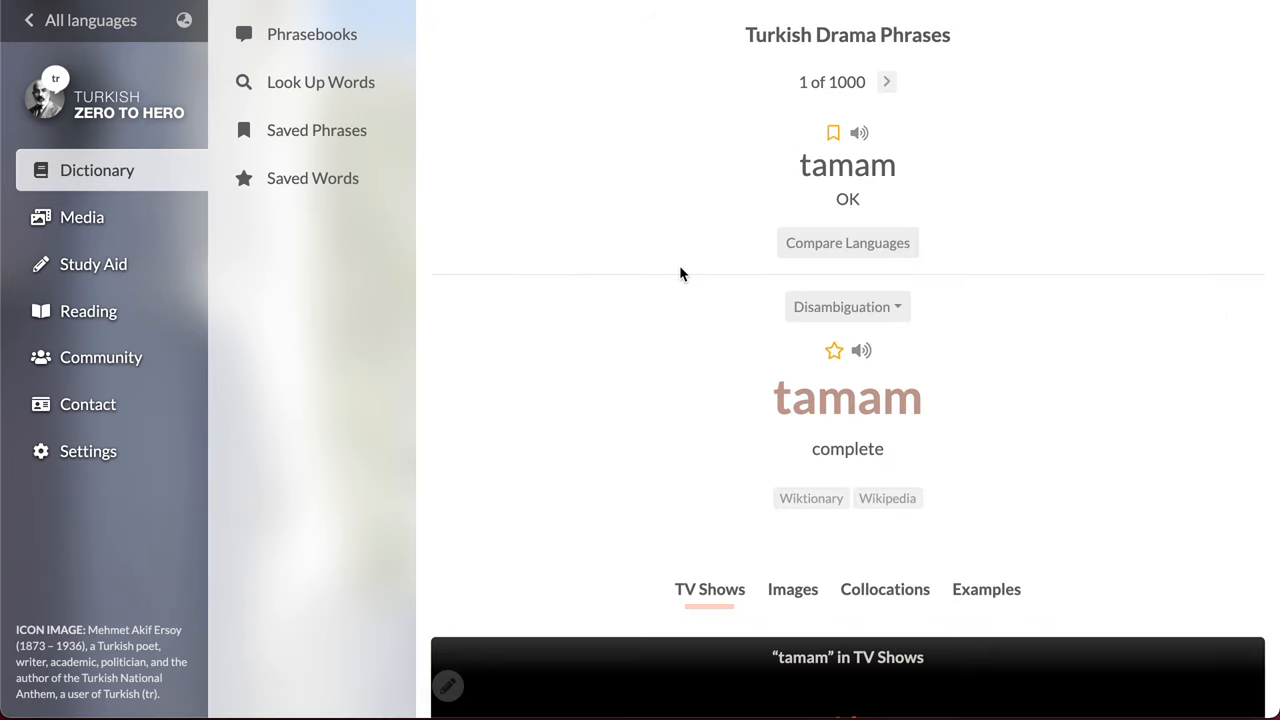
scroll(down, 3)
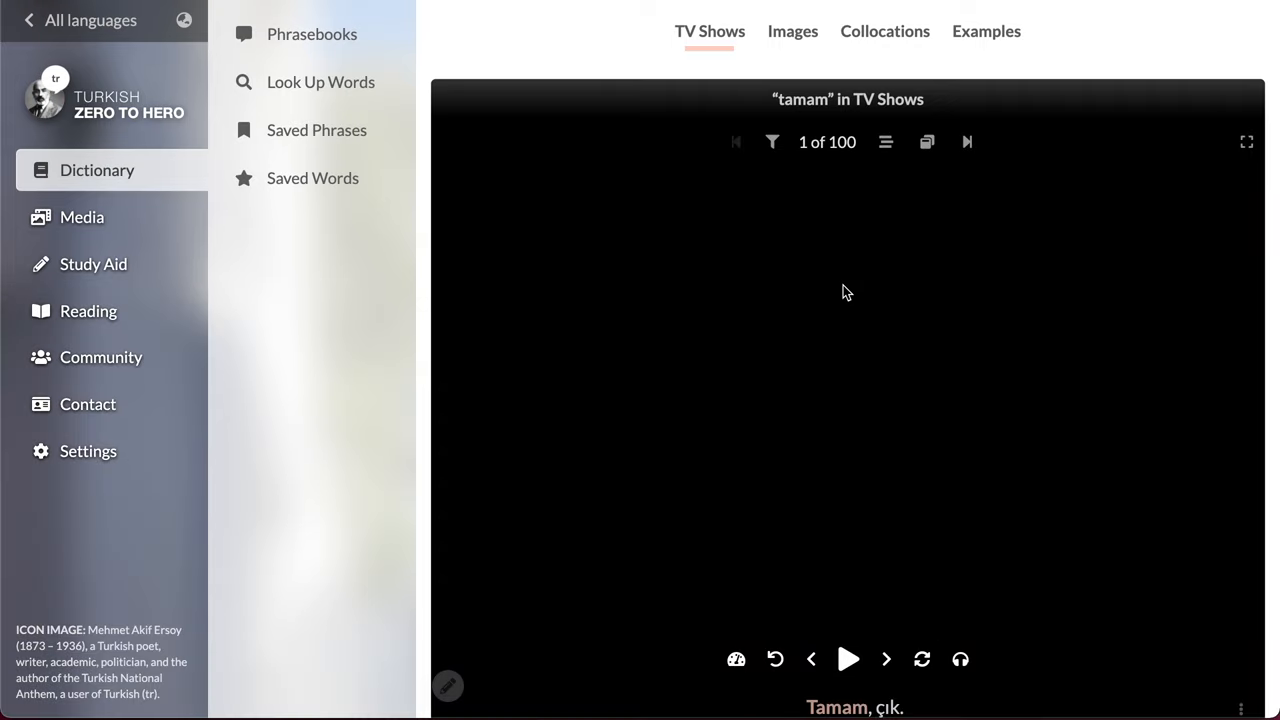
click(848, 660)
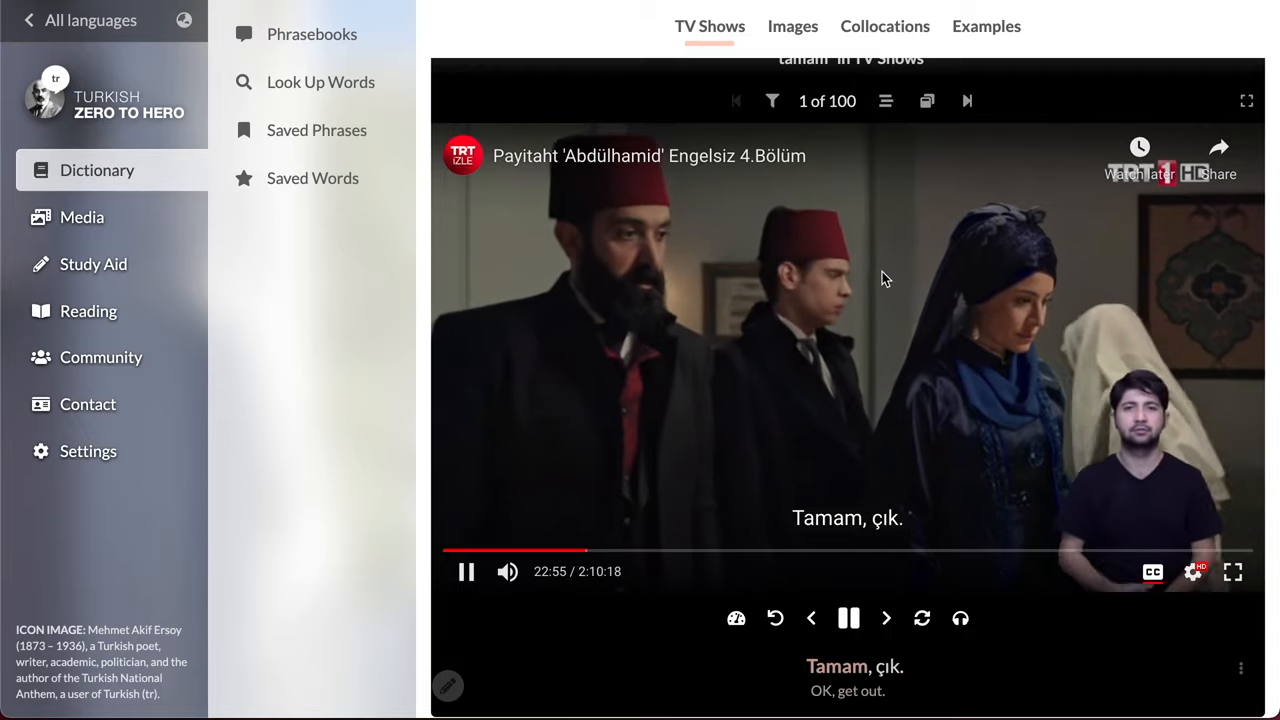
click(966, 100)
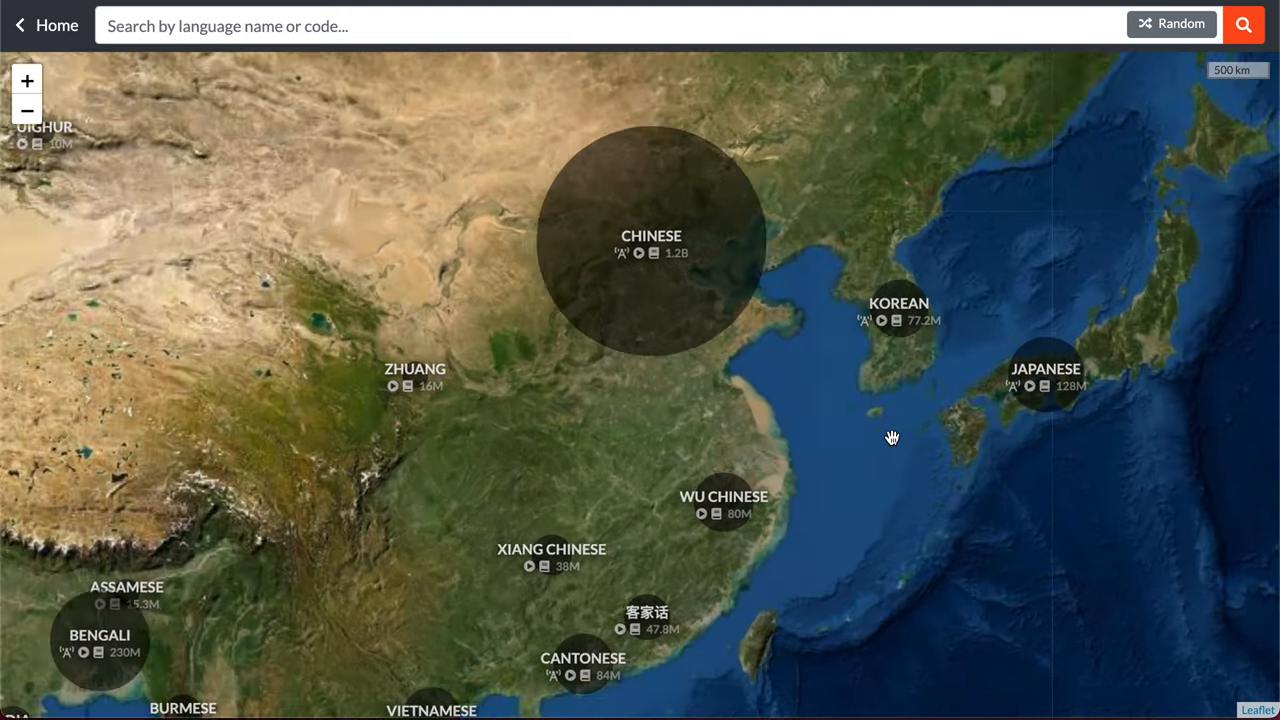
- Enter the Korean site from the map and load its Media music video by (G)I-DLE
click(898, 310)
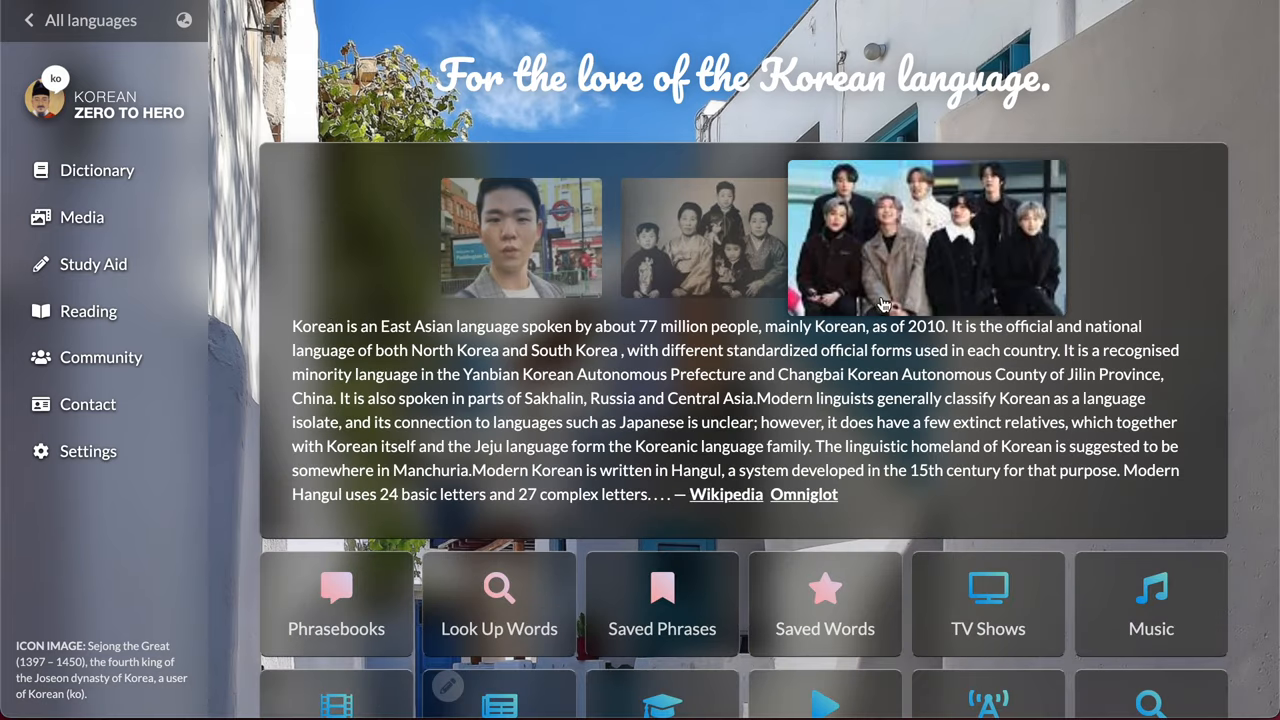
click(82, 216)
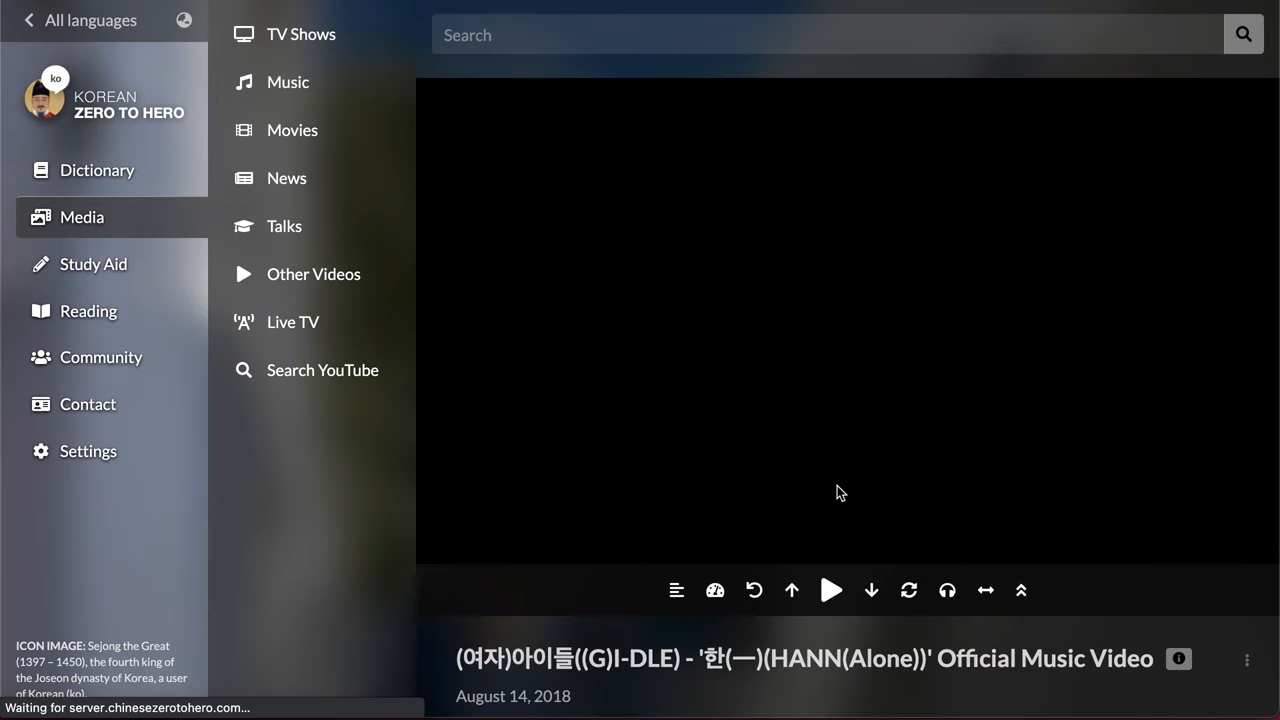
- Play the (G)I-DLE music video and look up 말 and 건네다 in its lyrics
click(832, 590)
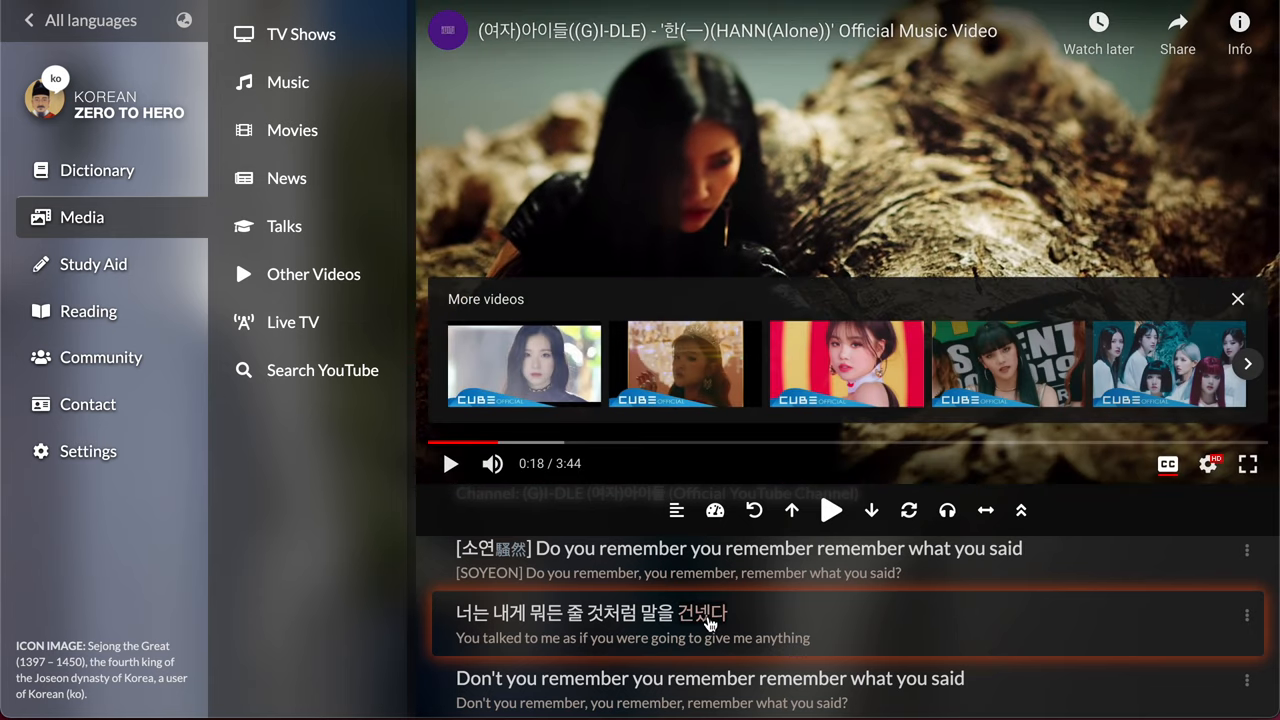
click(708, 612)
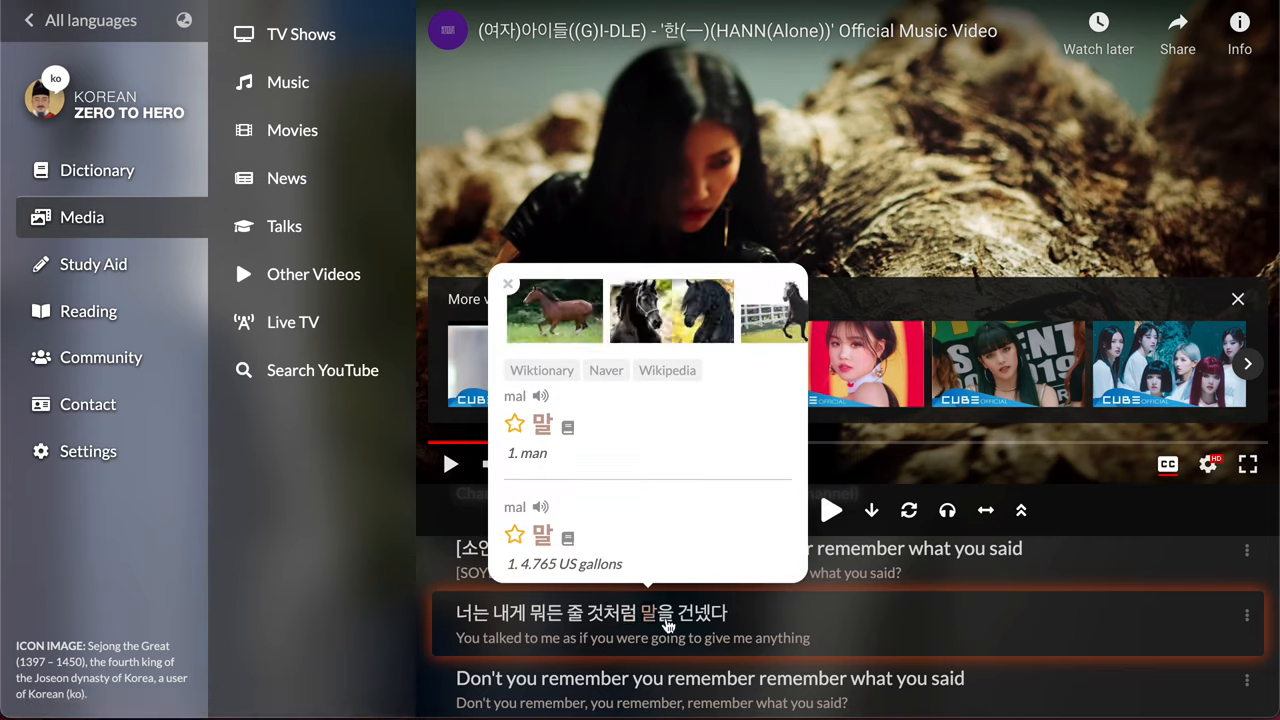
click(700, 612)
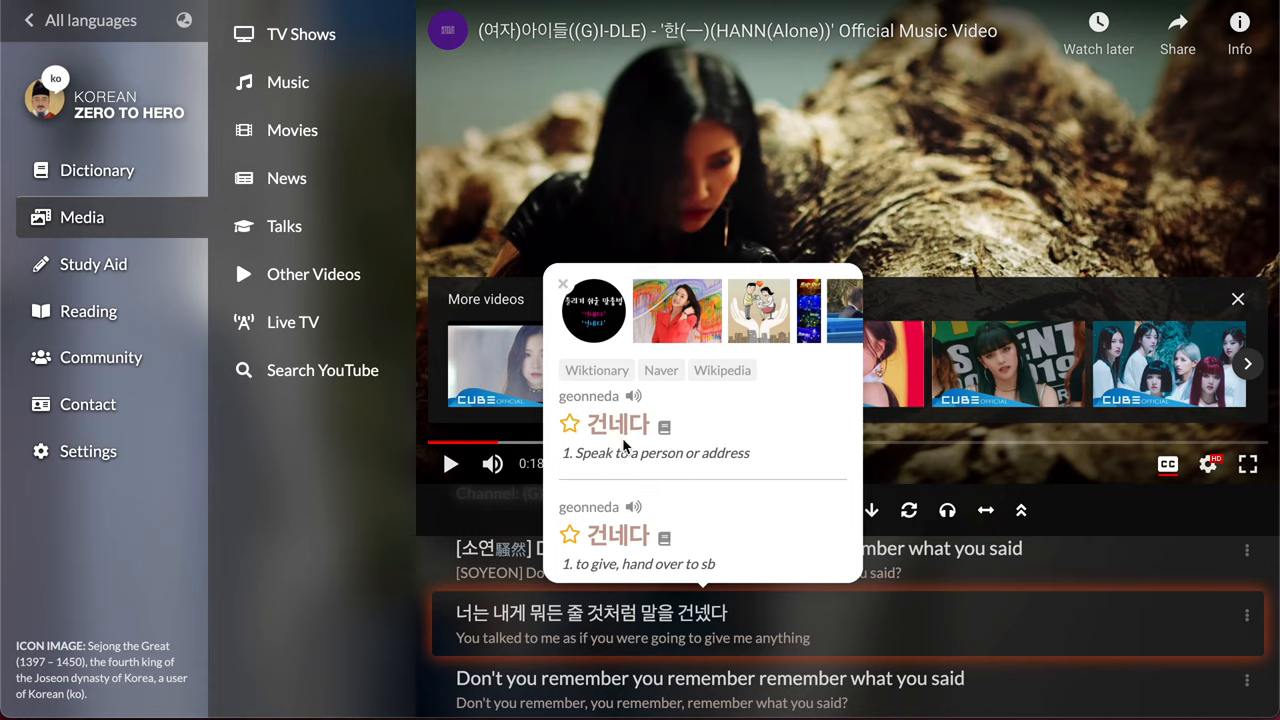
mouse_move(624, 452)
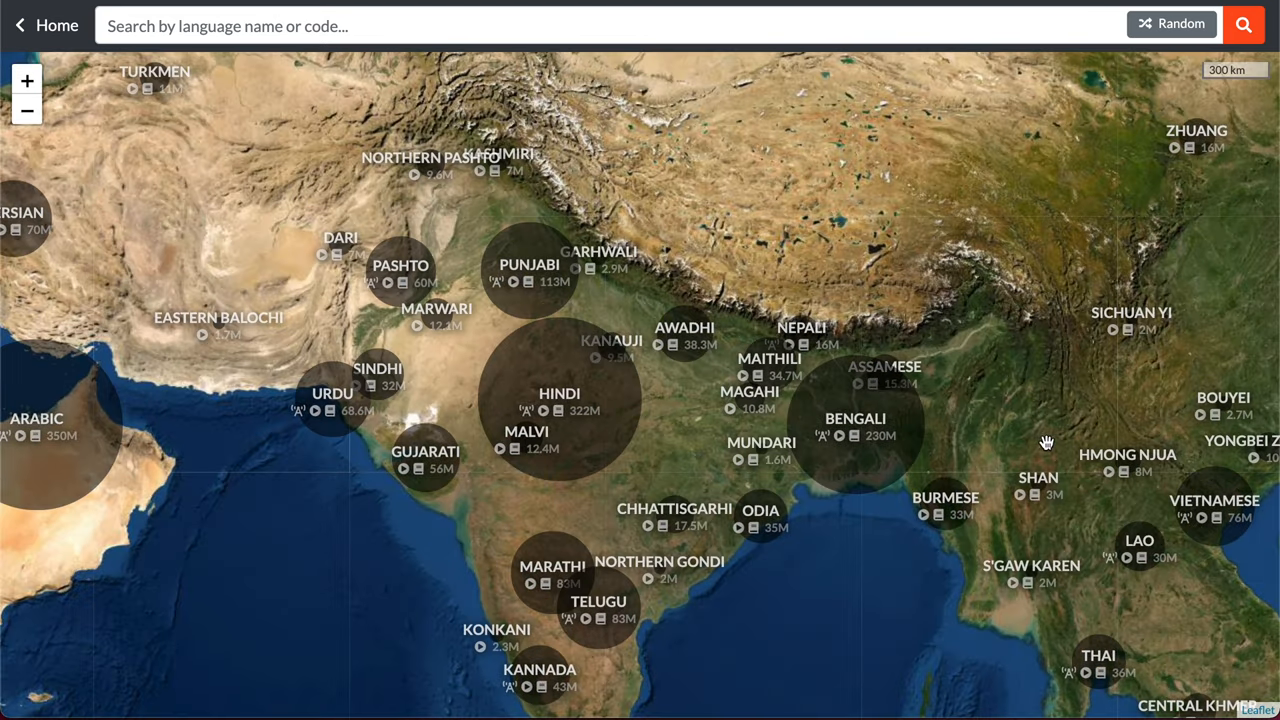
- Pan the world map toward southwestern China's minority languages like Sichuan Yi and Naxi
drag(1048, 442, 708, 384)
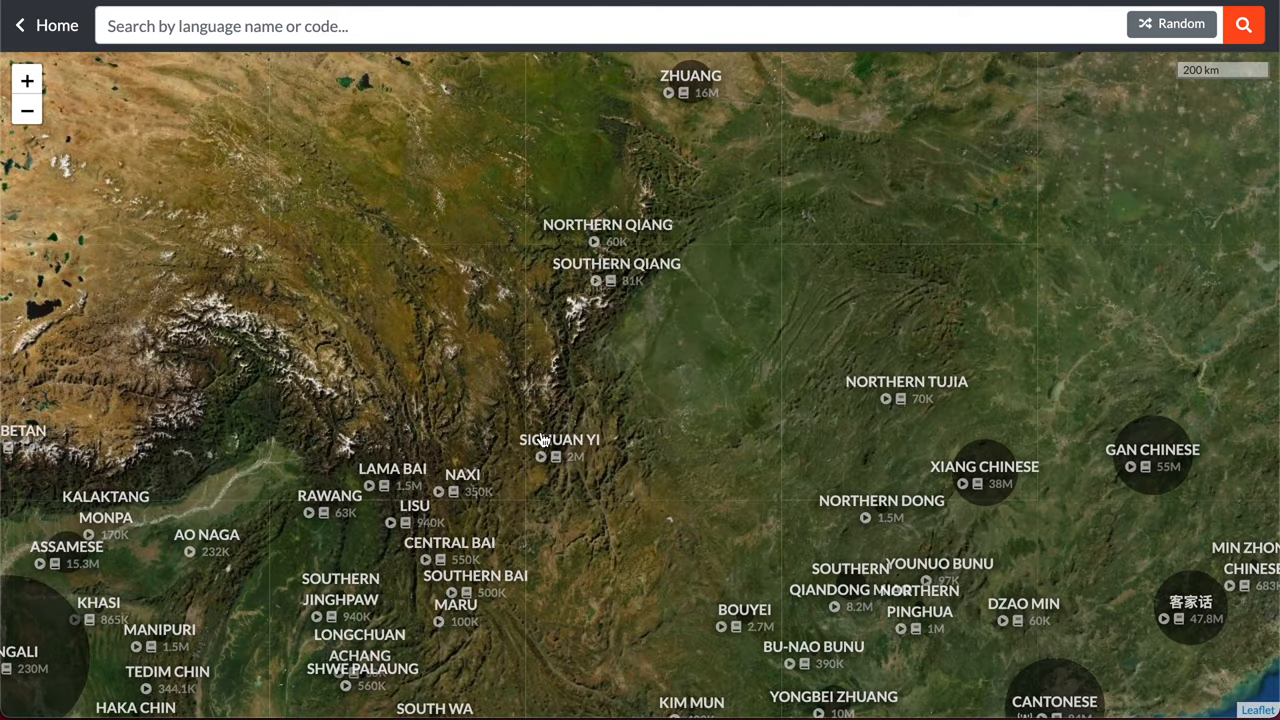
mouse_move(584, 472)
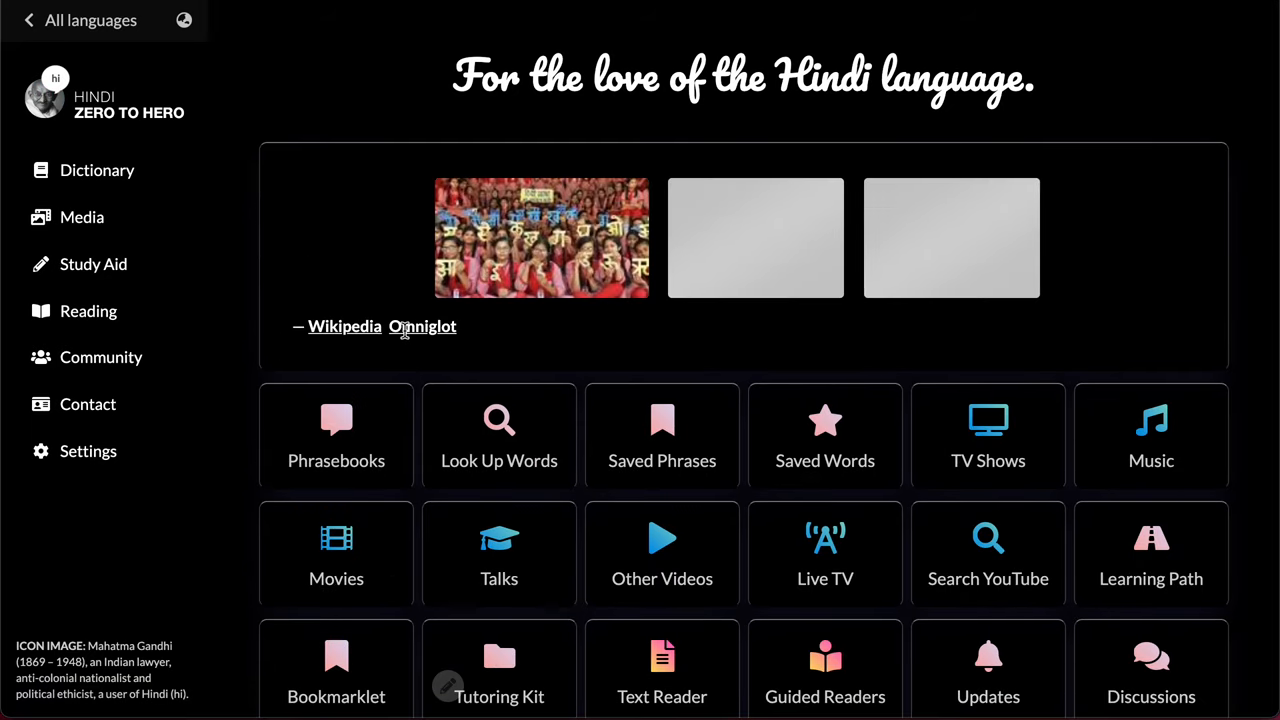
- Watch Vikraal aur Gabraal from Hindi TV Shows and look up अजय and अखिलेश in its subtitles
click(988, 436)
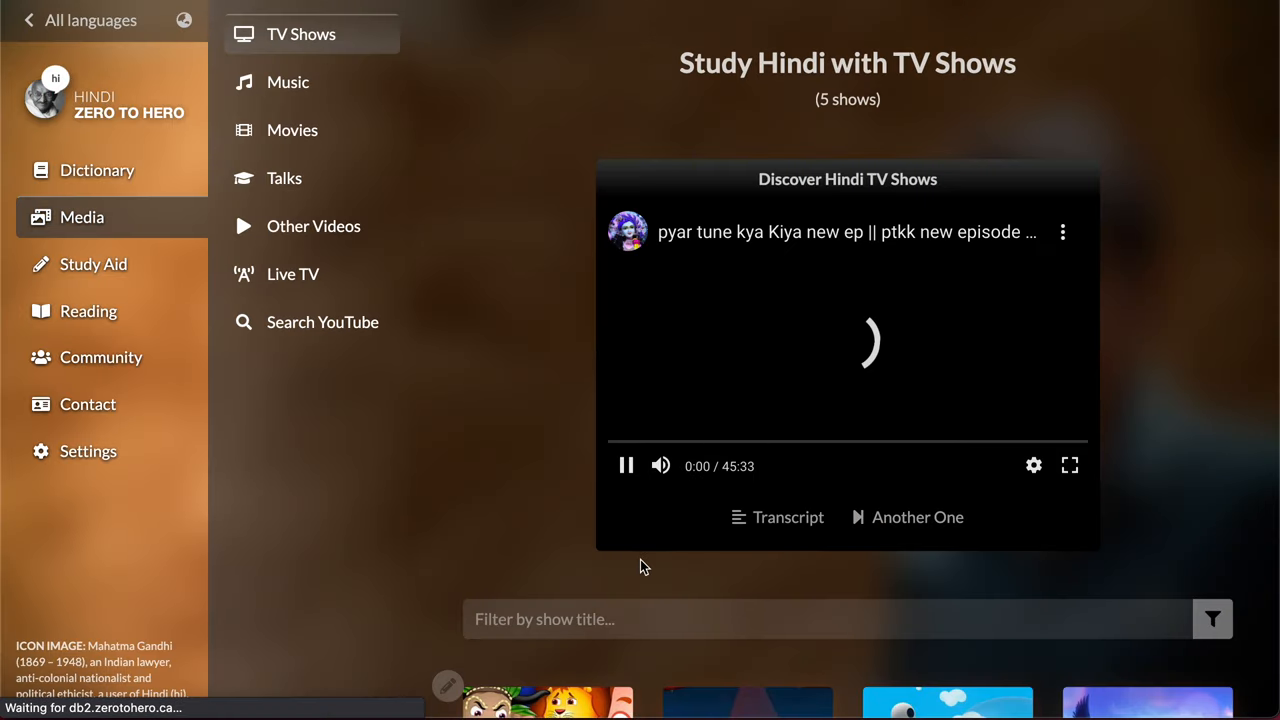
scroll(down, 3)
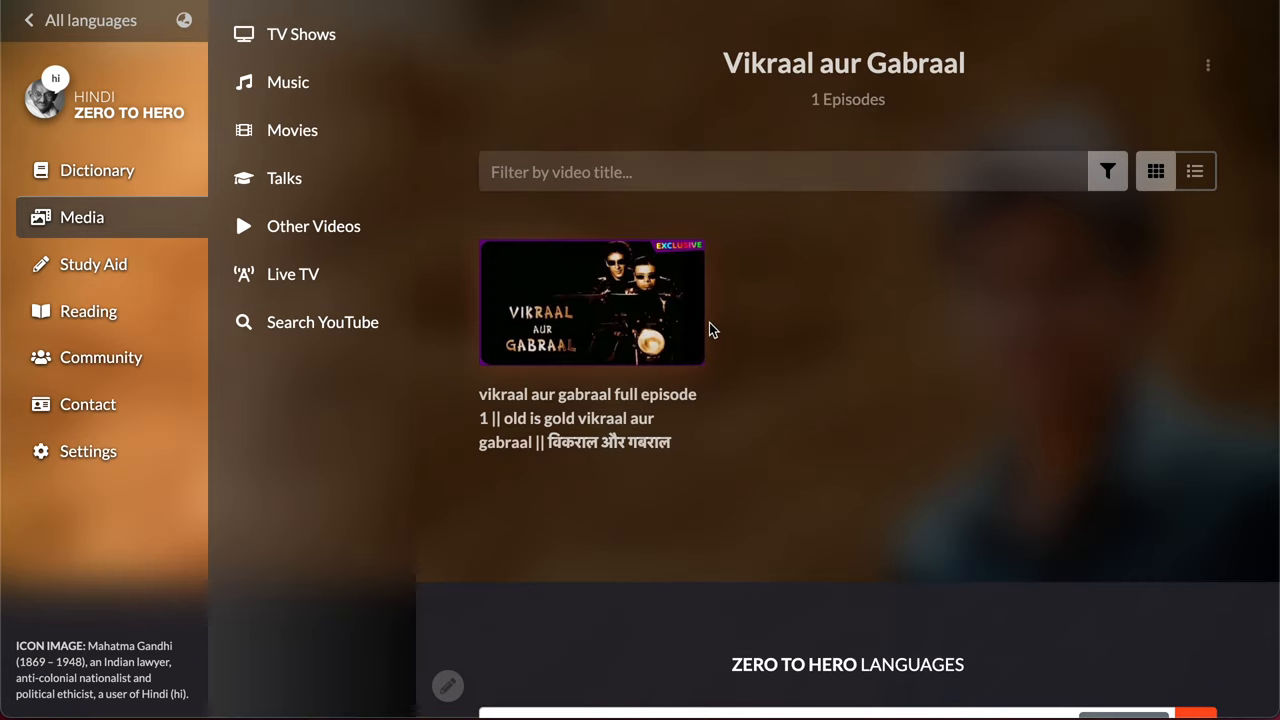
click(592, 302)
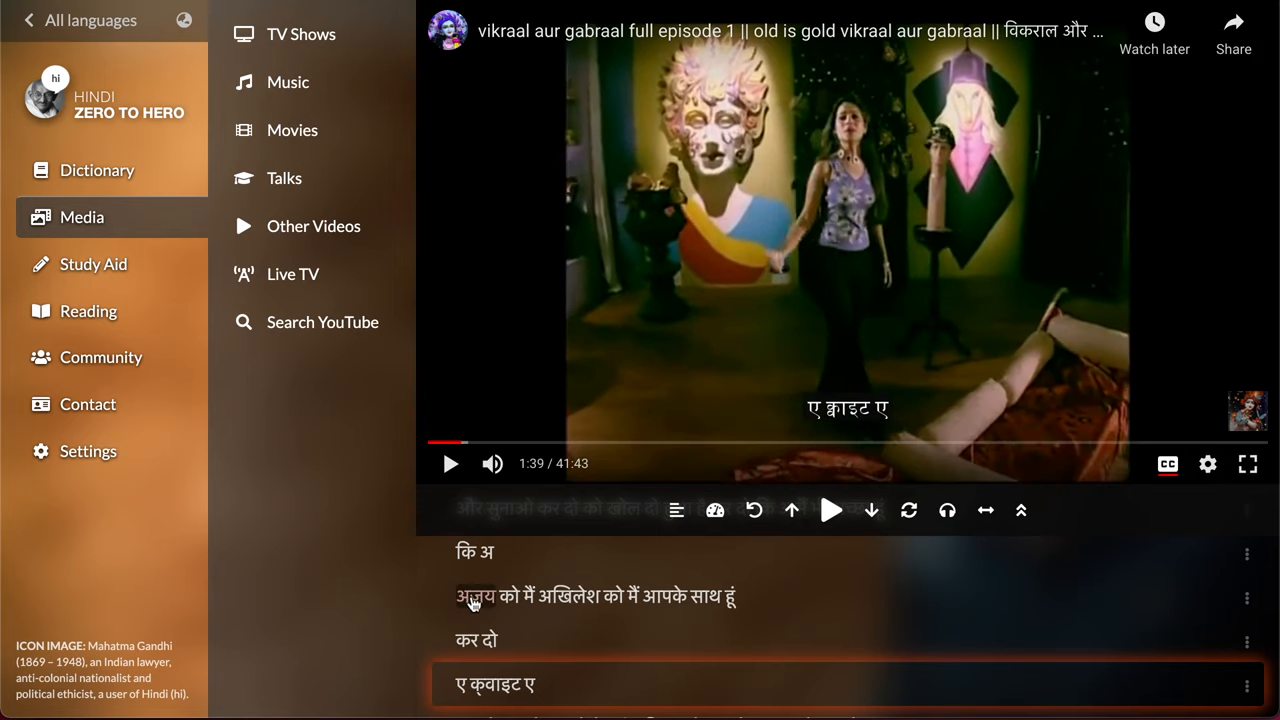
click(474, 596)
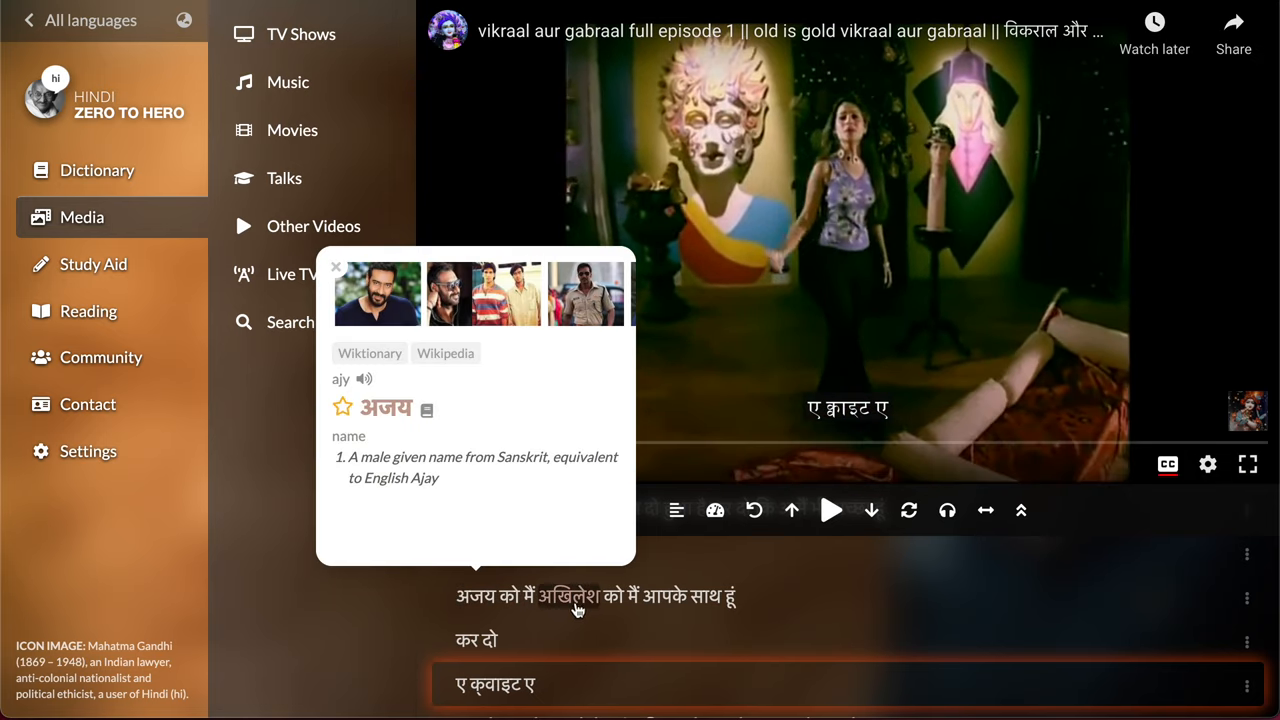
click(568, 596)
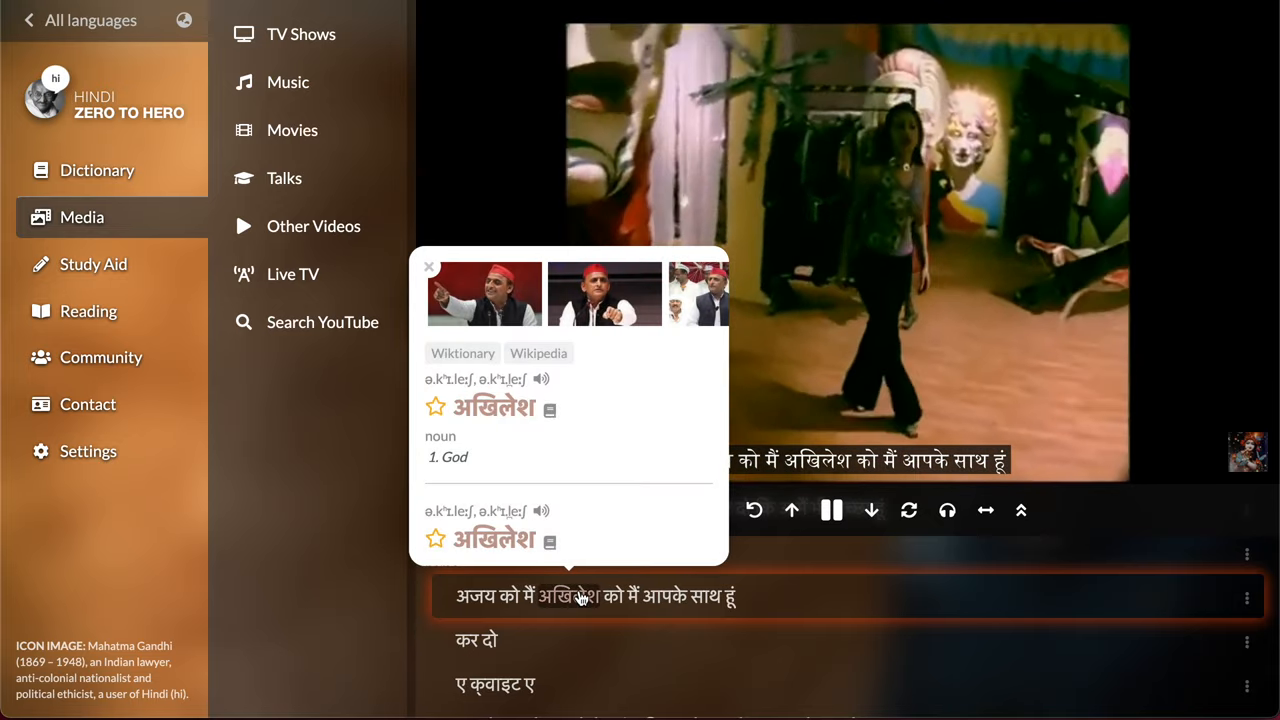
click(832, 512)
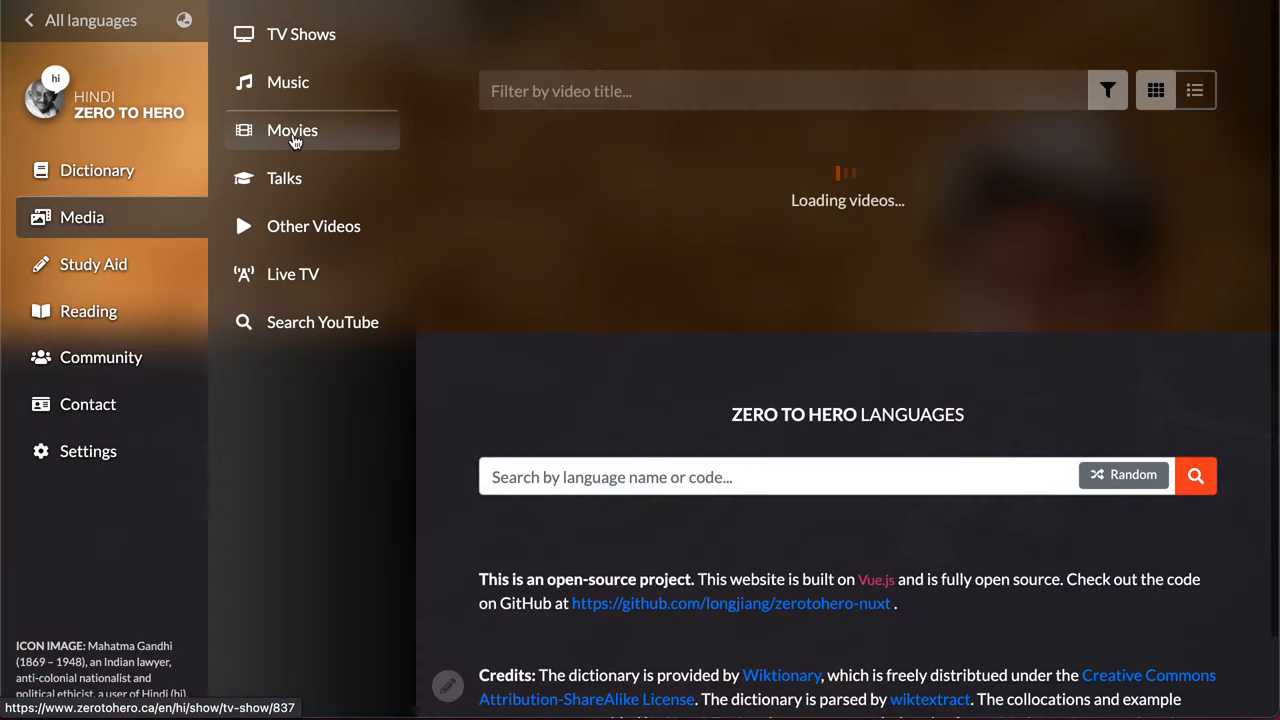
- Play Aaja Ve Aaja by Sanjay Murti from Hindi Music with lyrics, then pause it
click(288, 82)
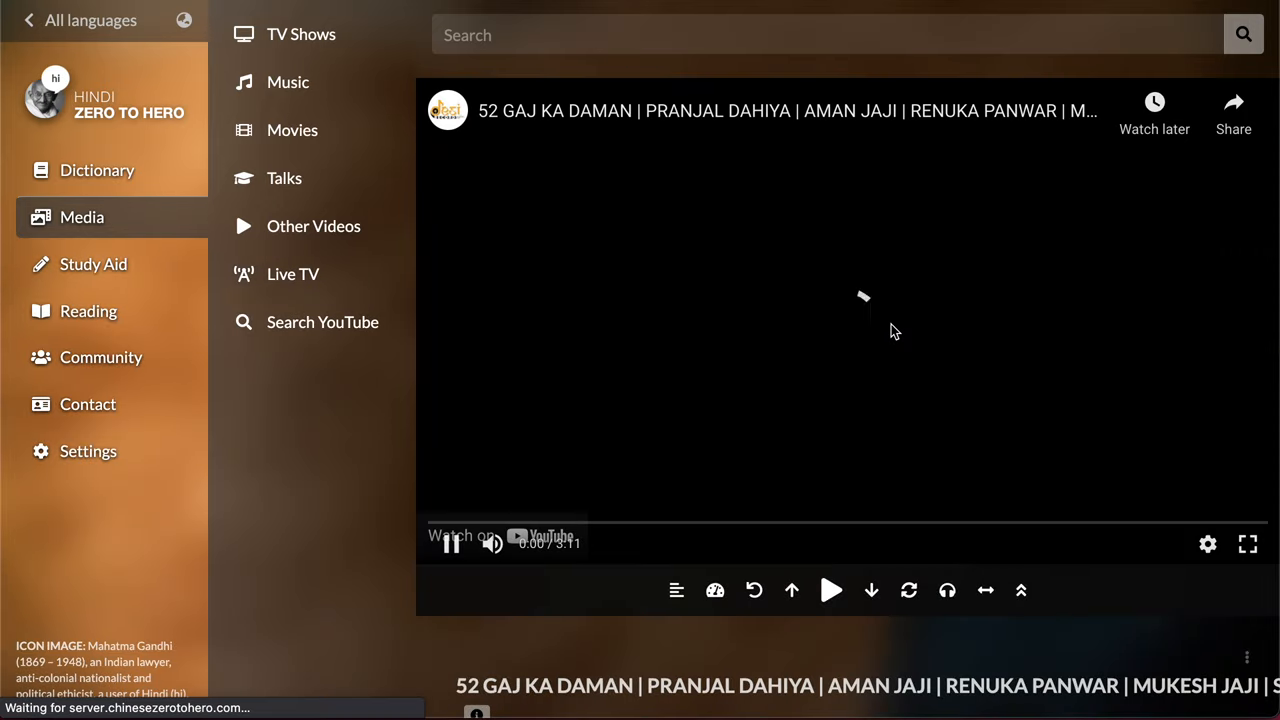
click(288, 82)
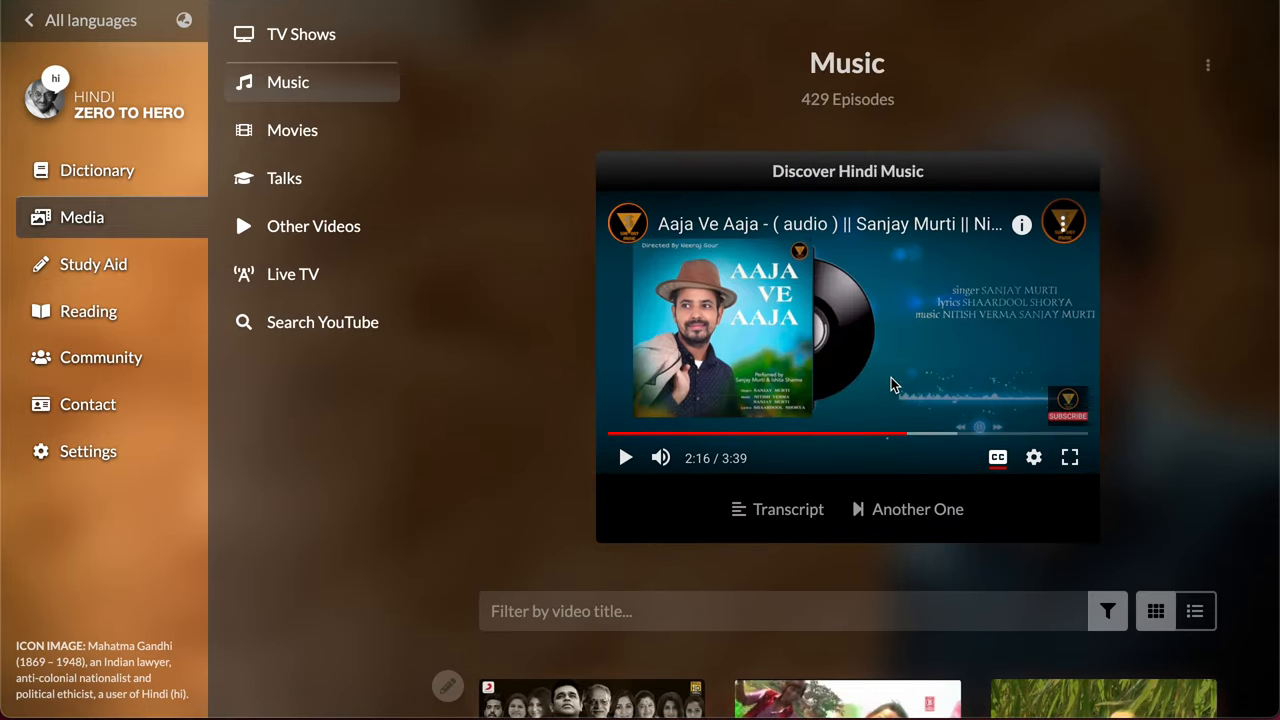
mouse_move(724, 612)
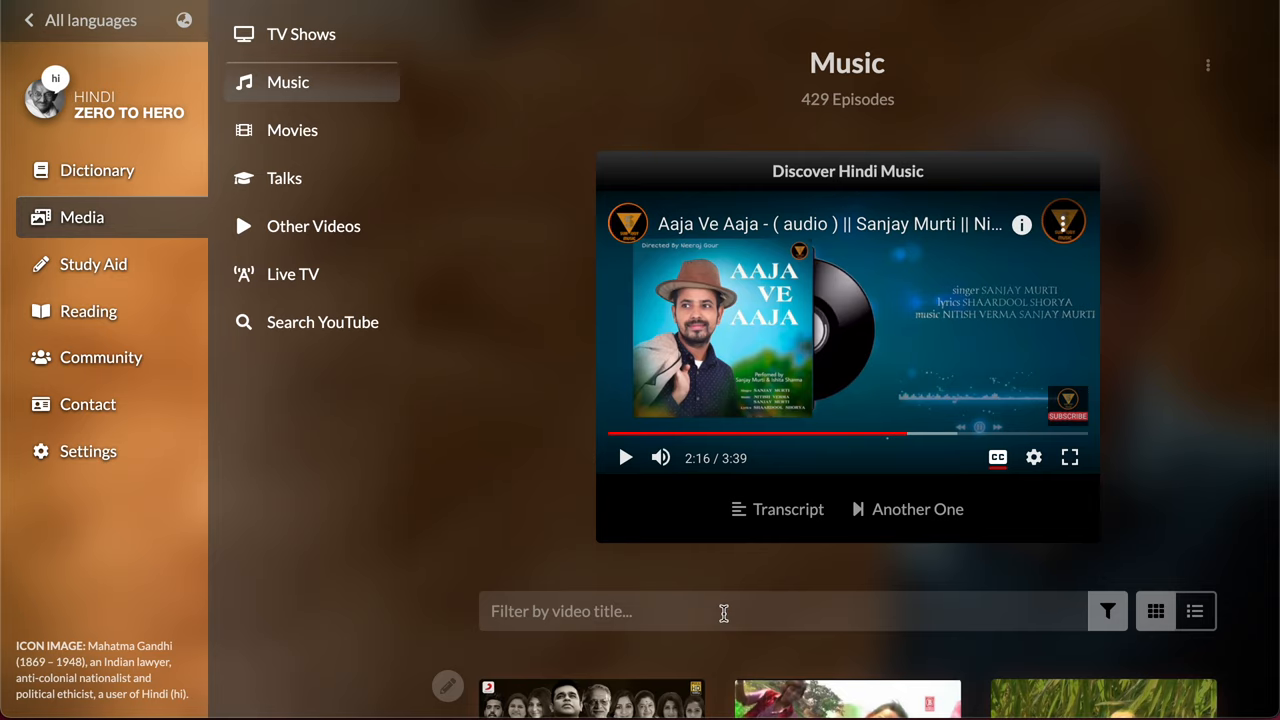
mouse_move(798, 328)
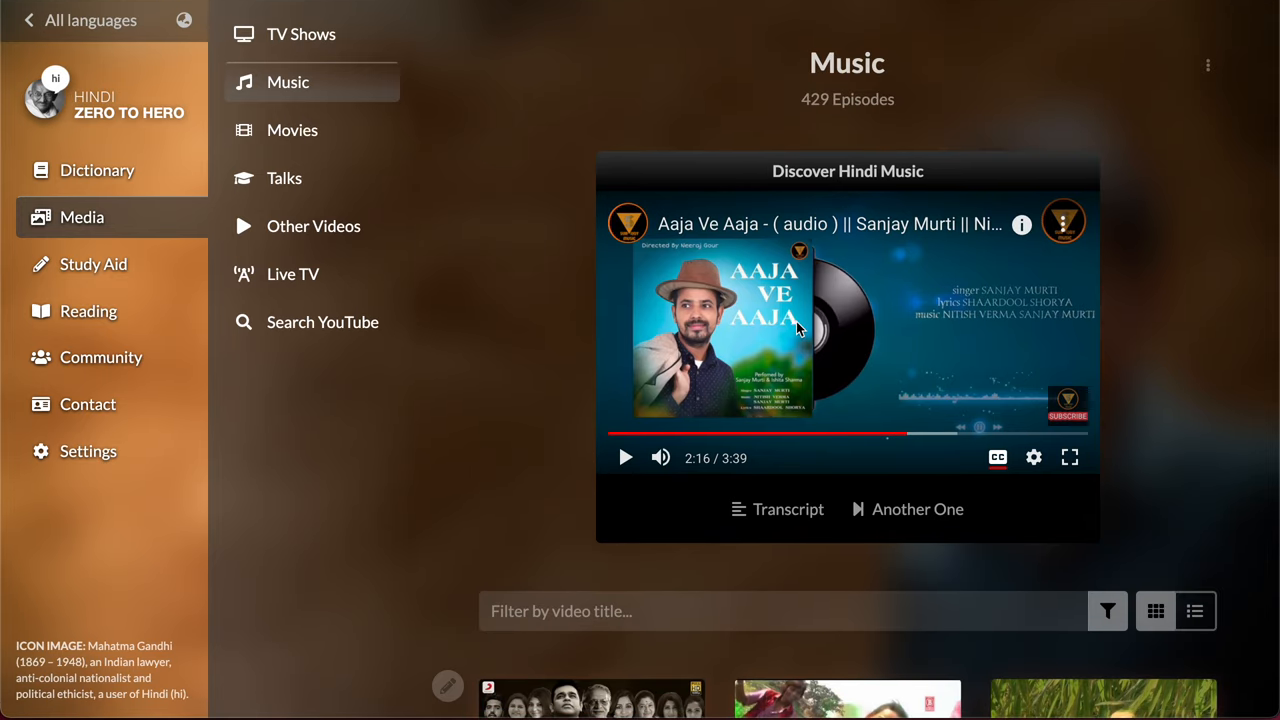
click(624, 458)
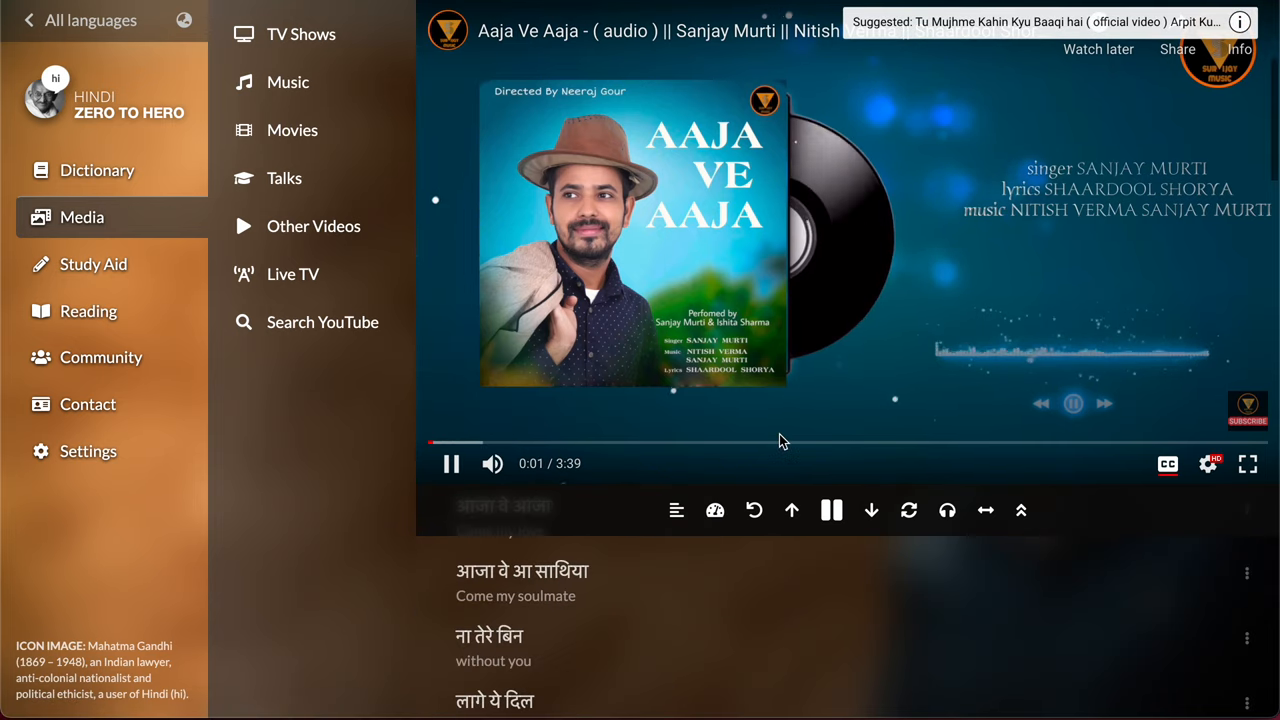
click(670, 648)
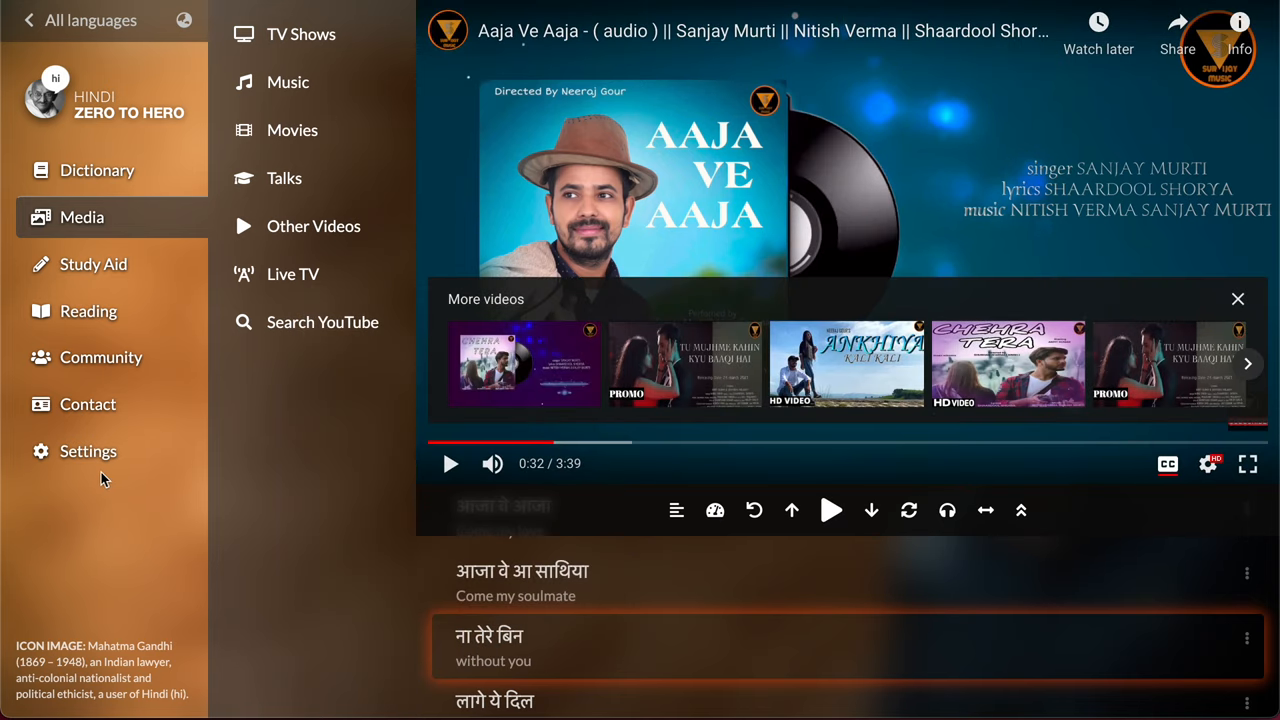
- Enable 'Show romanization above words' in Settings and check it on the song lyrics
click(88, 452)
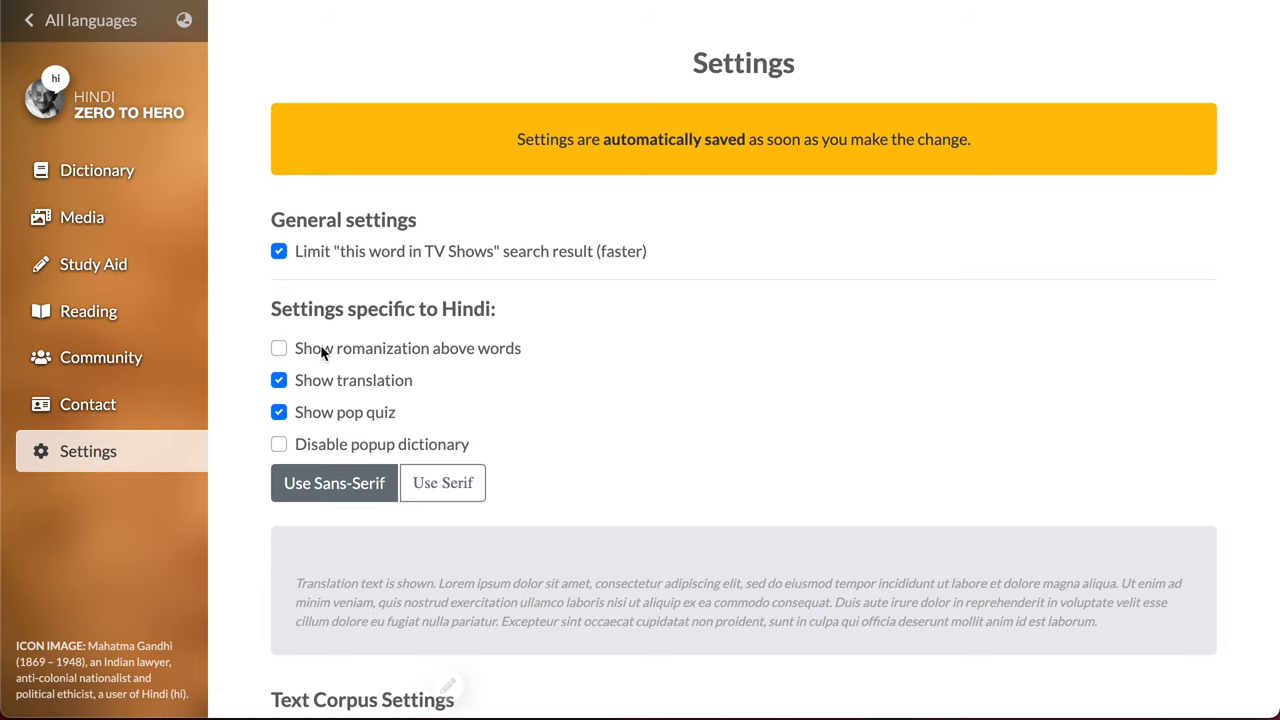
click(280, 348)
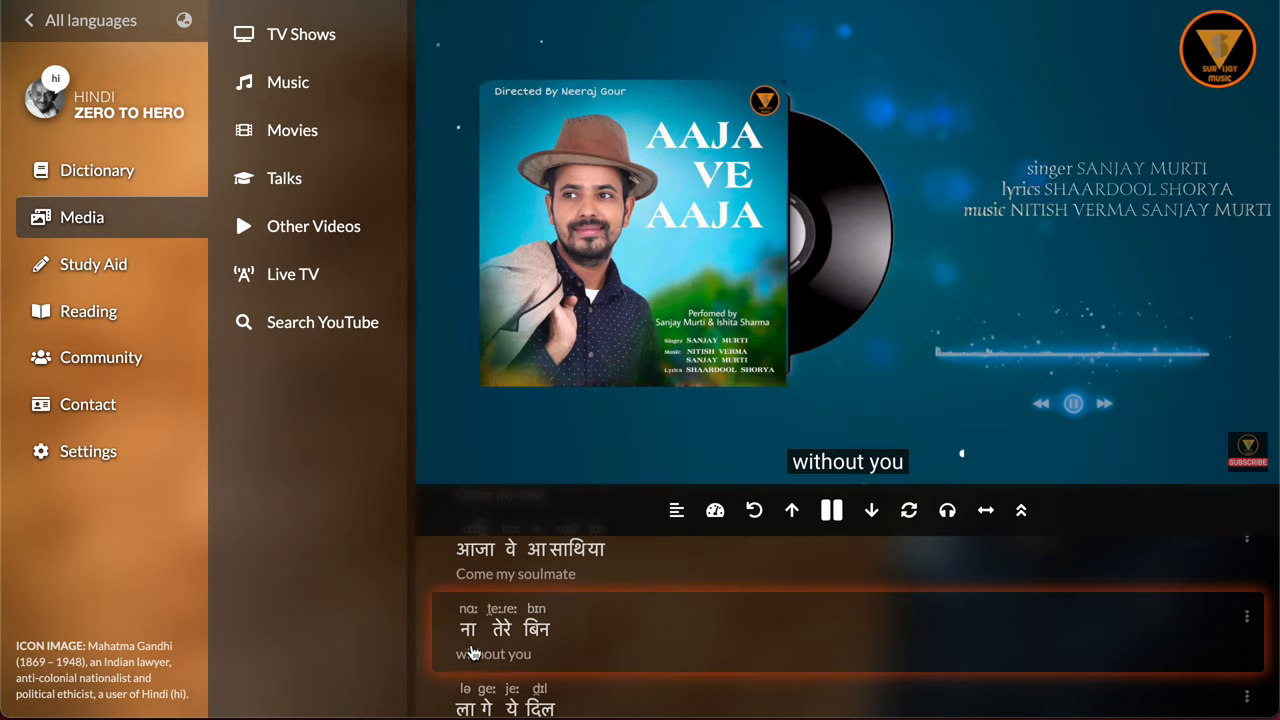
click(536, 628)
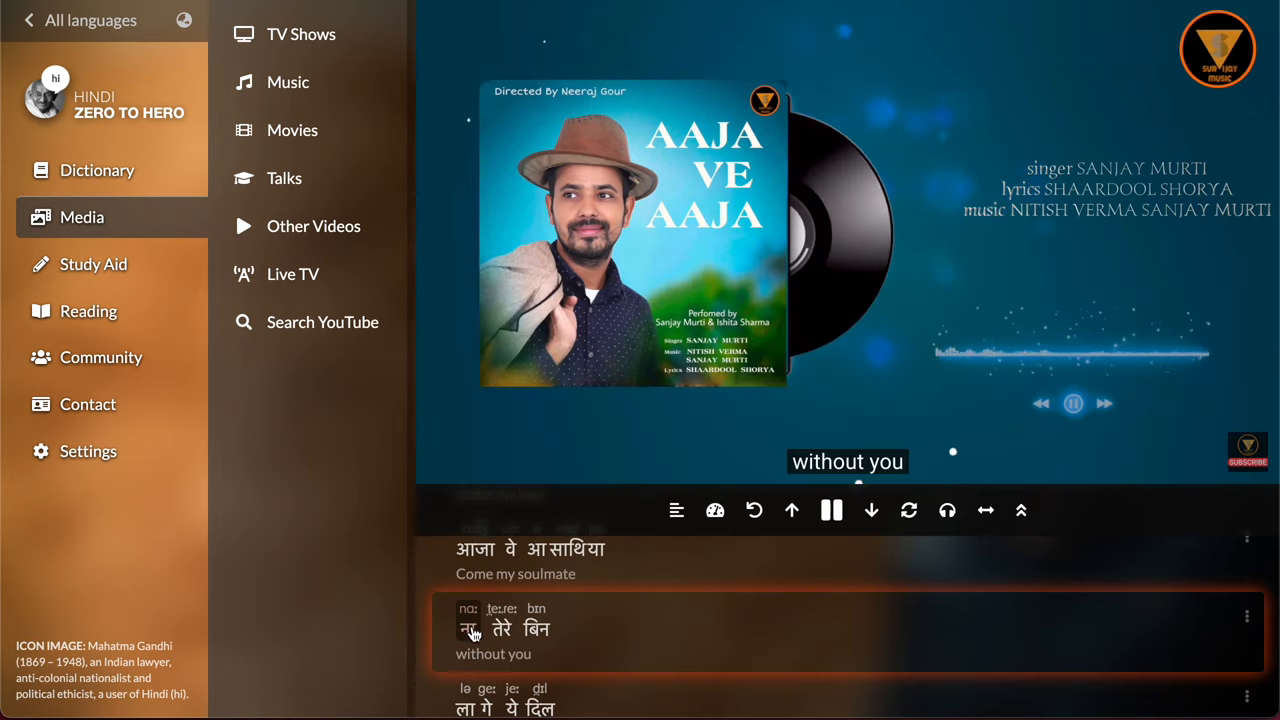
click(536, 628)
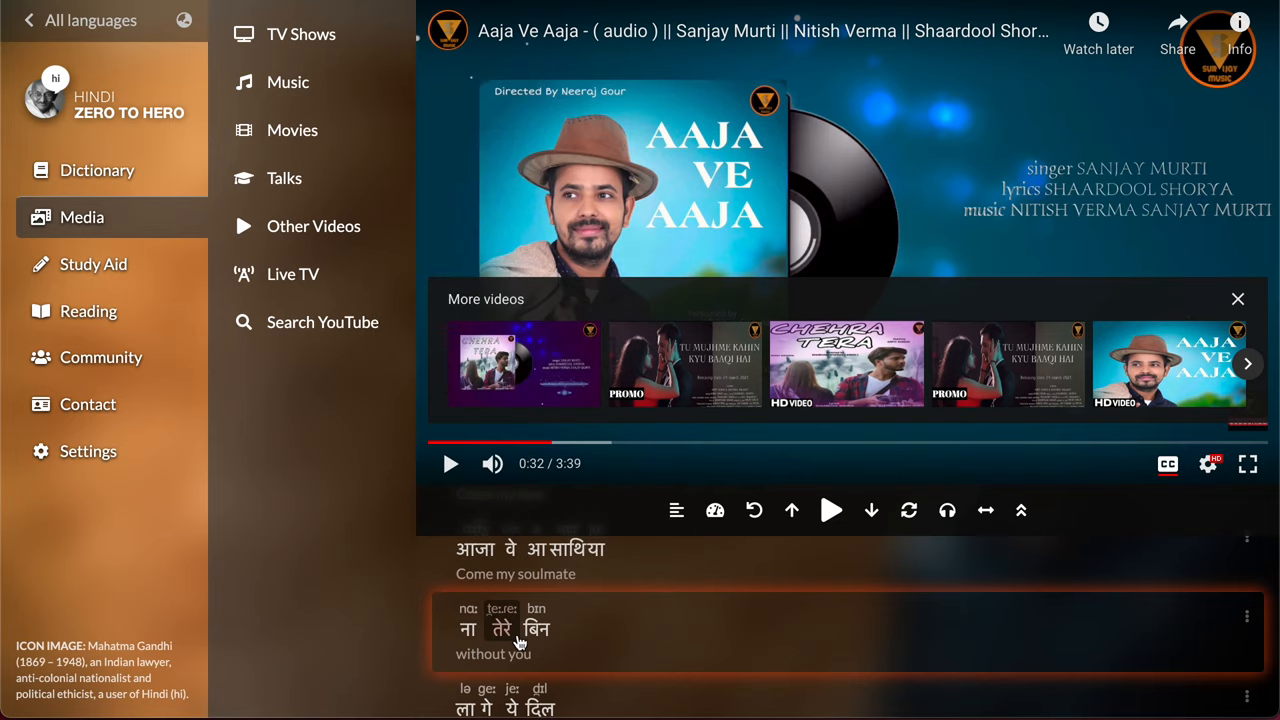
- Leave the Hindi site and return to the world language map around Japan and Korea
click(88, 452)
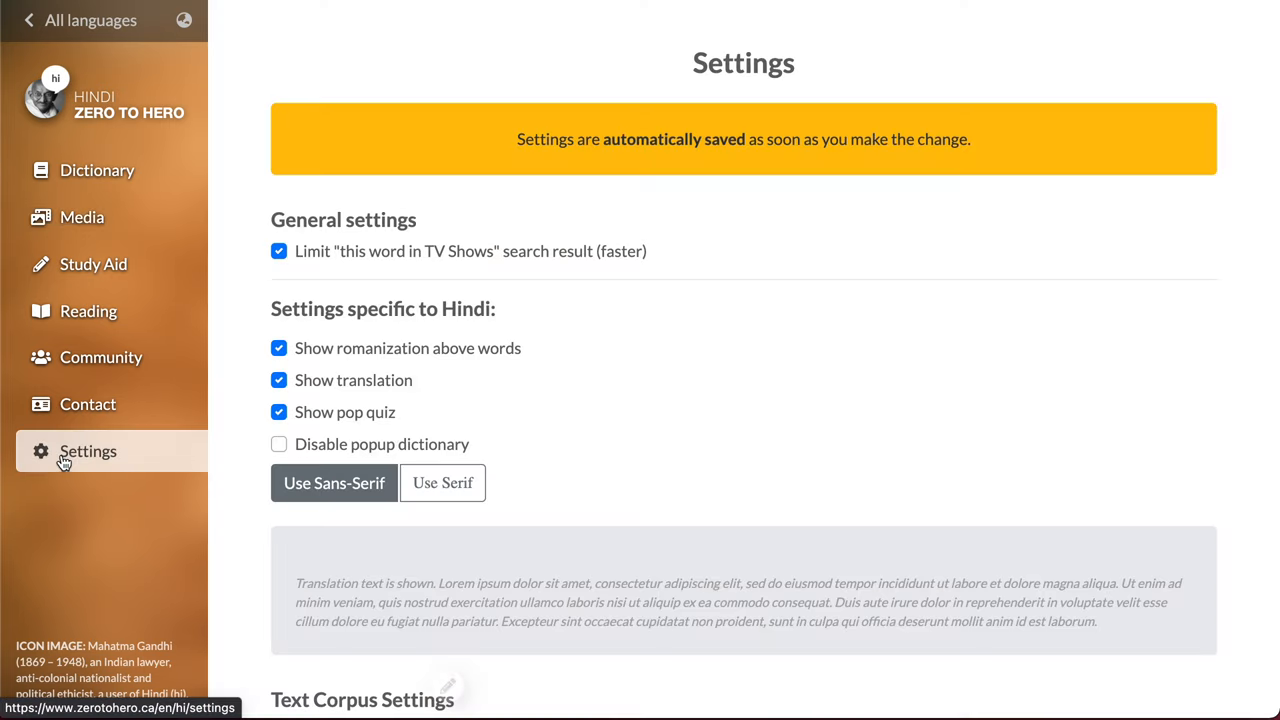
click(280, 348)
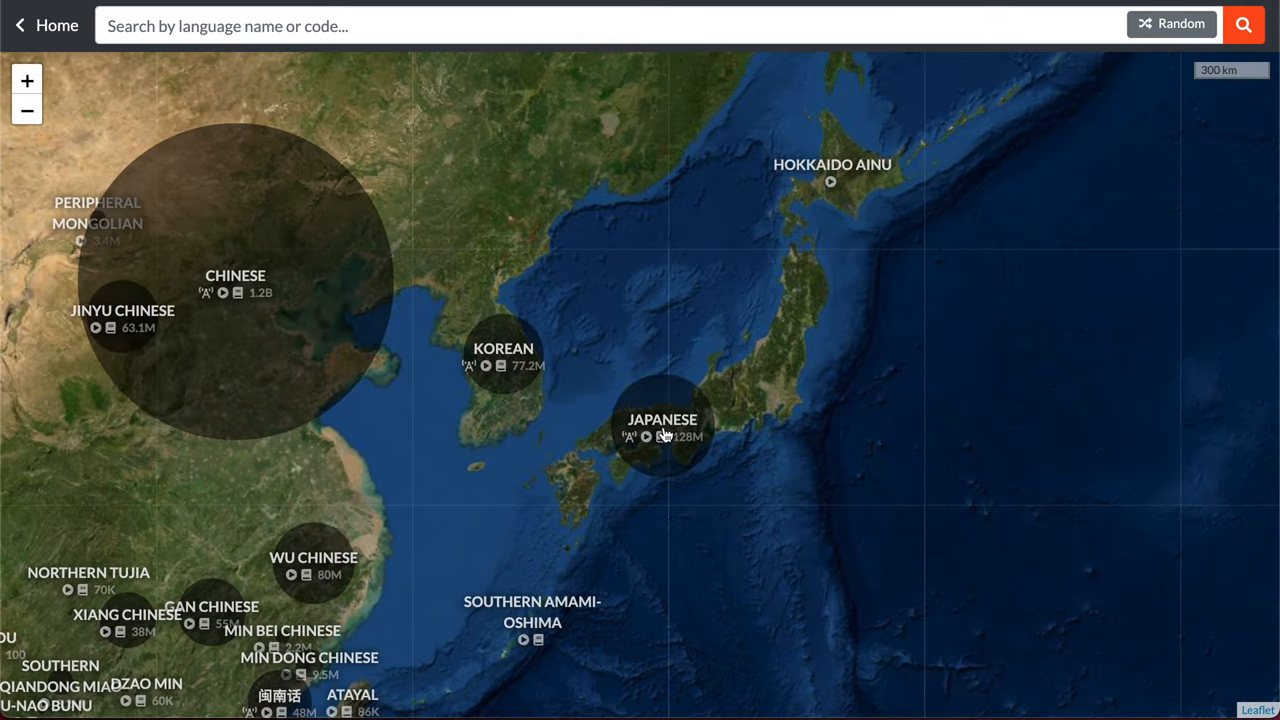
- Play the colorized 1937 Manchuria film from Japanese TV Shows Archive, jumping between transcript sentences
click(662, 430)
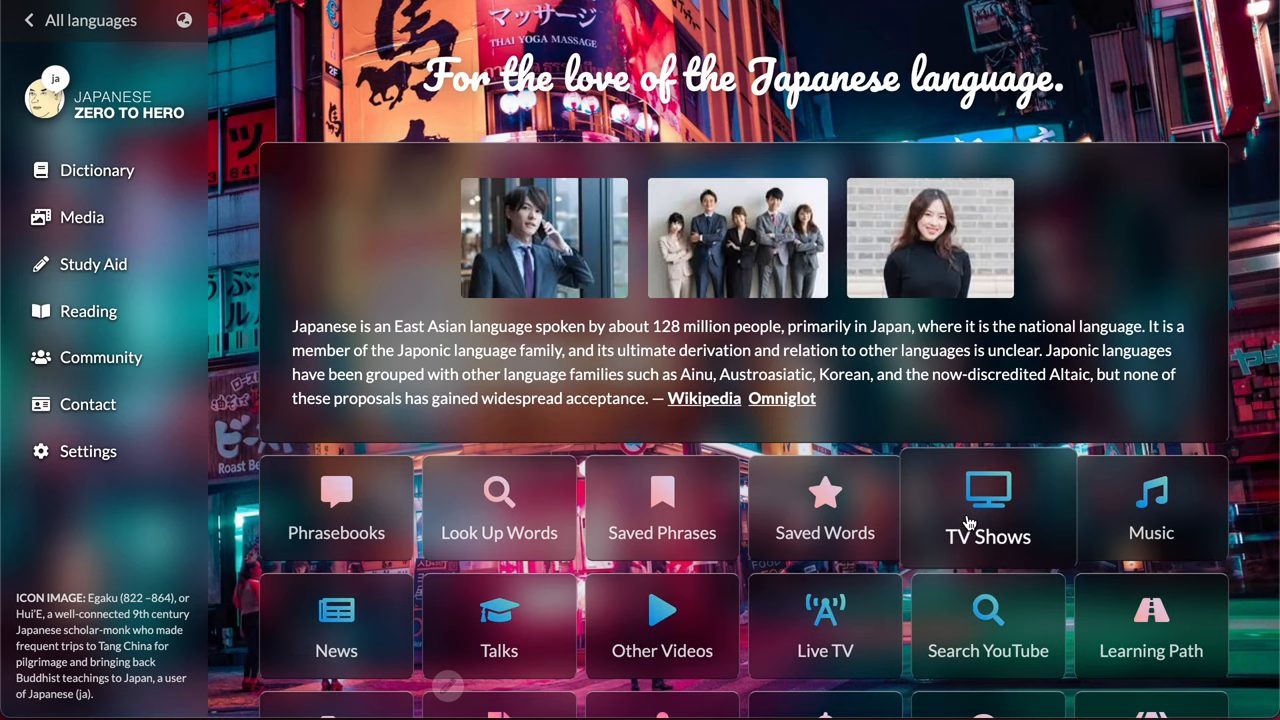
click(498, 628)
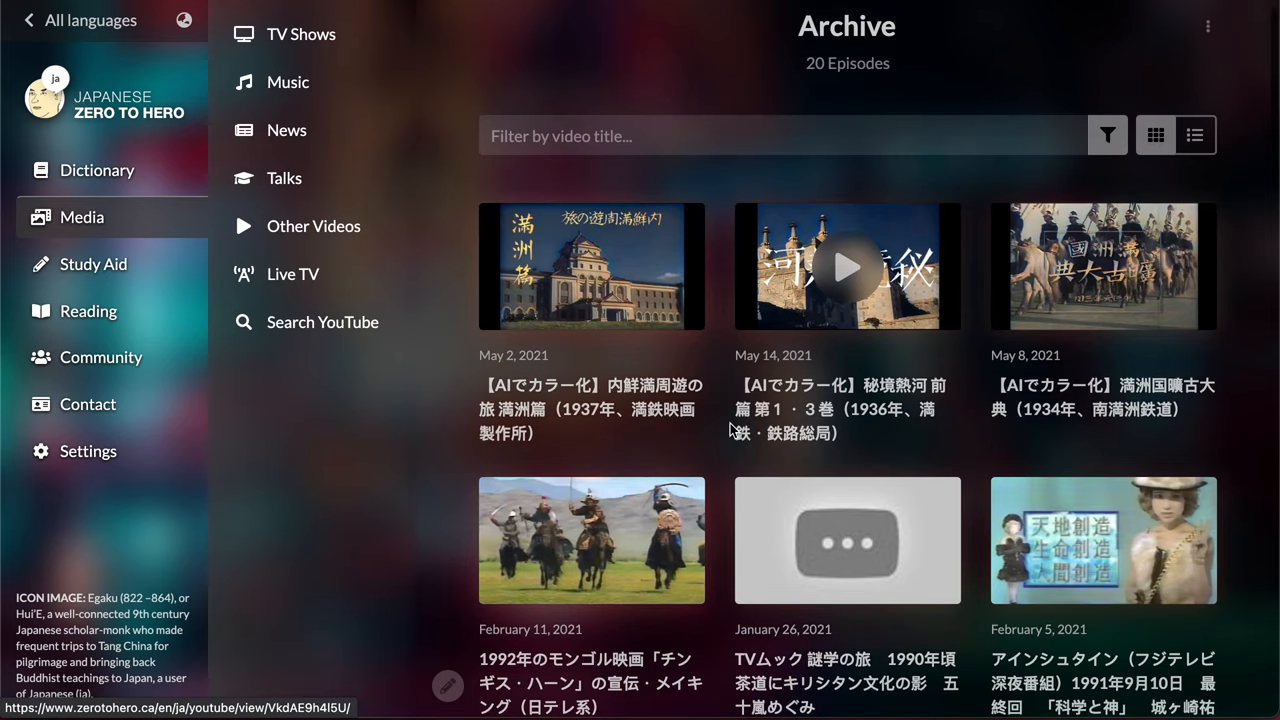
click(592, 266)
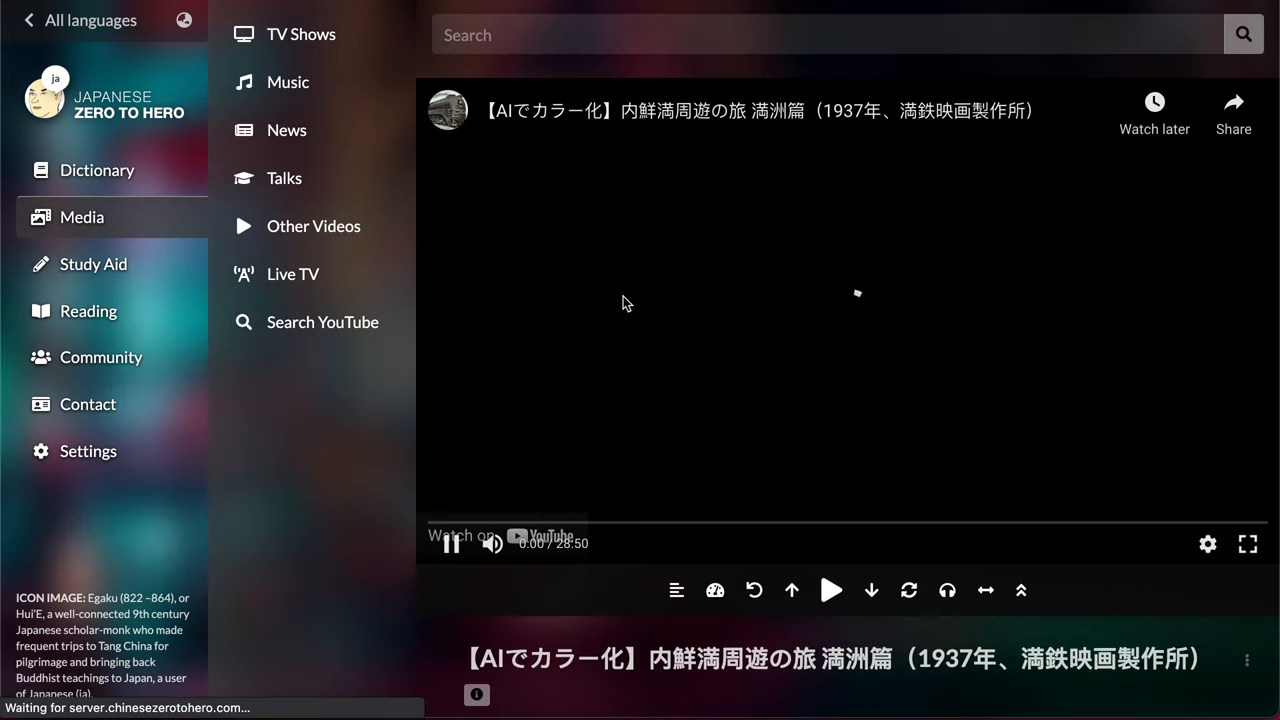
click(832, 590)
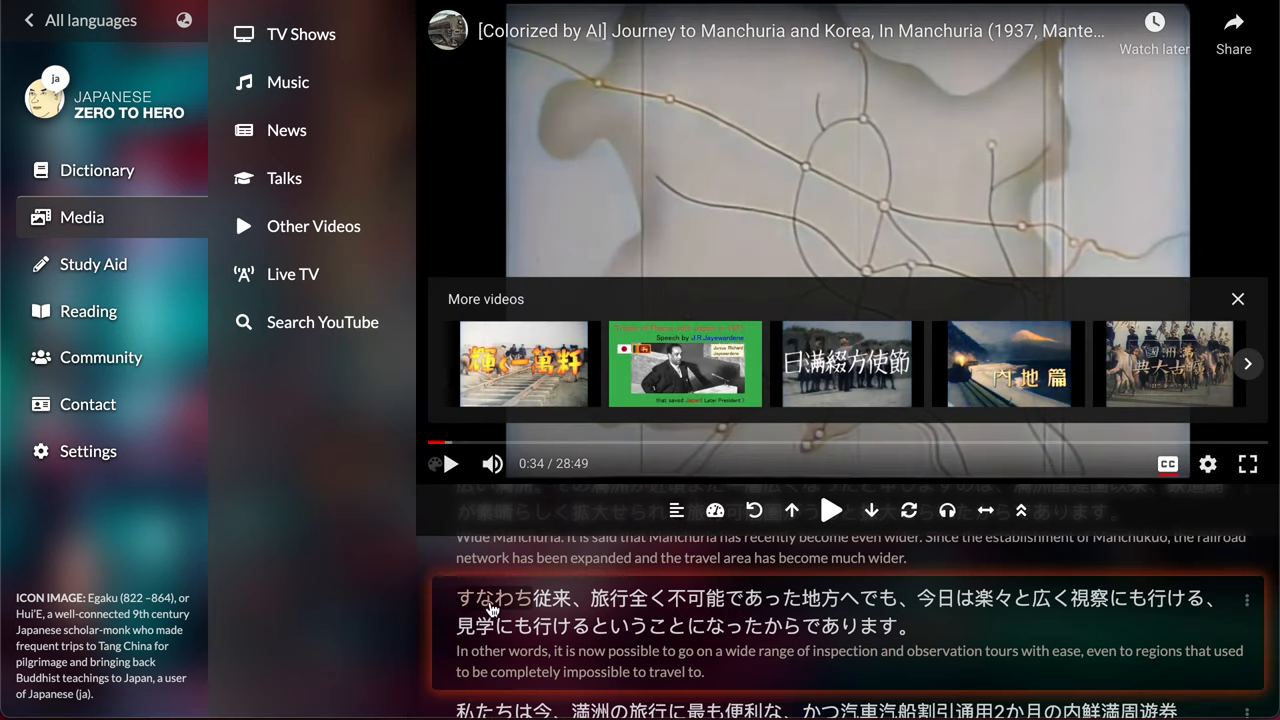
click(496, 596)
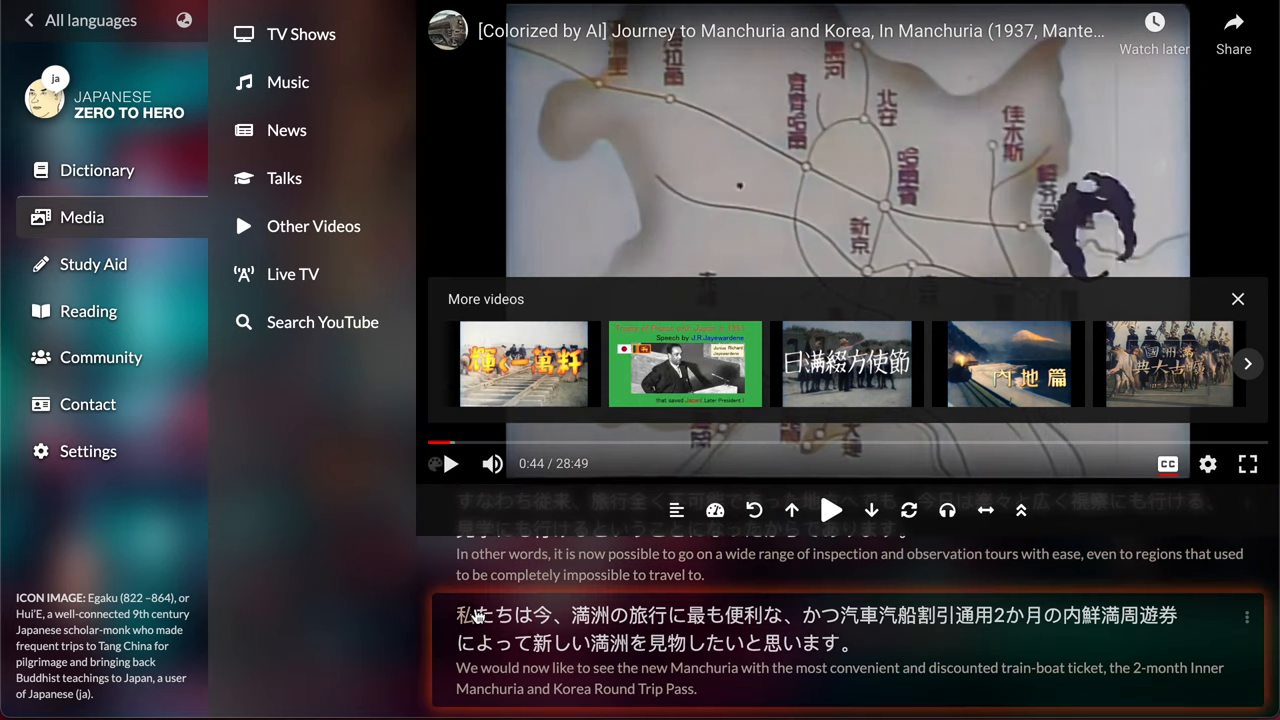
click(472, 616)
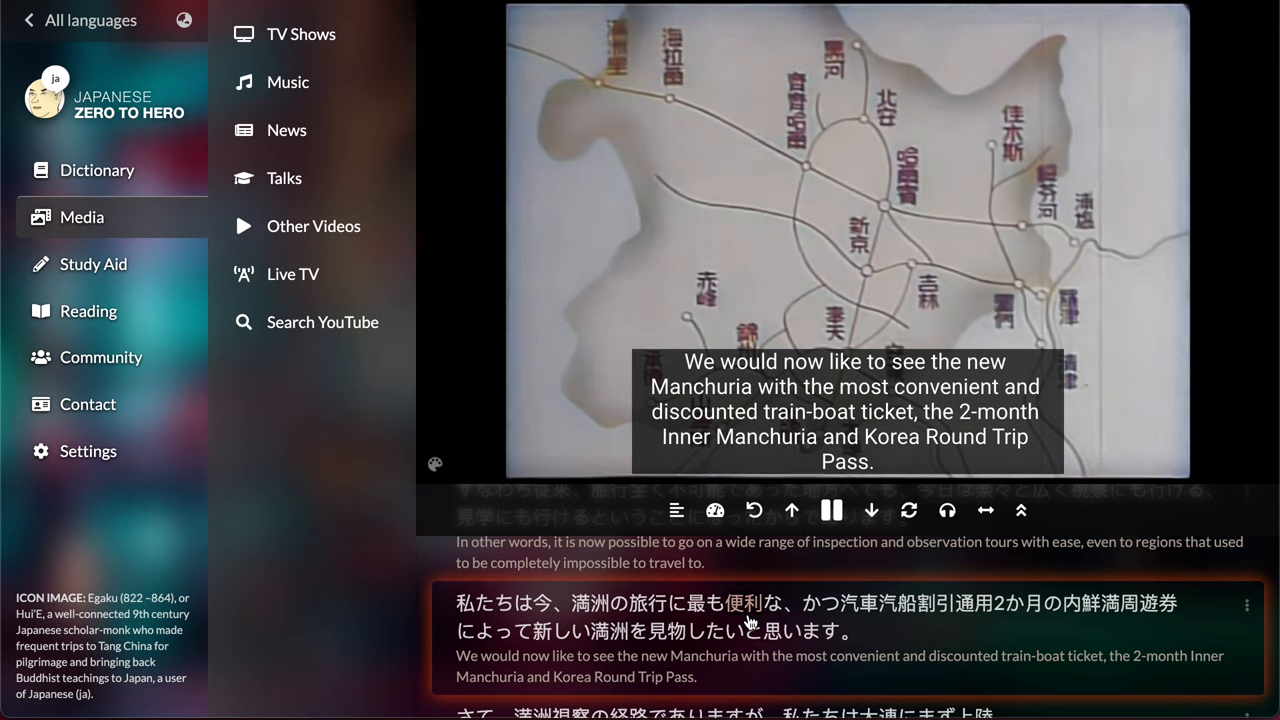
- Look up 便利 in the transcript, close its definition, and bring up Japanese Settings
click(752, 604)
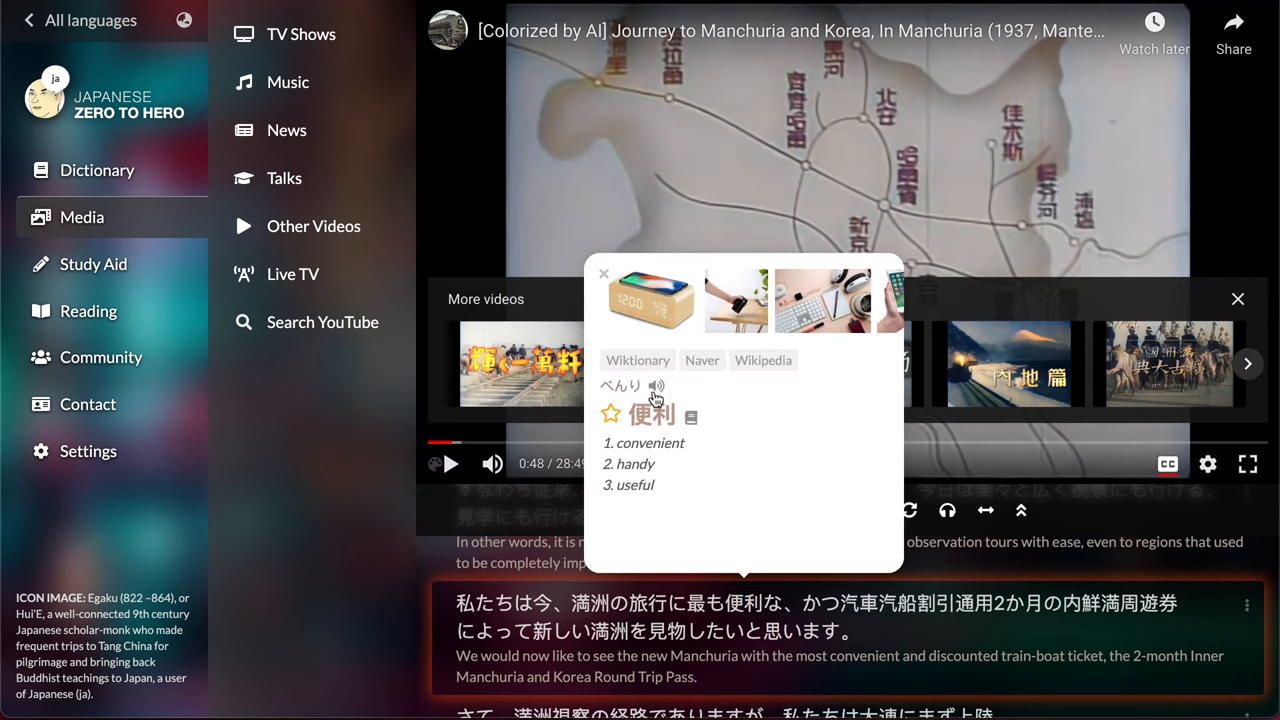
click(604, 272)
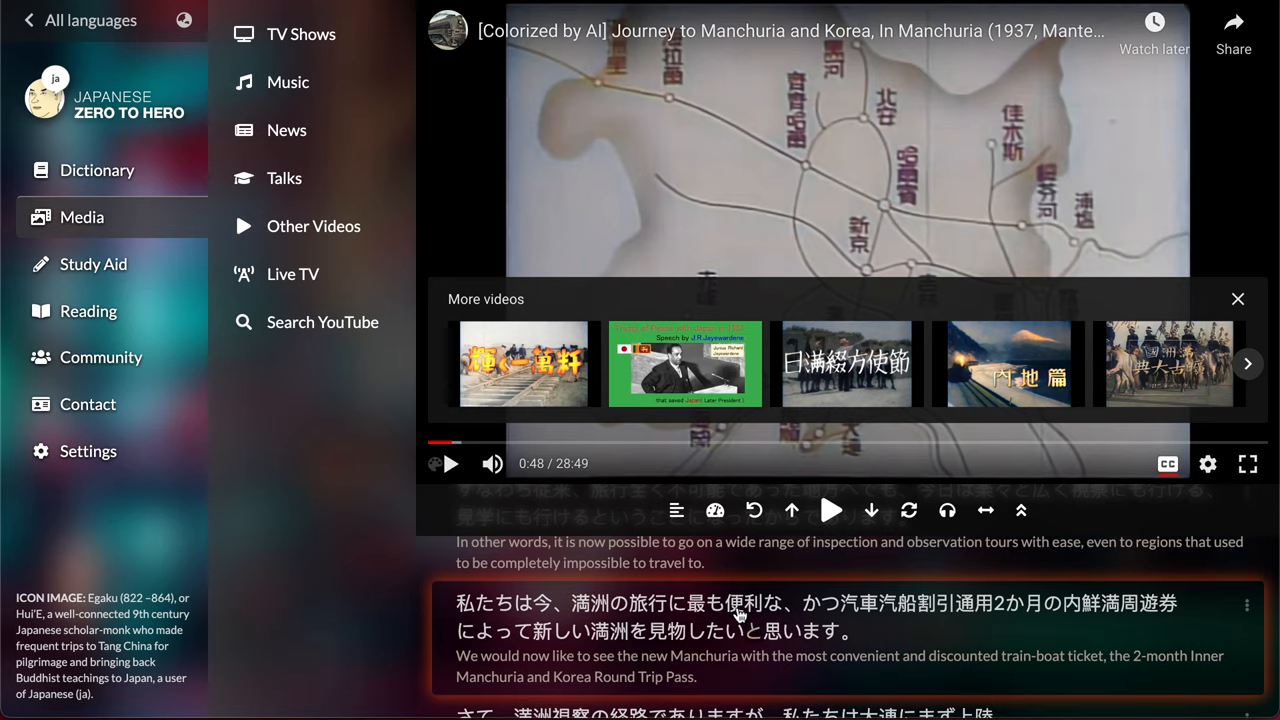
click(88, 452)
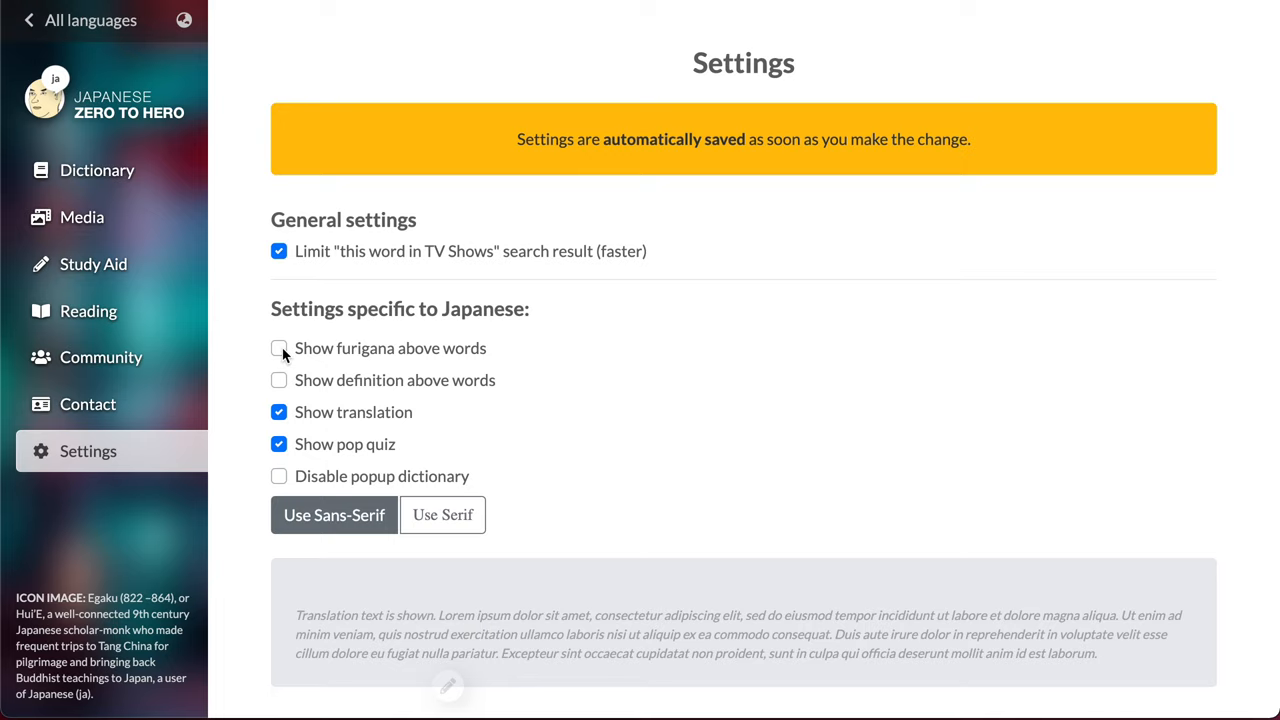
- Turn on furigana above the Japanese words, pause the Manchuria film, and return to the Archive episode list
click(280, 348)
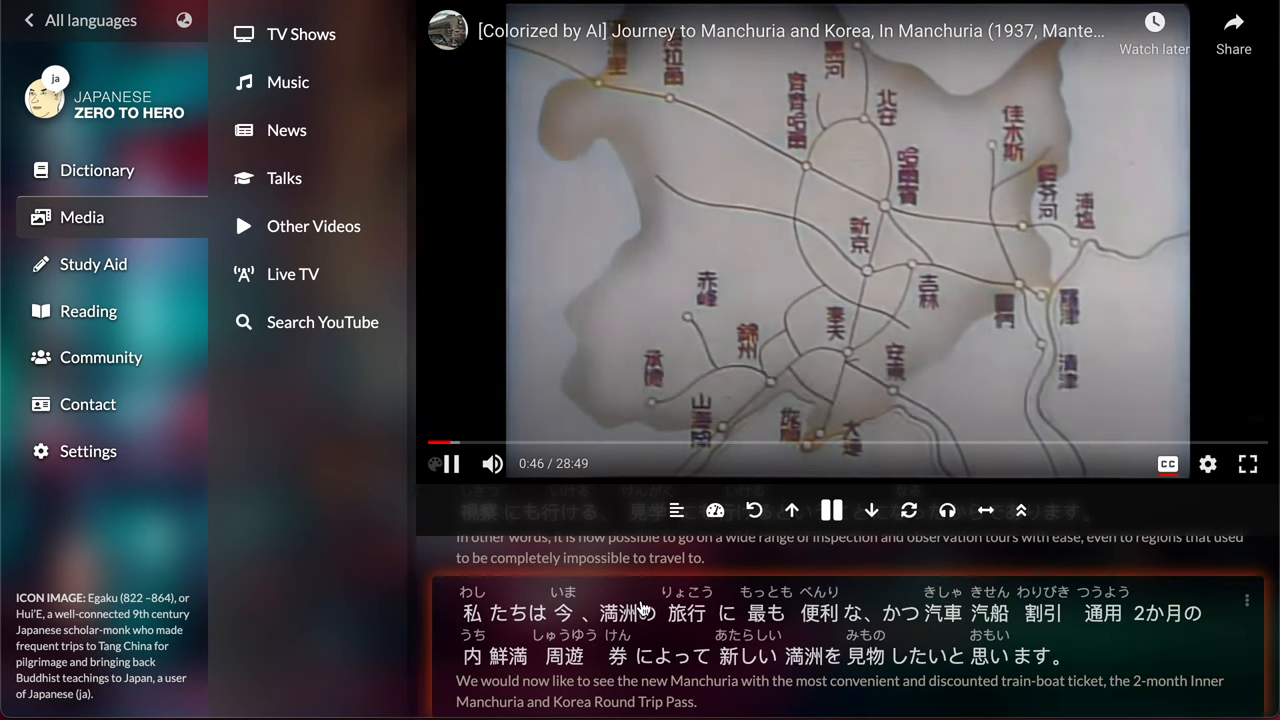
click(688, 612)
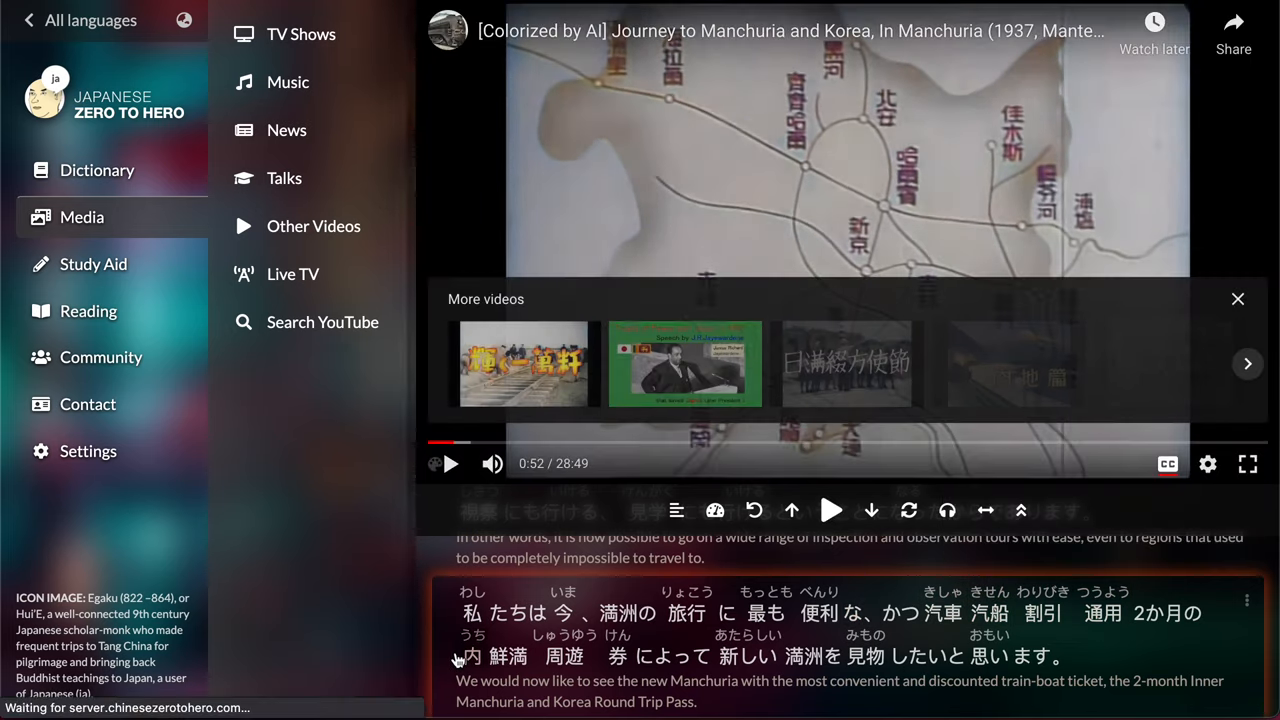
click(832, 510)
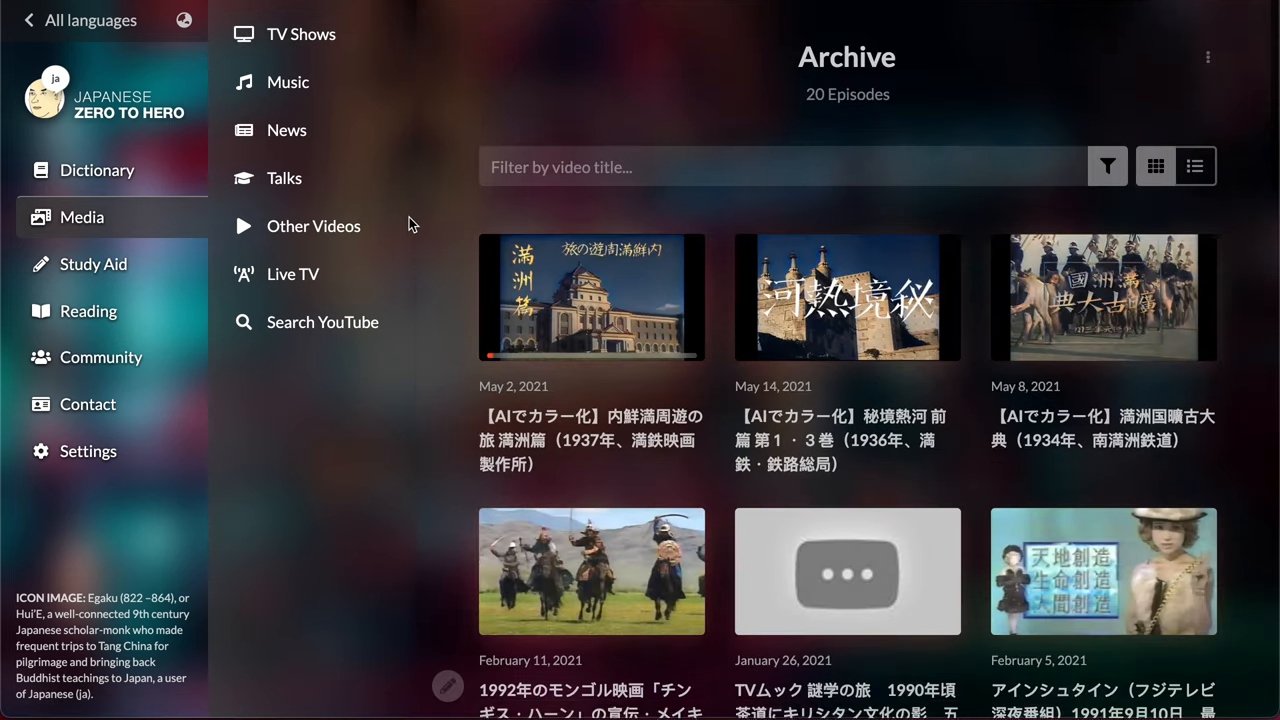
- Browse the Japanese talks section and open the Kumatani Anime Reaction show
click(284, 176)
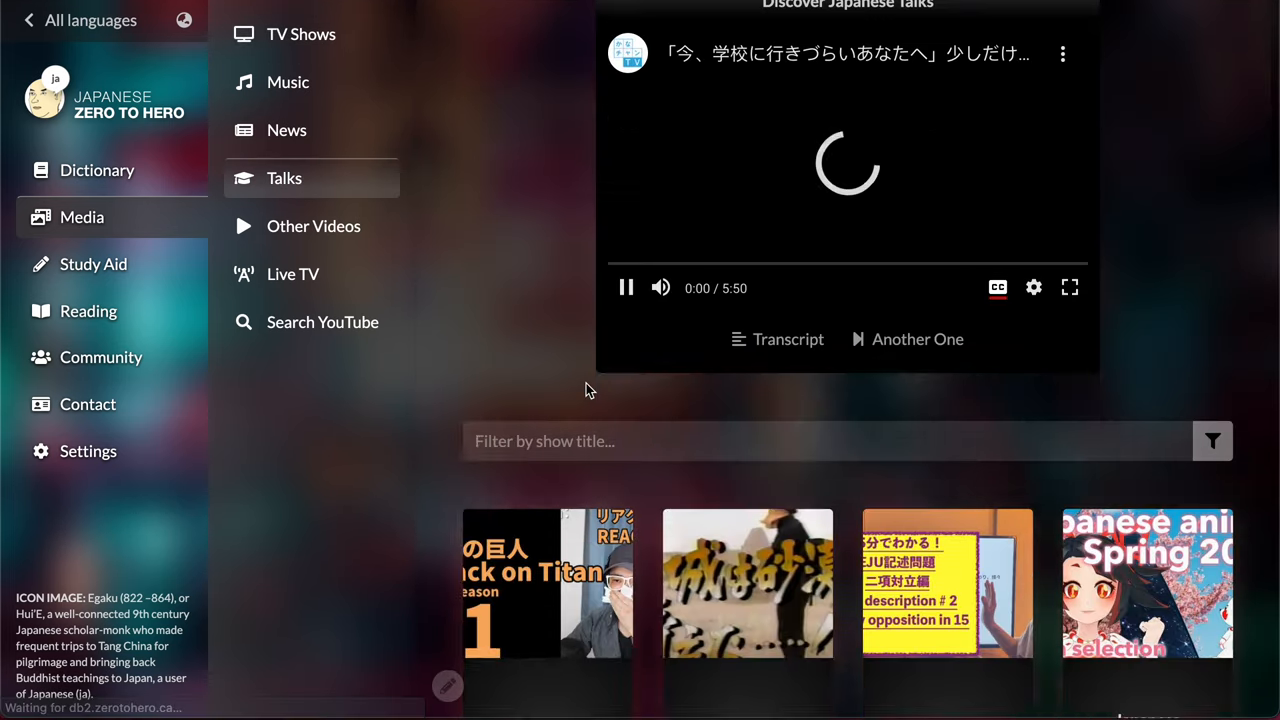
scroll(down, 3)
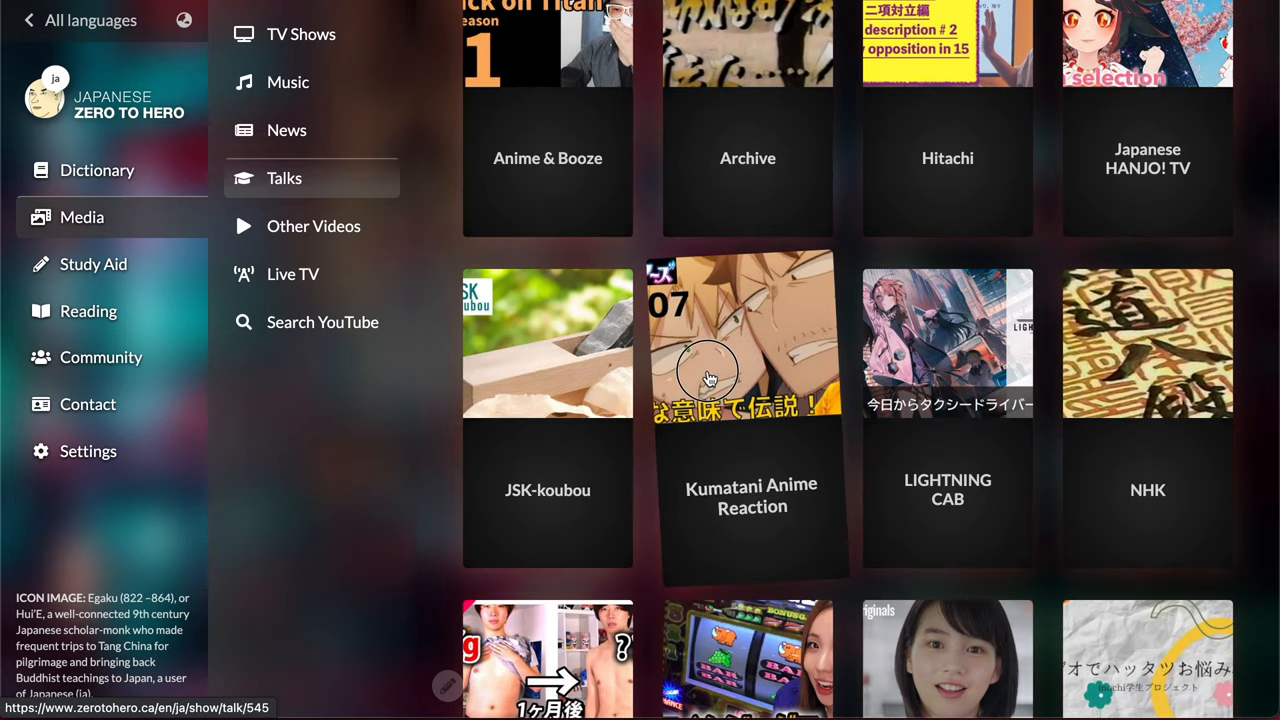
click(752, 344)
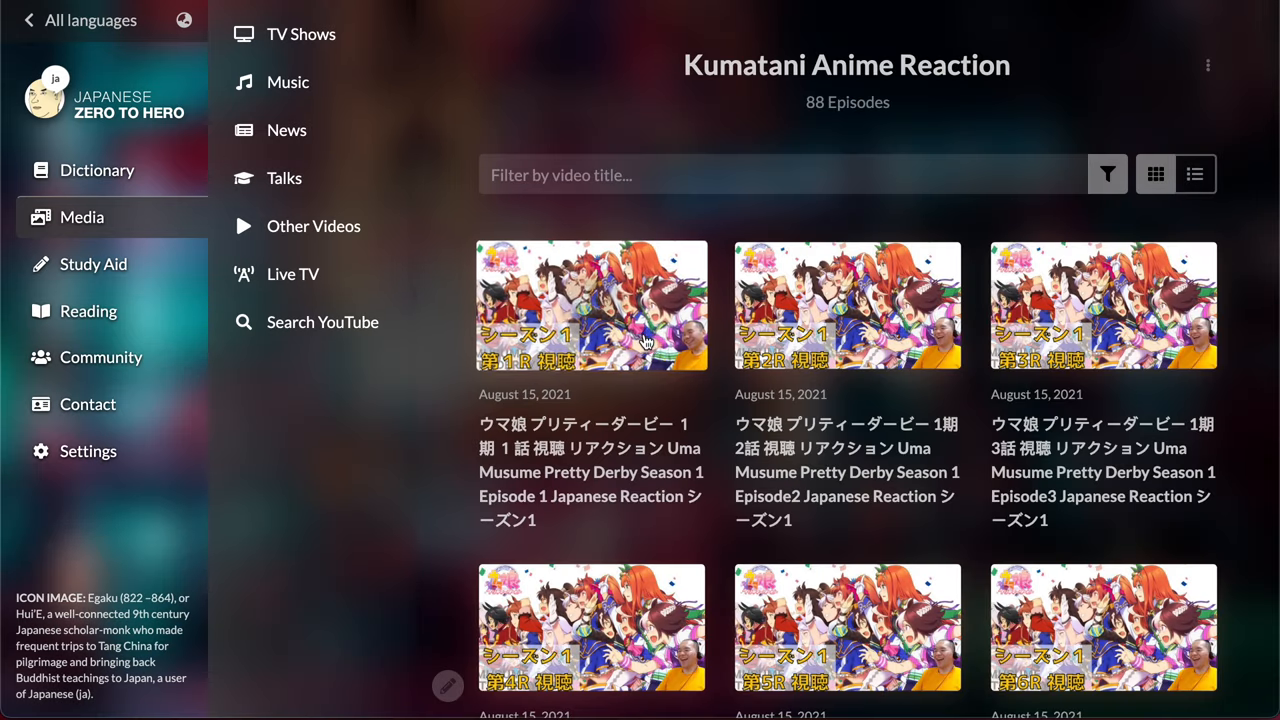
click(592, 304)
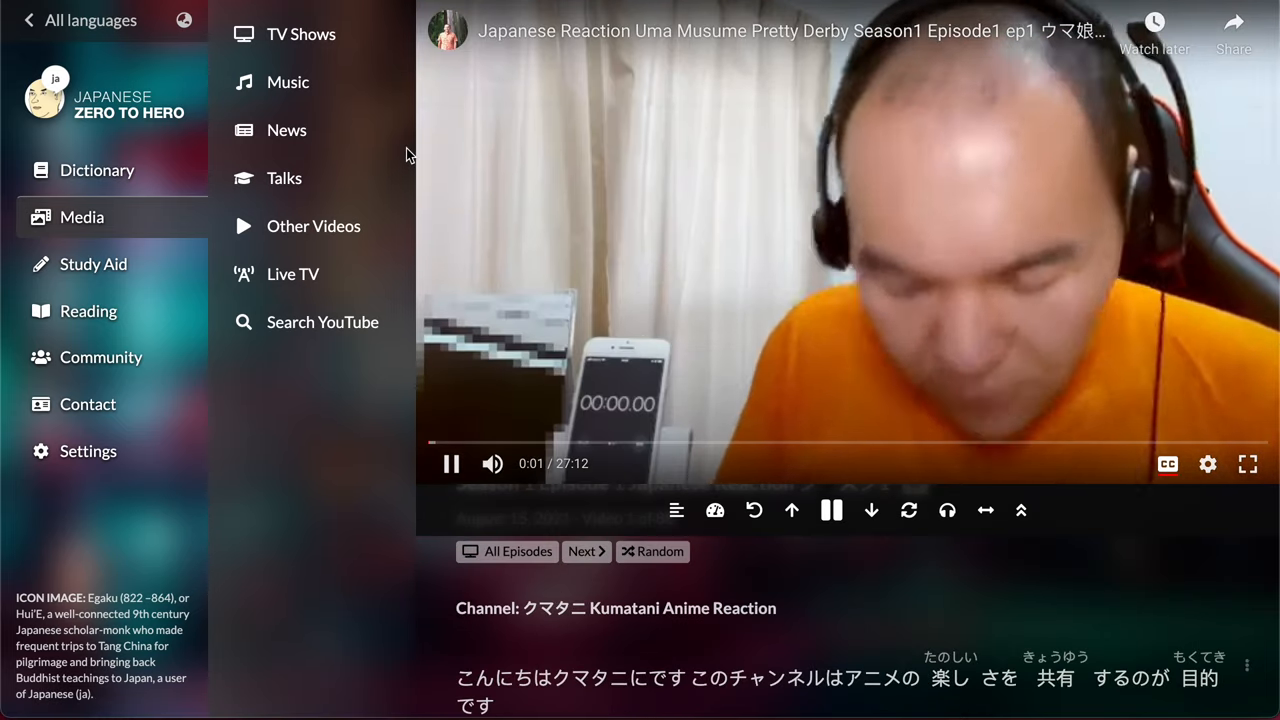
- Play the Netflix Anime 'Anime Pro Tips for Healthy Living' video and jump to the line 初めての気持ちだ
click(300, 32)
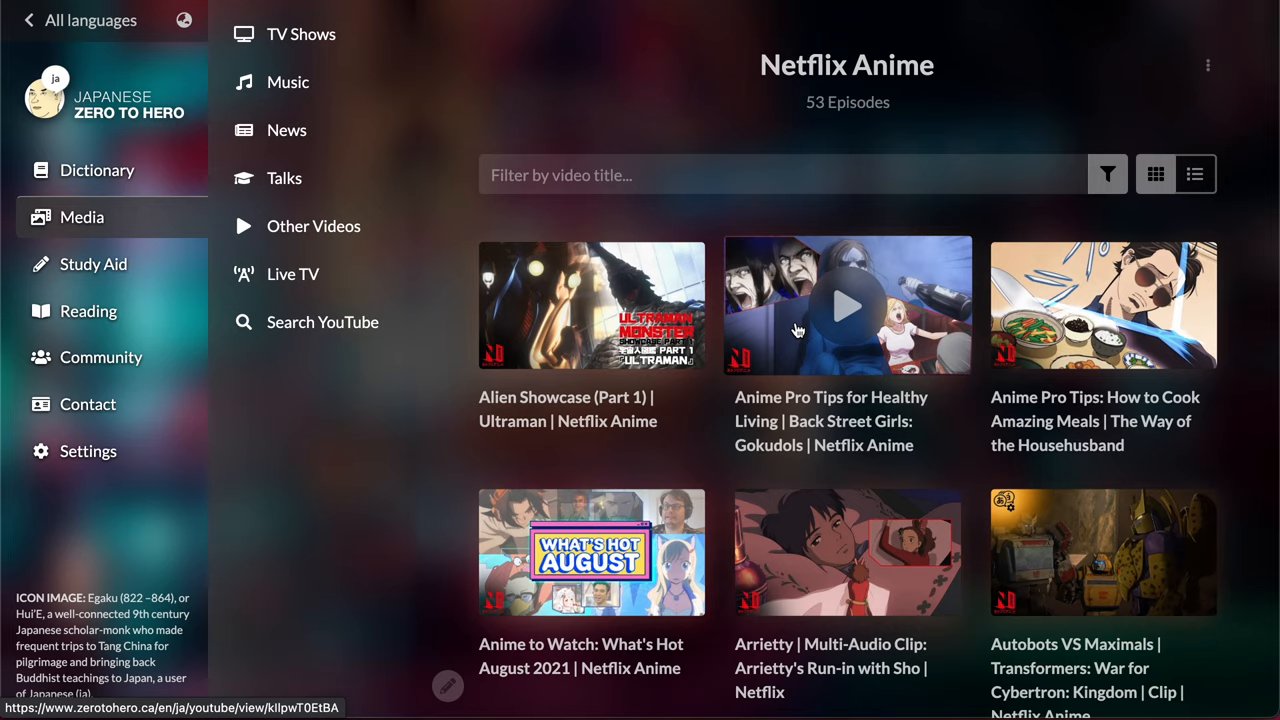
click(846, 306)
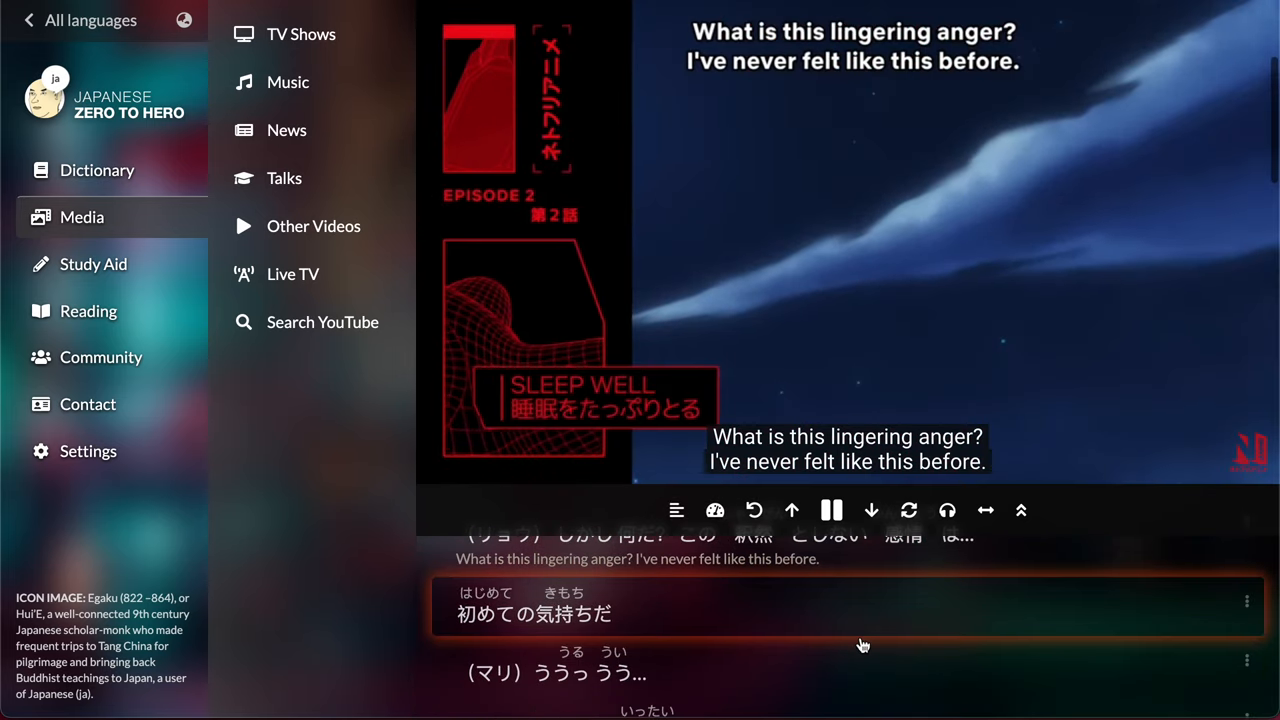
click(564, 614)
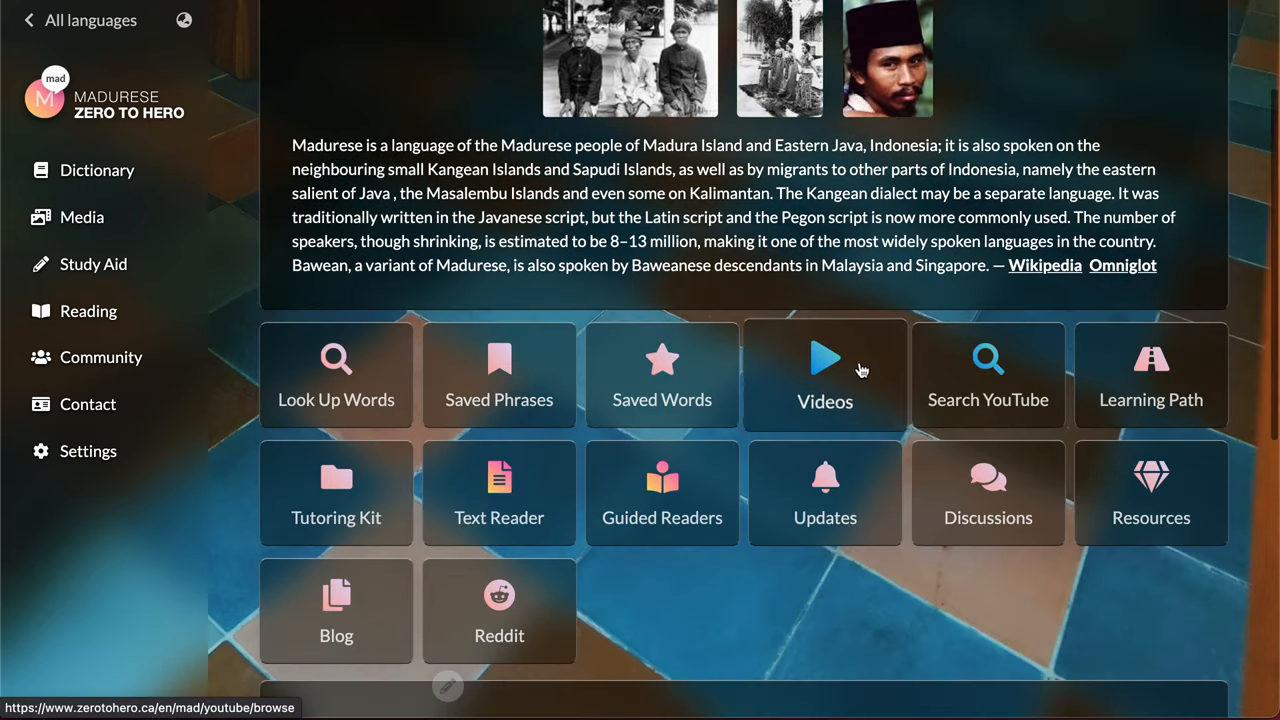
- Leave the Madurese page for the Javanese site and browse its music videos
click(824, 376)
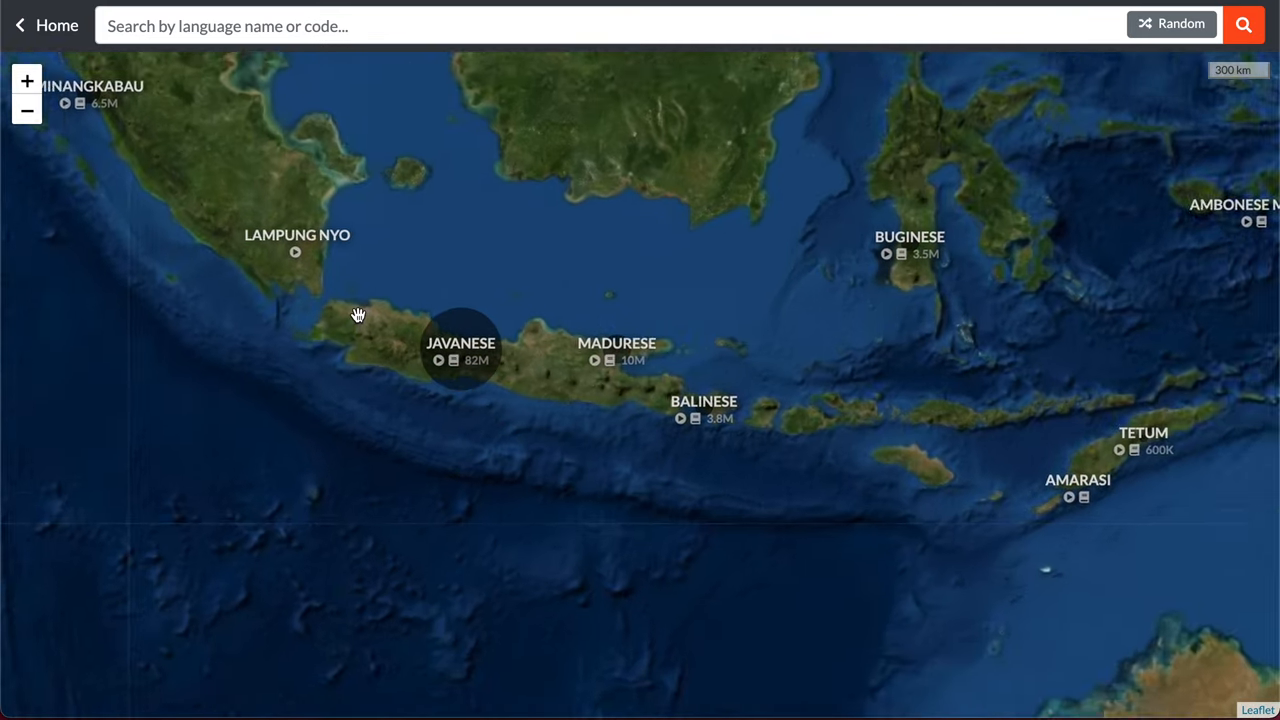
click(460, 344)
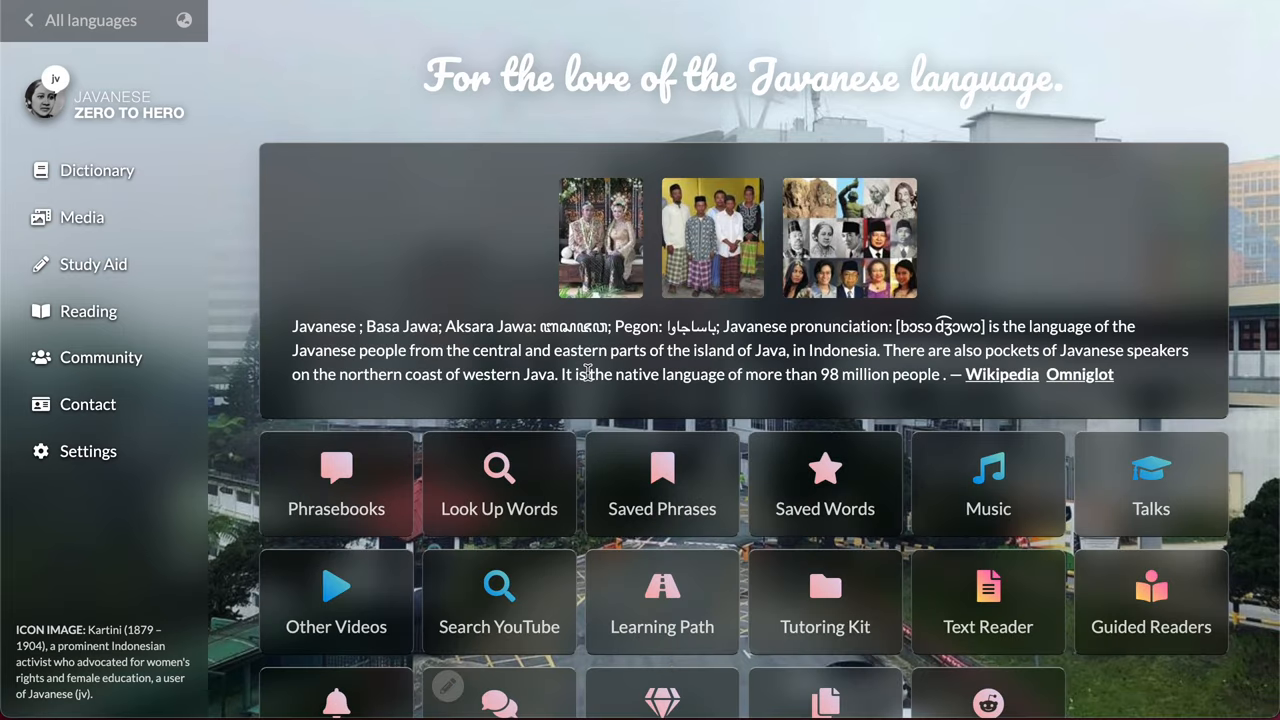
click(988, 486)
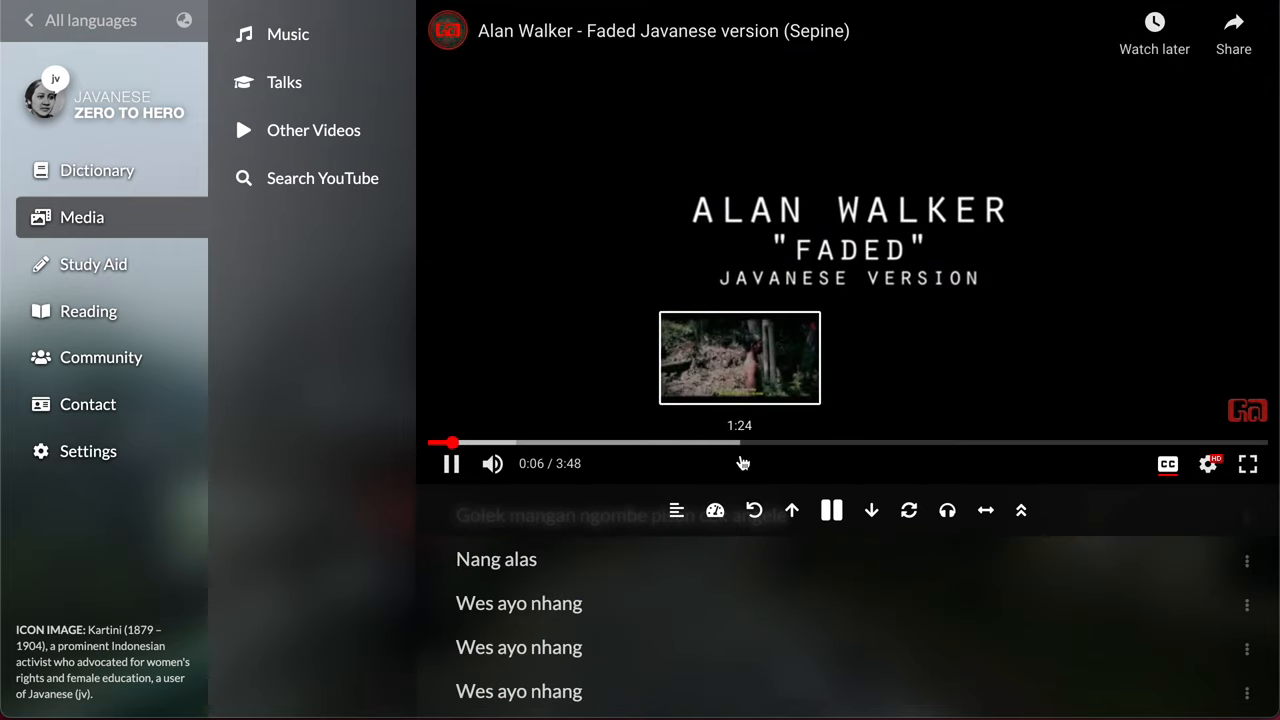
- Replay Faded lyric lines like 'Wes ayo nhang' and look up words such as ayu and abang
click(518, 602)
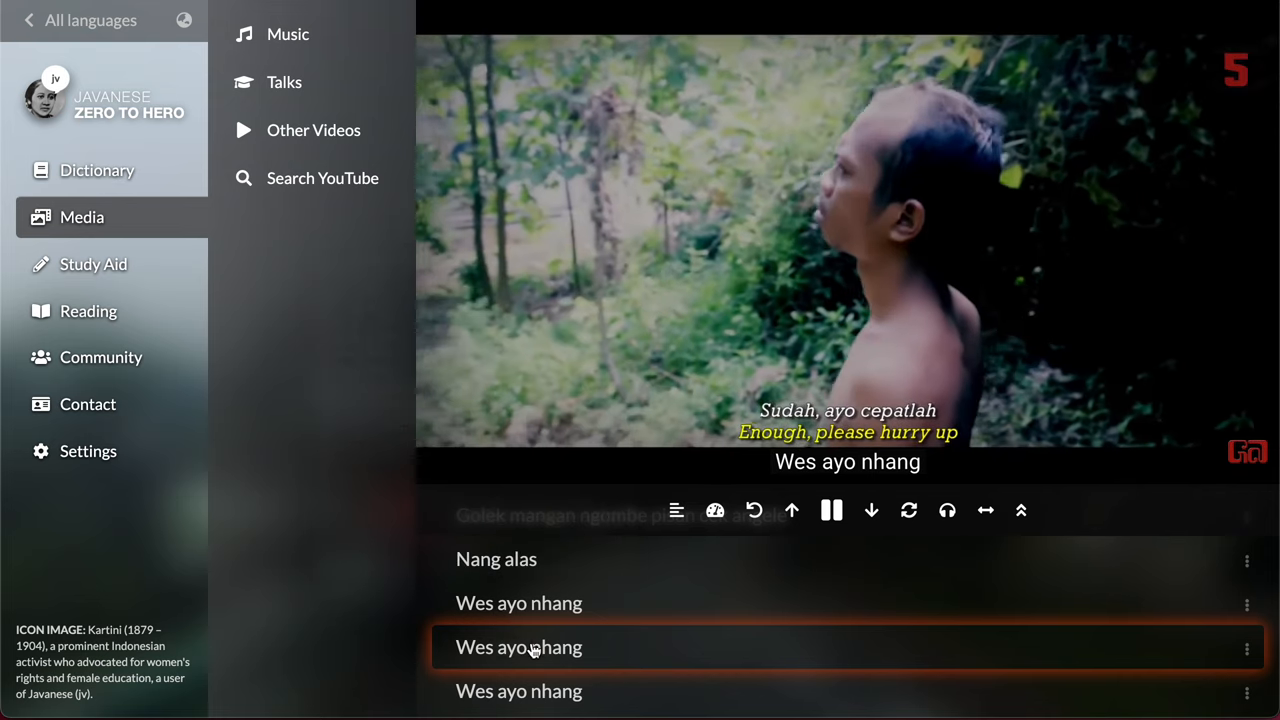
click(474, 648)
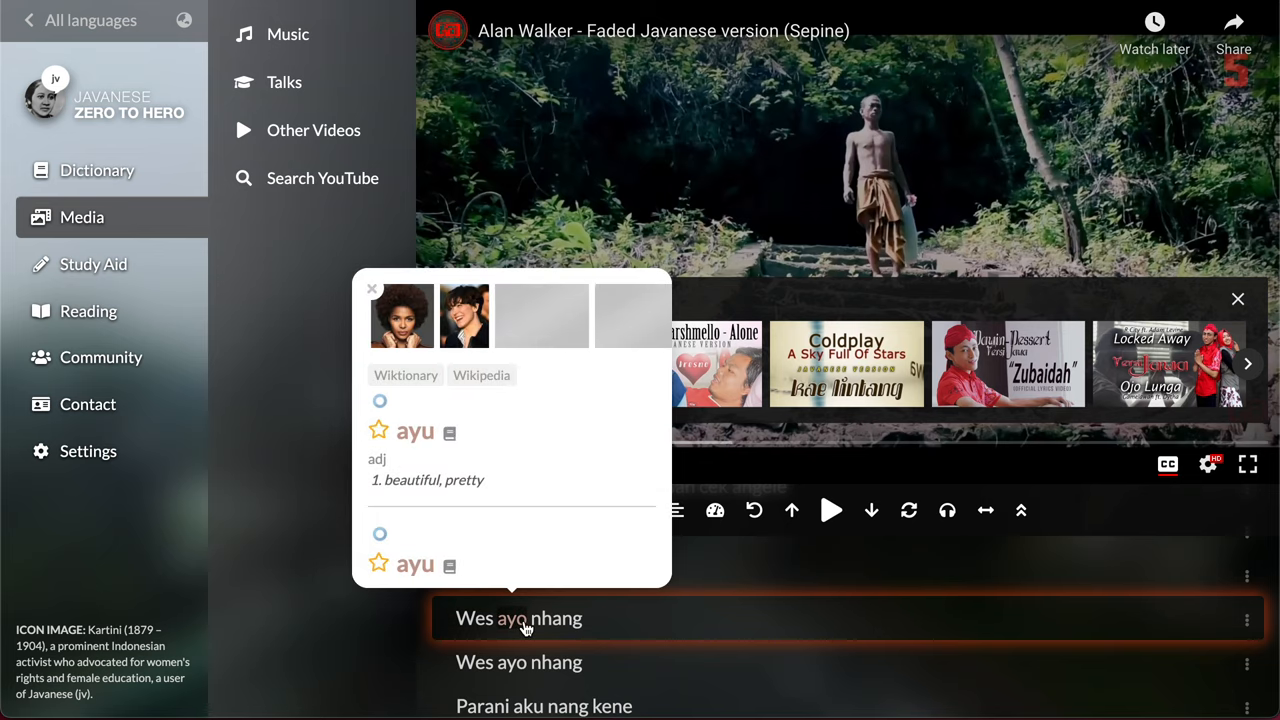
click(560, 618)
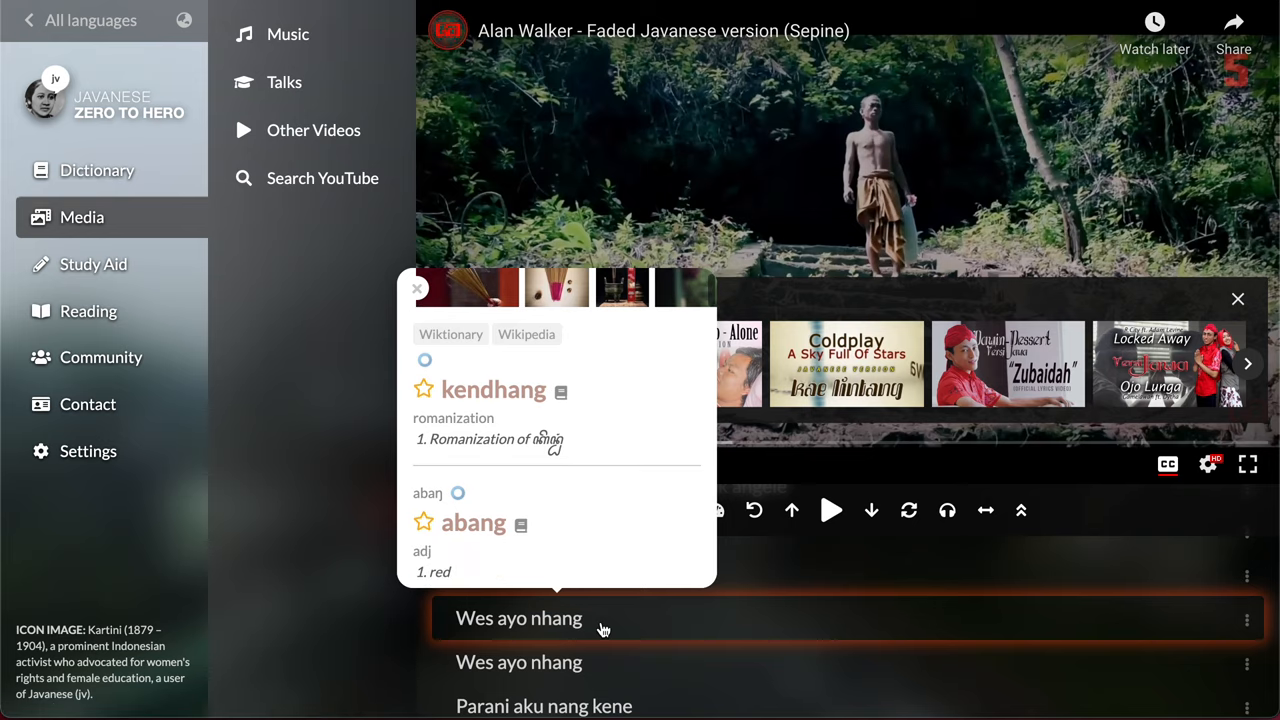
click(96, 170)
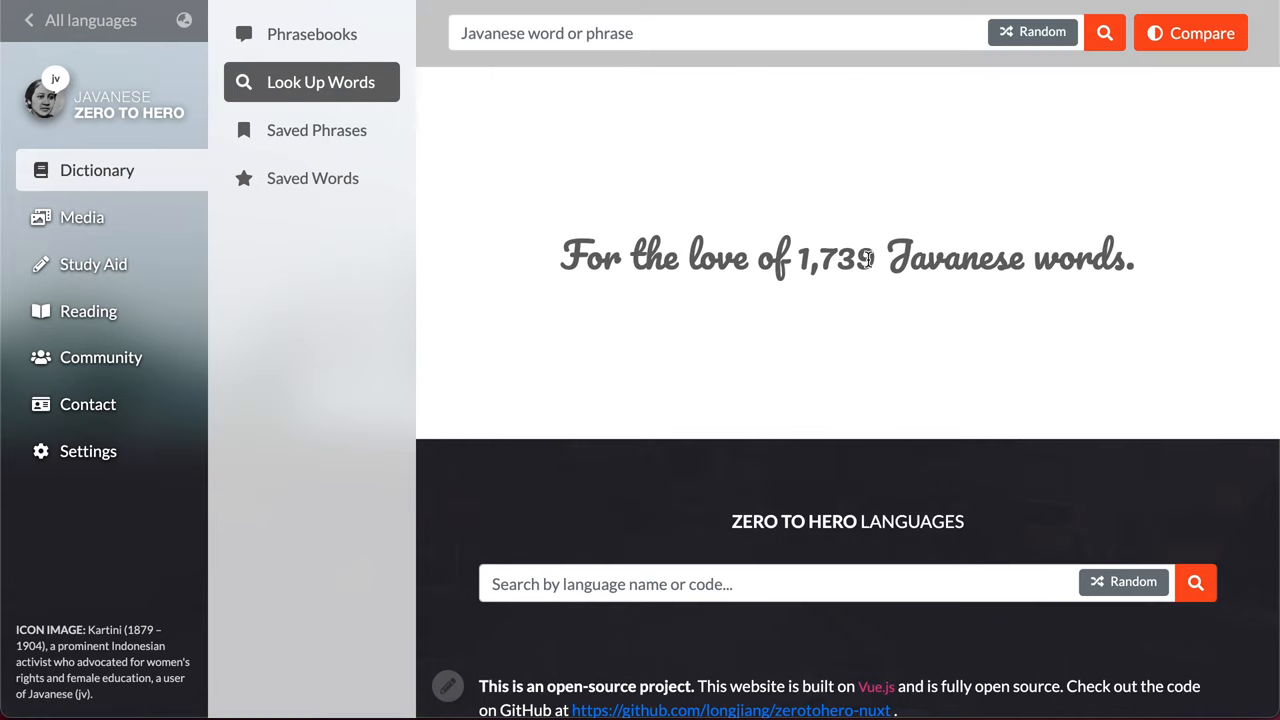
mouse_move(176, 158)
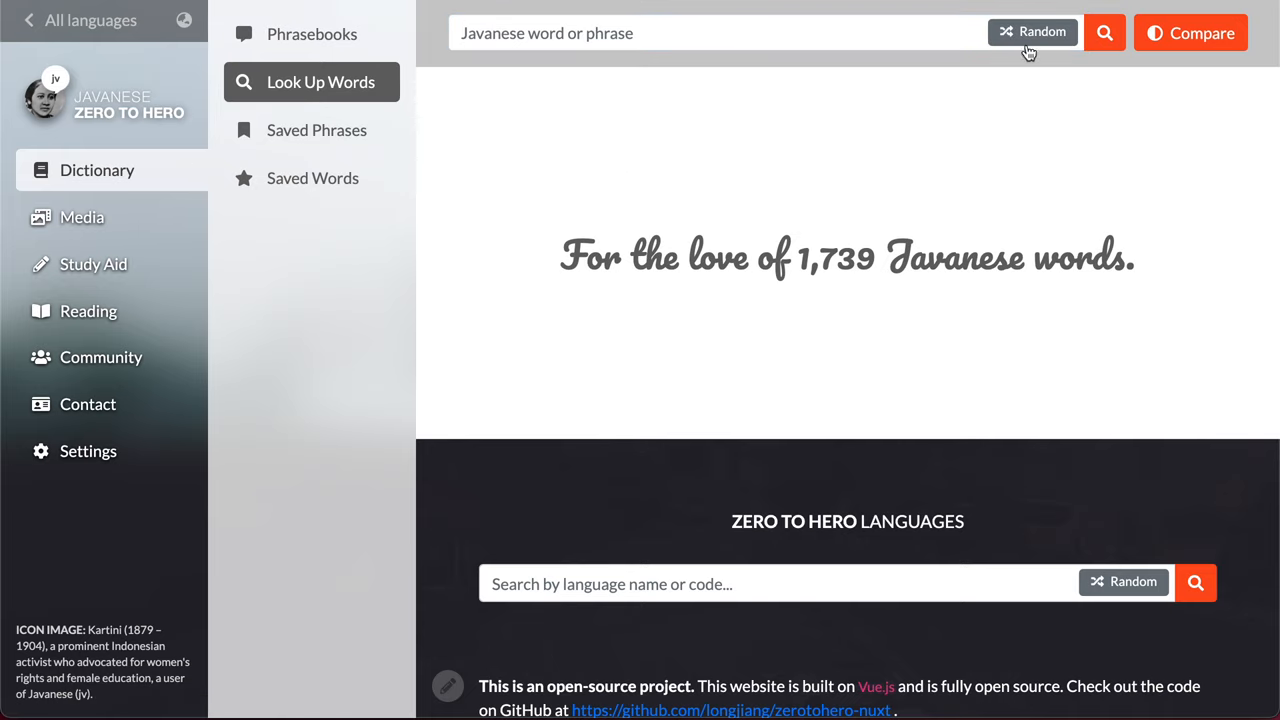
- Pull up five random Javanese dictionary entries in a row, such as puluh (ten)
click(1032, 32)
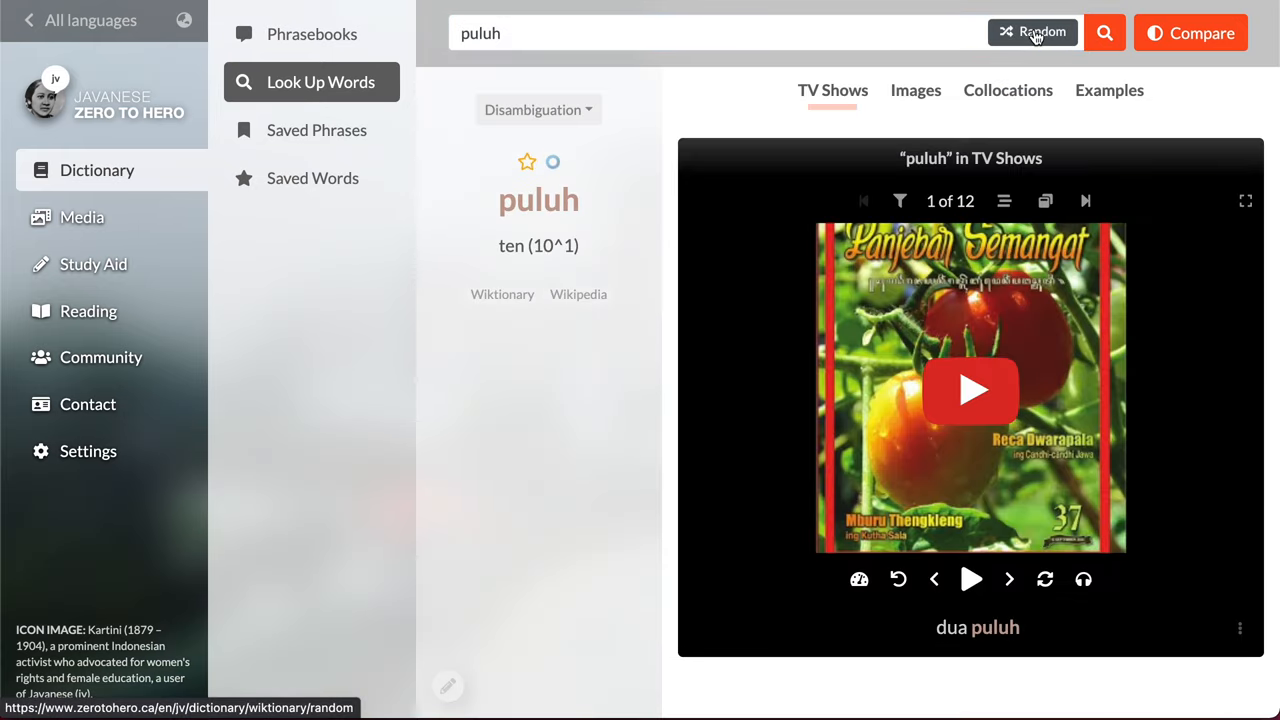
click(1032, 32)
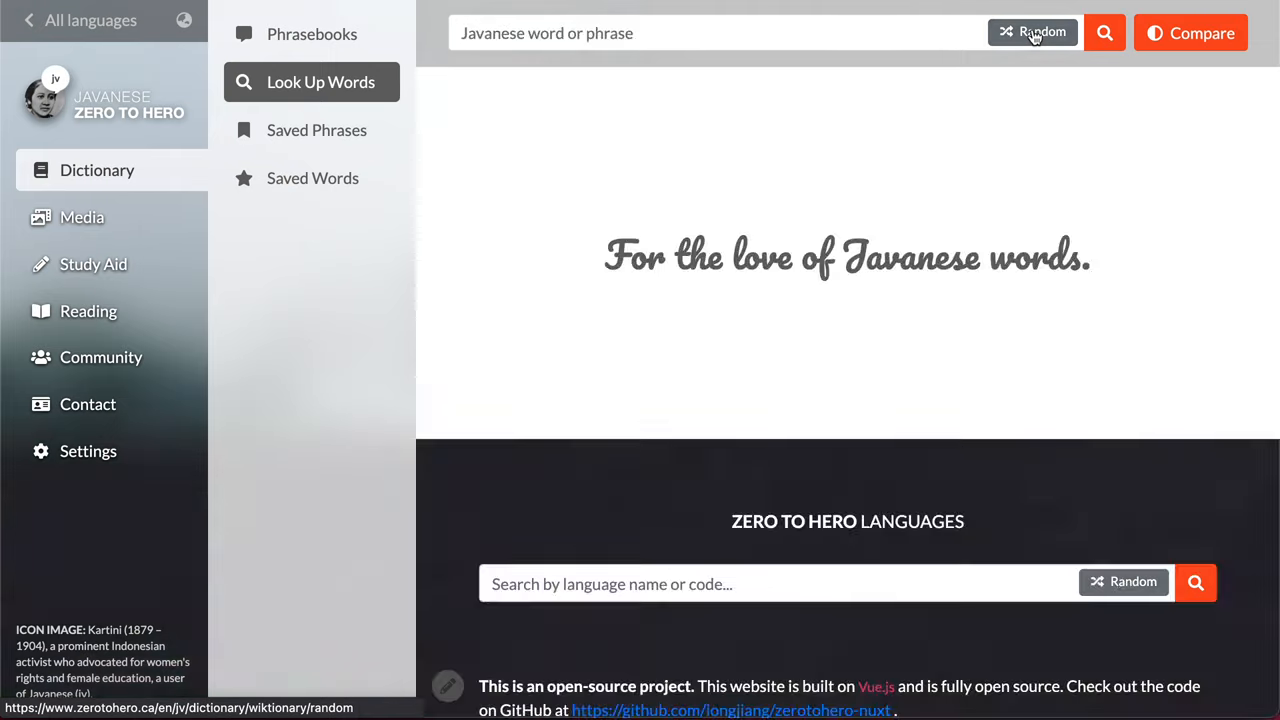
click(1032, 32)
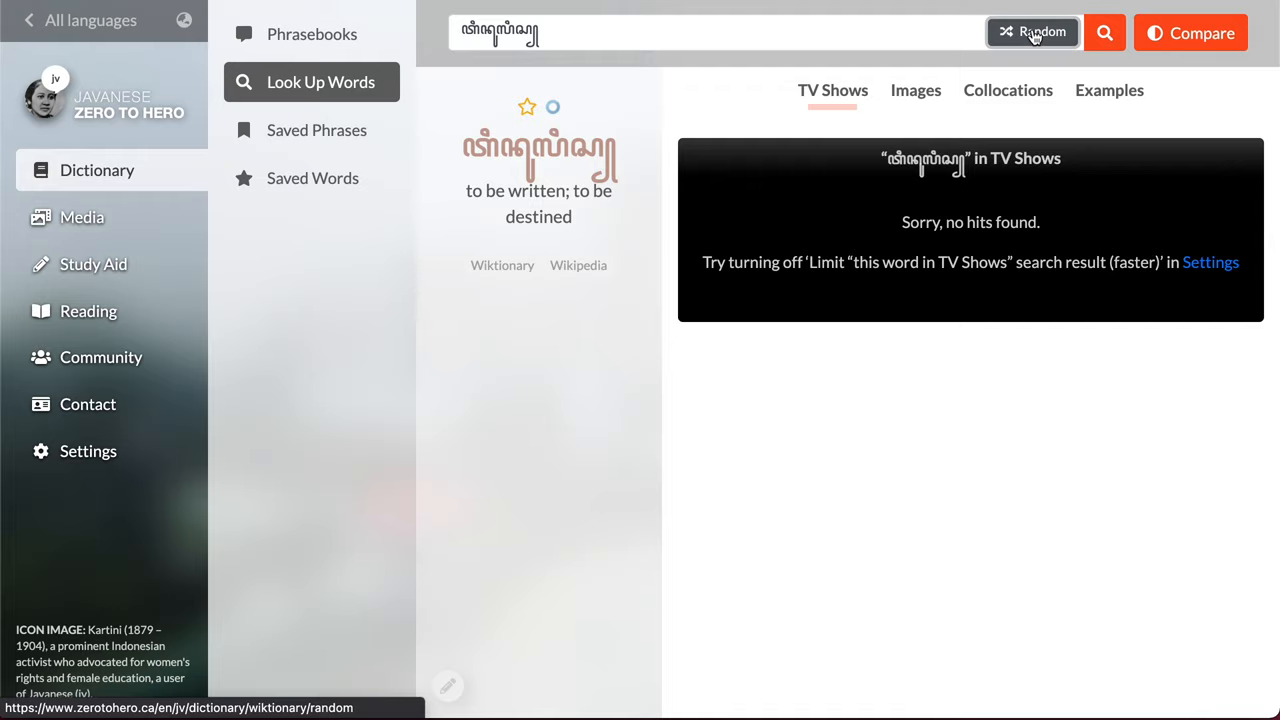
click(1032, 32)
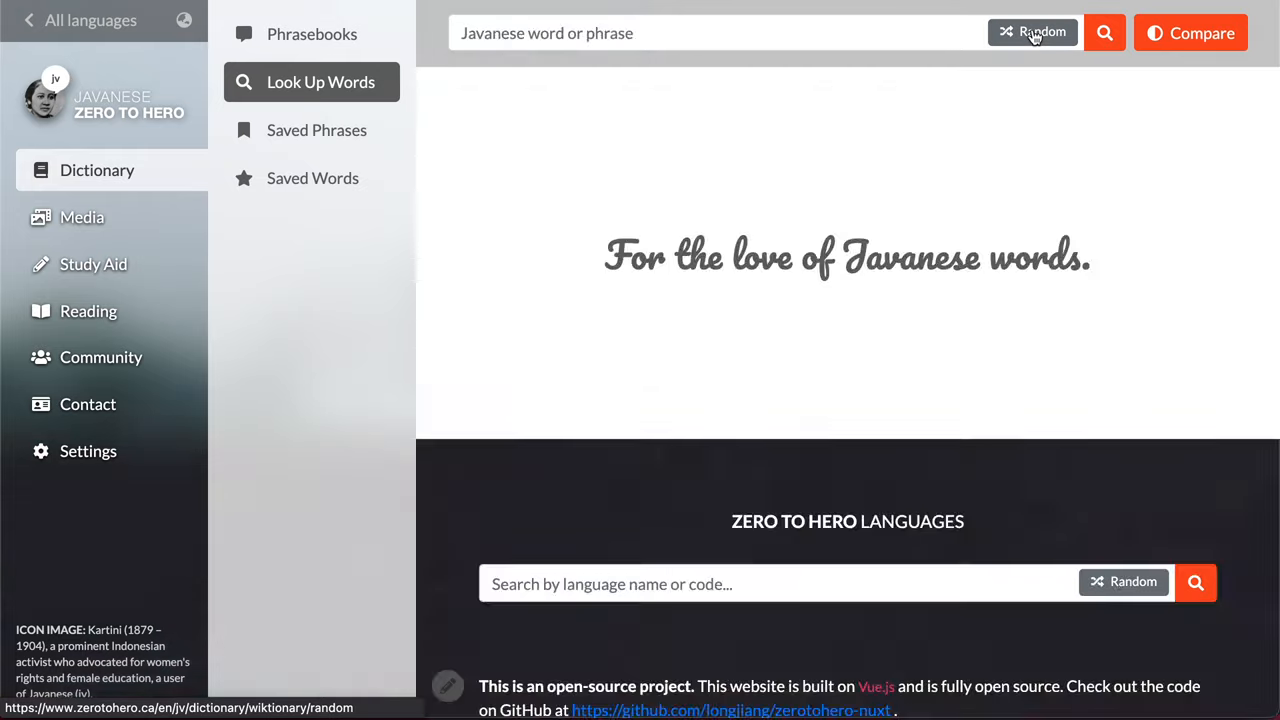
click(1032, 32)
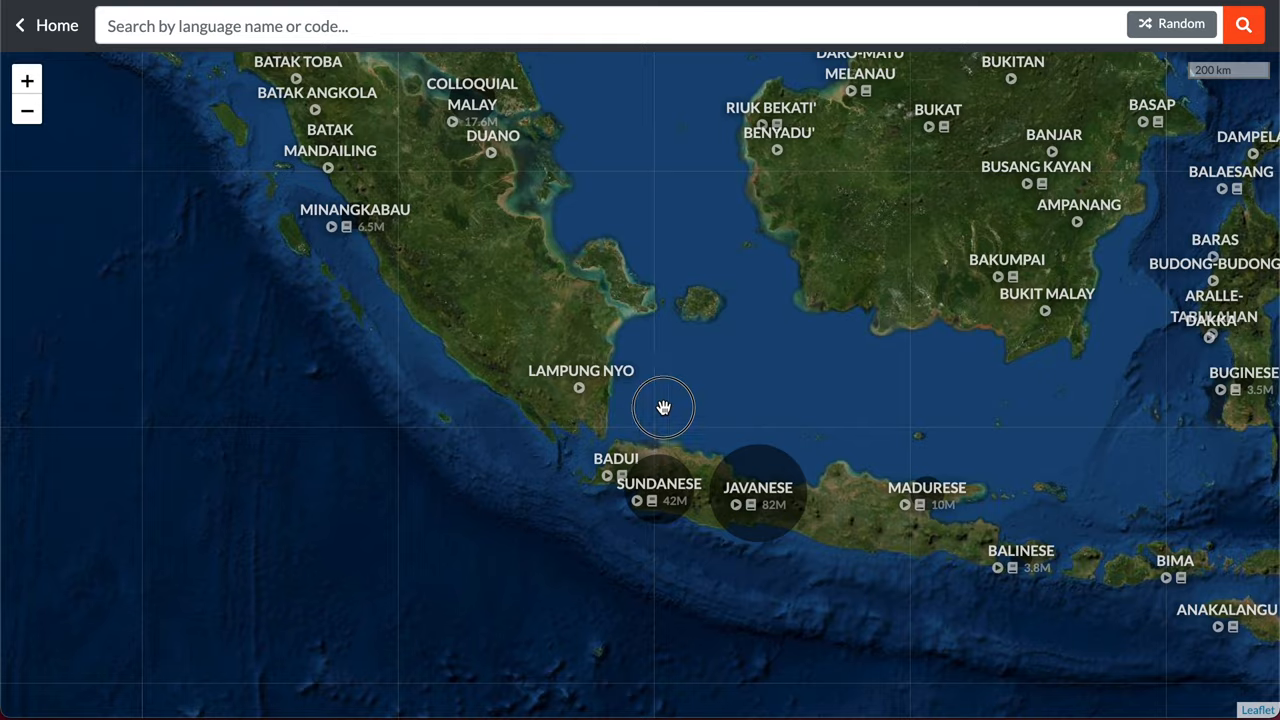
- Pan and zoom the map out over Southeast Asia from India to northern Australia, ready to search by name
drag(664, 408, 860, 296)
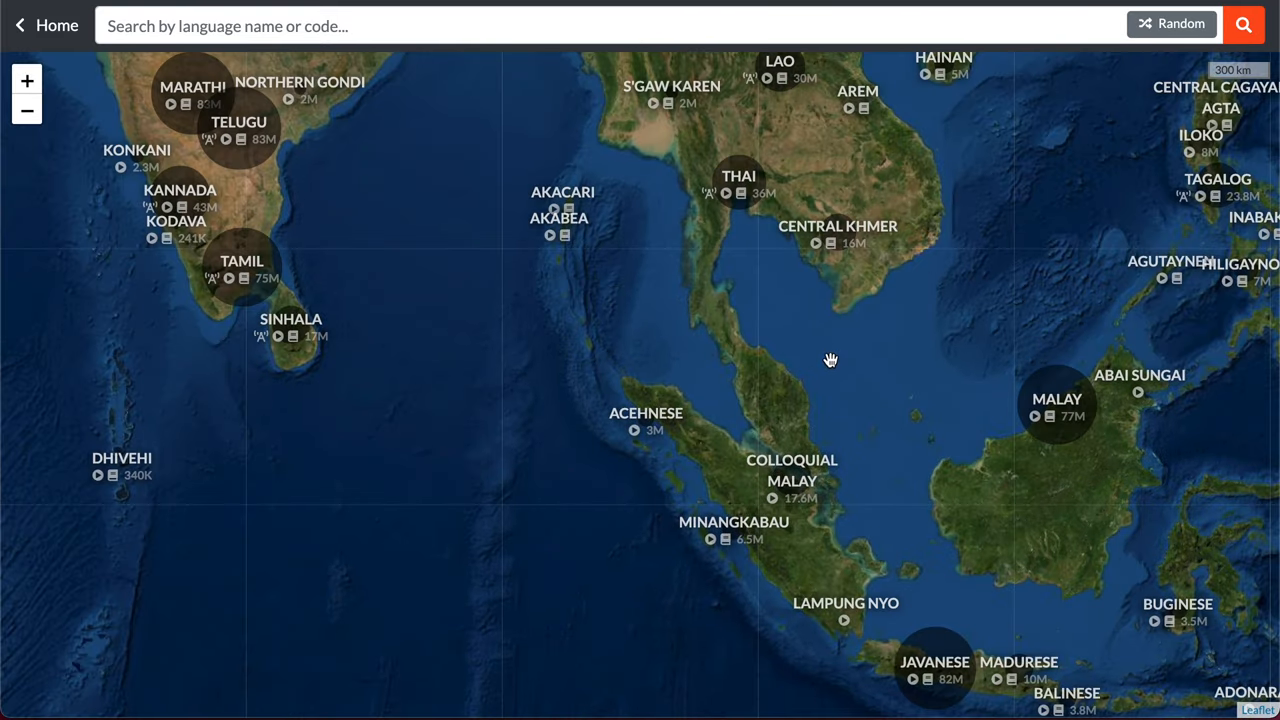
drag(830, 360, 676, 300)
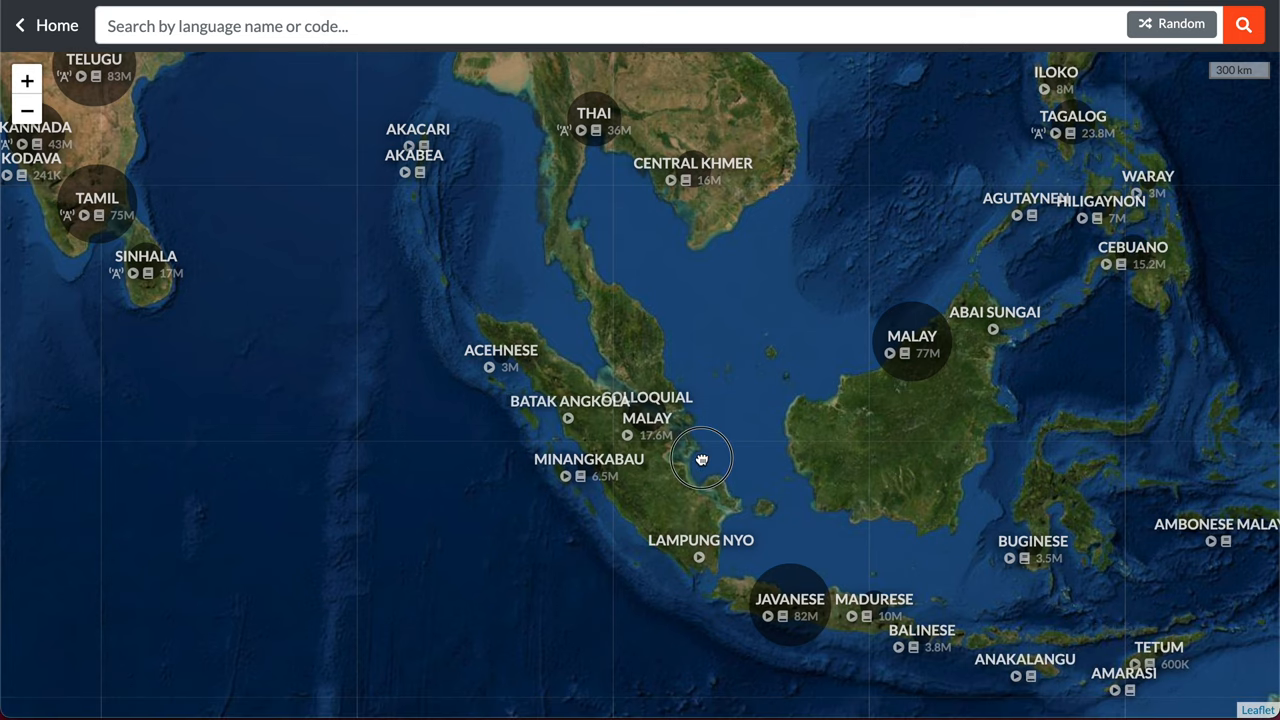
scroll(down, 3)
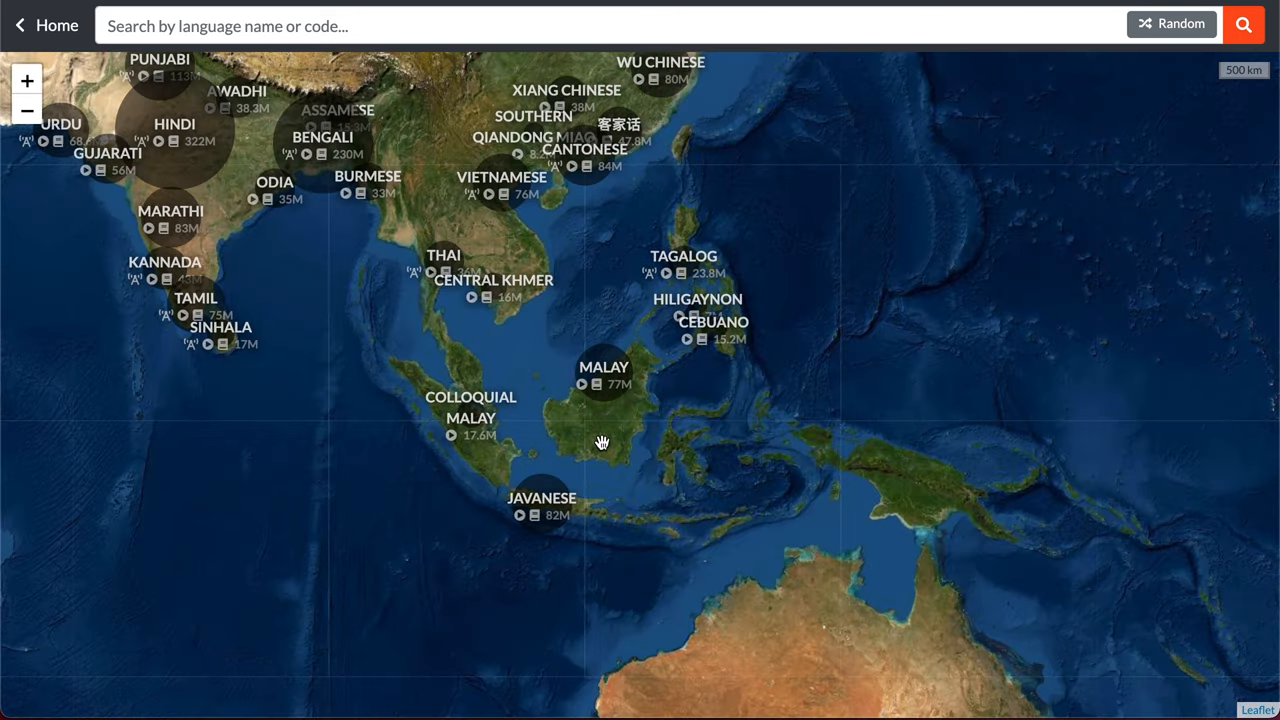
click(488, 24)
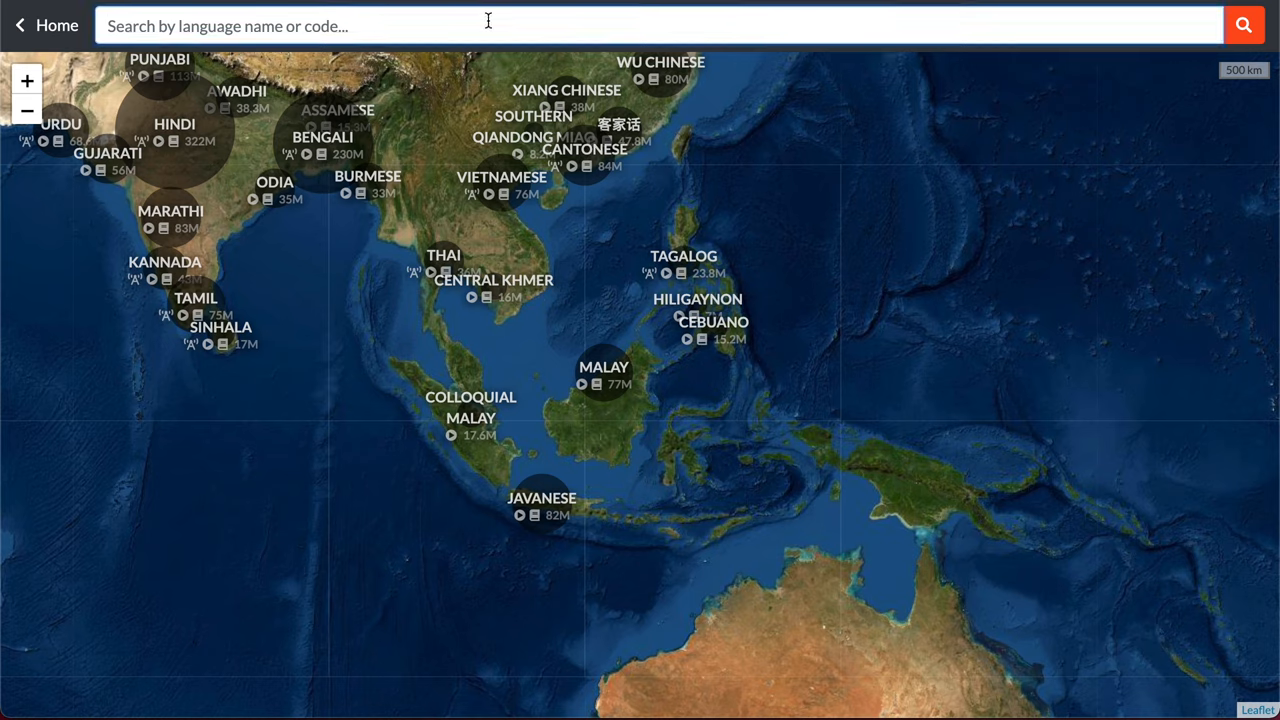
- Search 'indo', open the Indonesian TV shows and choose the #SemuaLayak show
text(indo)
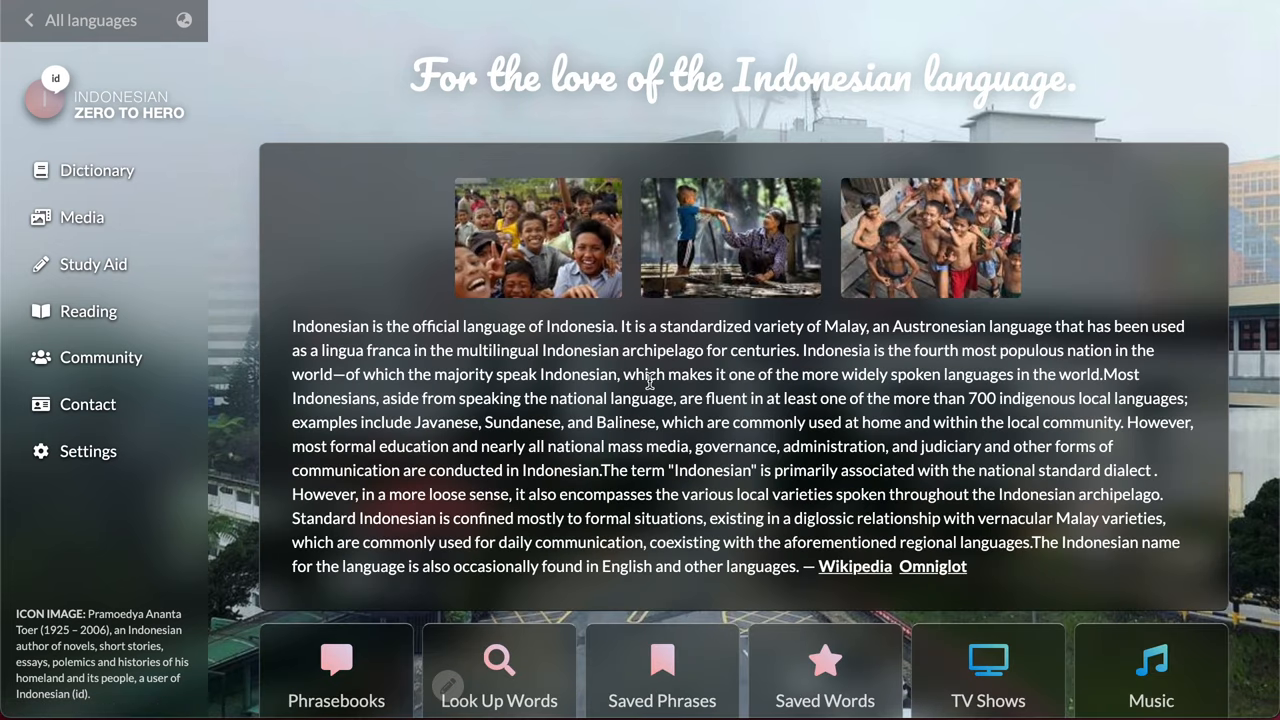
click(988, 670)
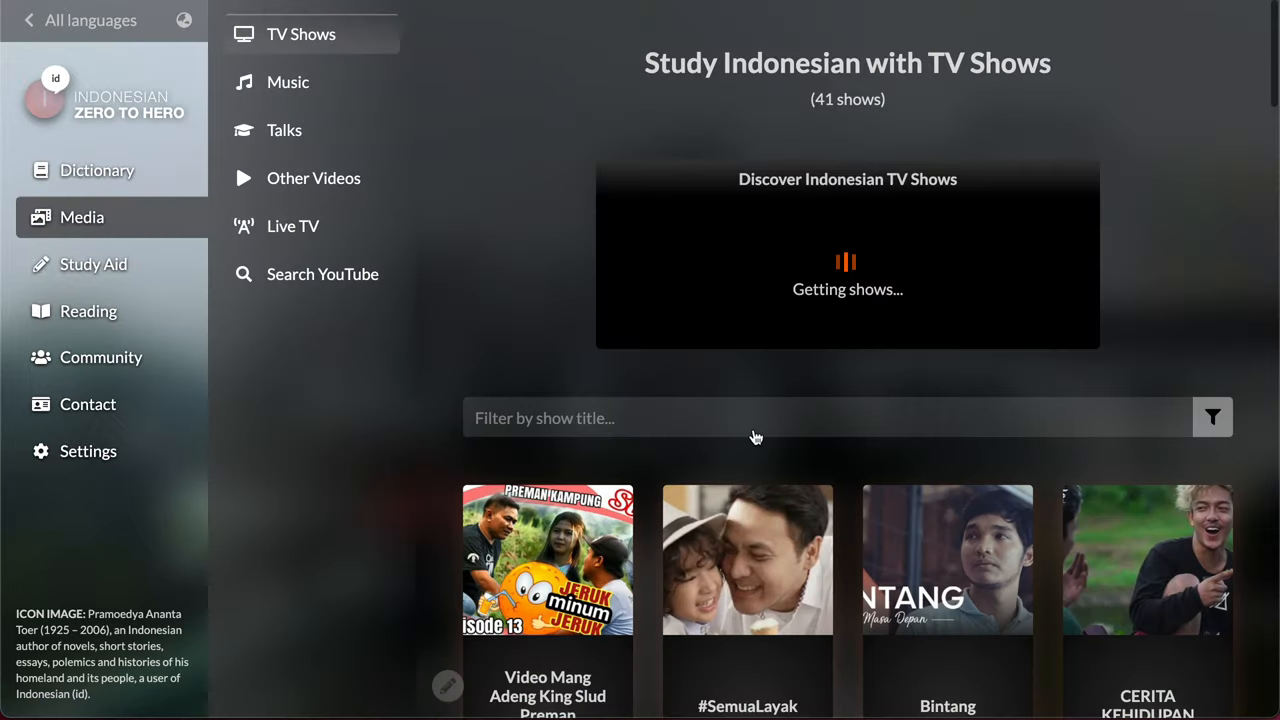
click(748, 560)
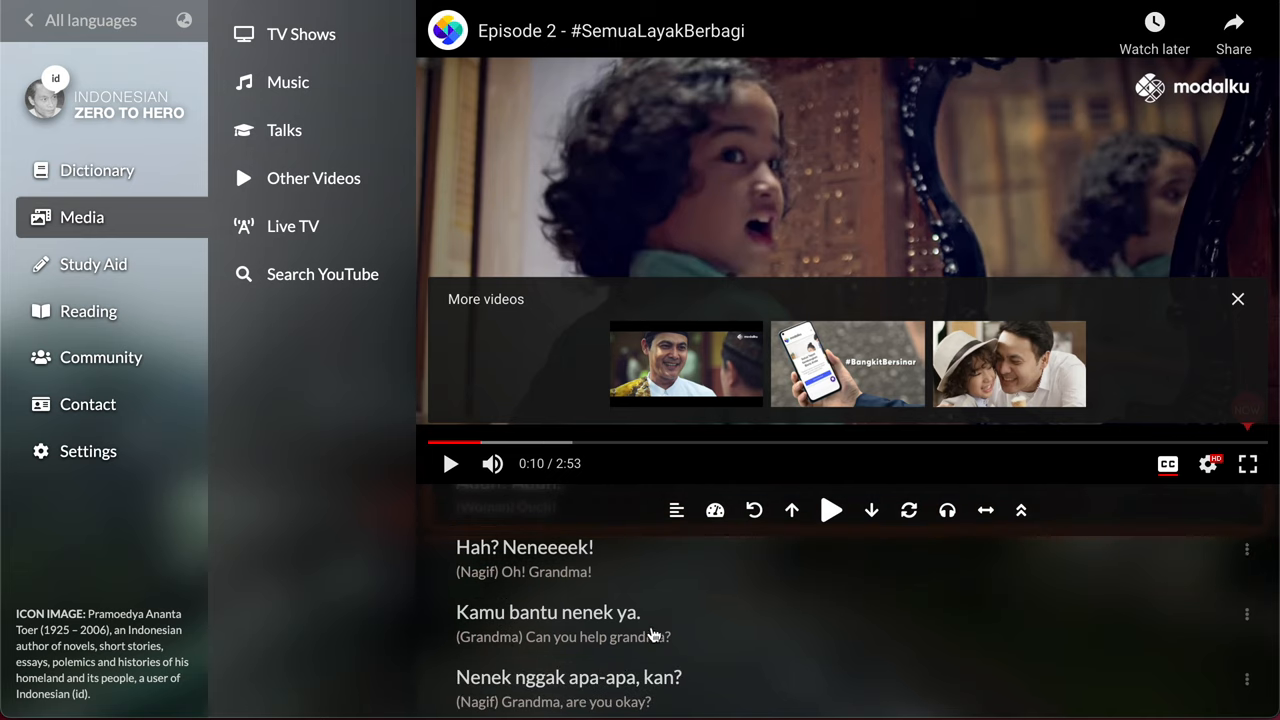
- Watch the #SemuaLayakBerbagi episode, jumping to the line 'Kamu bantu nenek ya' with Indonesian-English subtitles
click(480, 612)
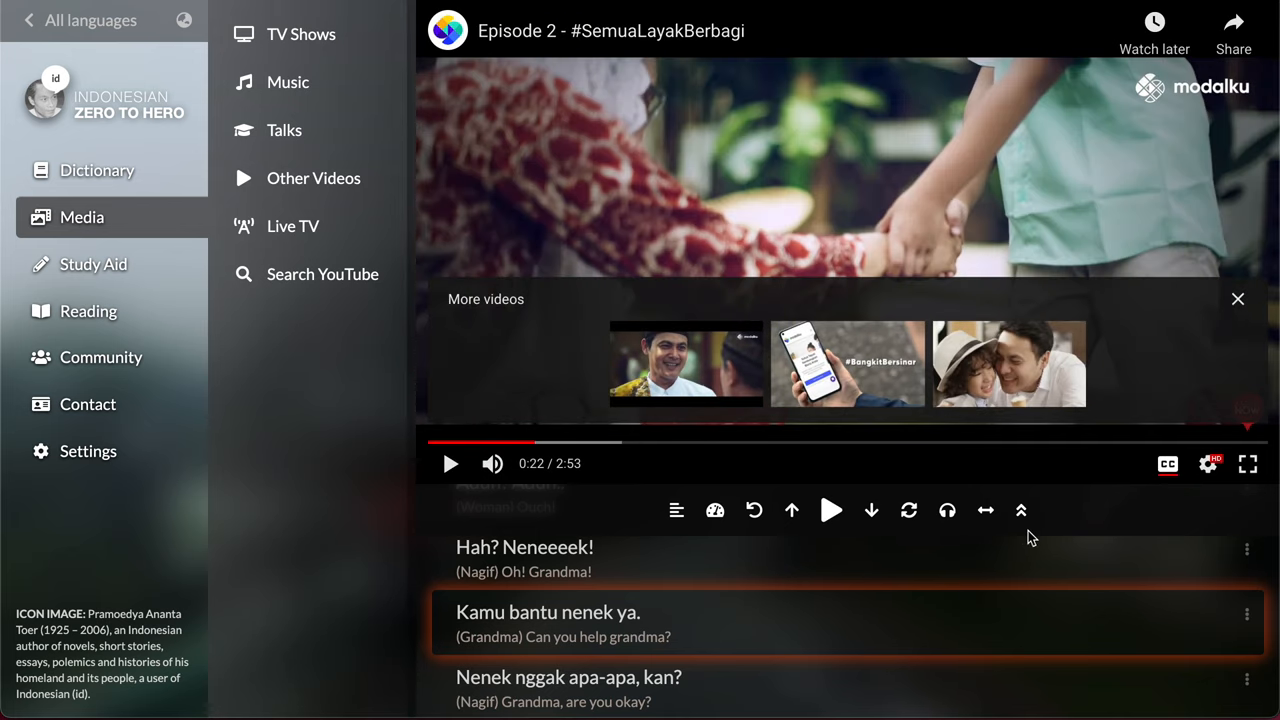
click(714, 510)
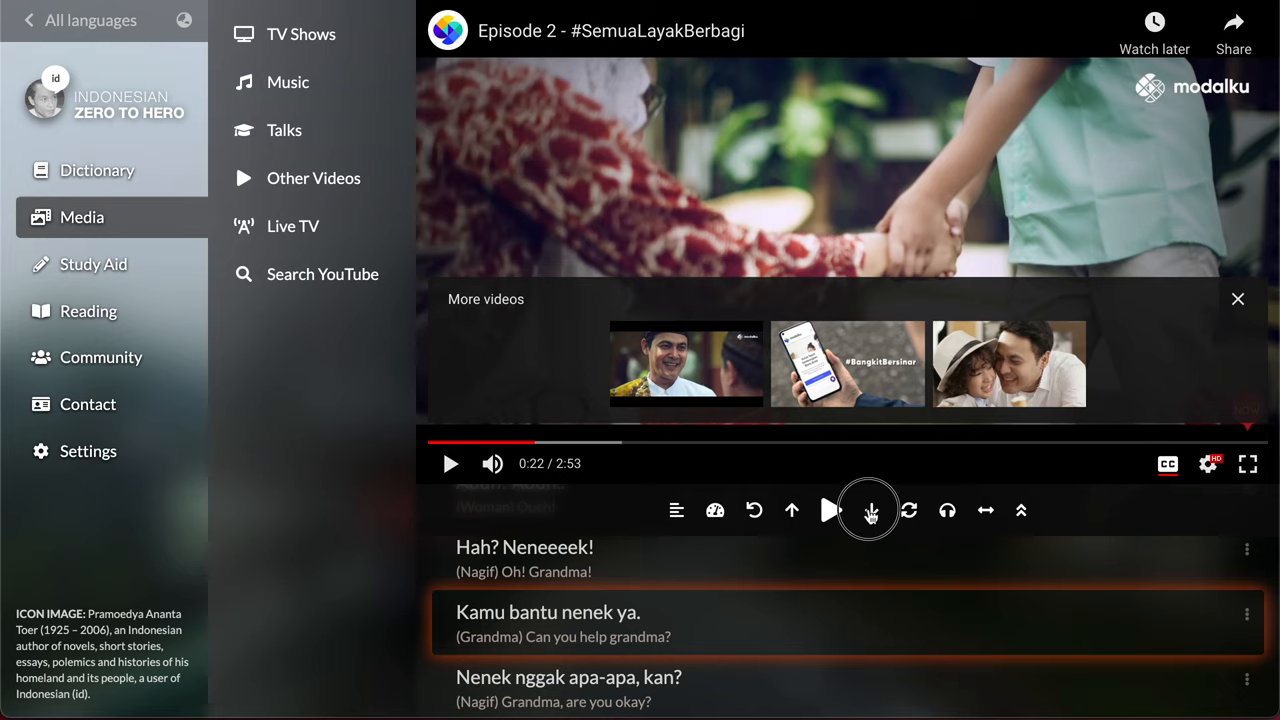
click(870, 510)
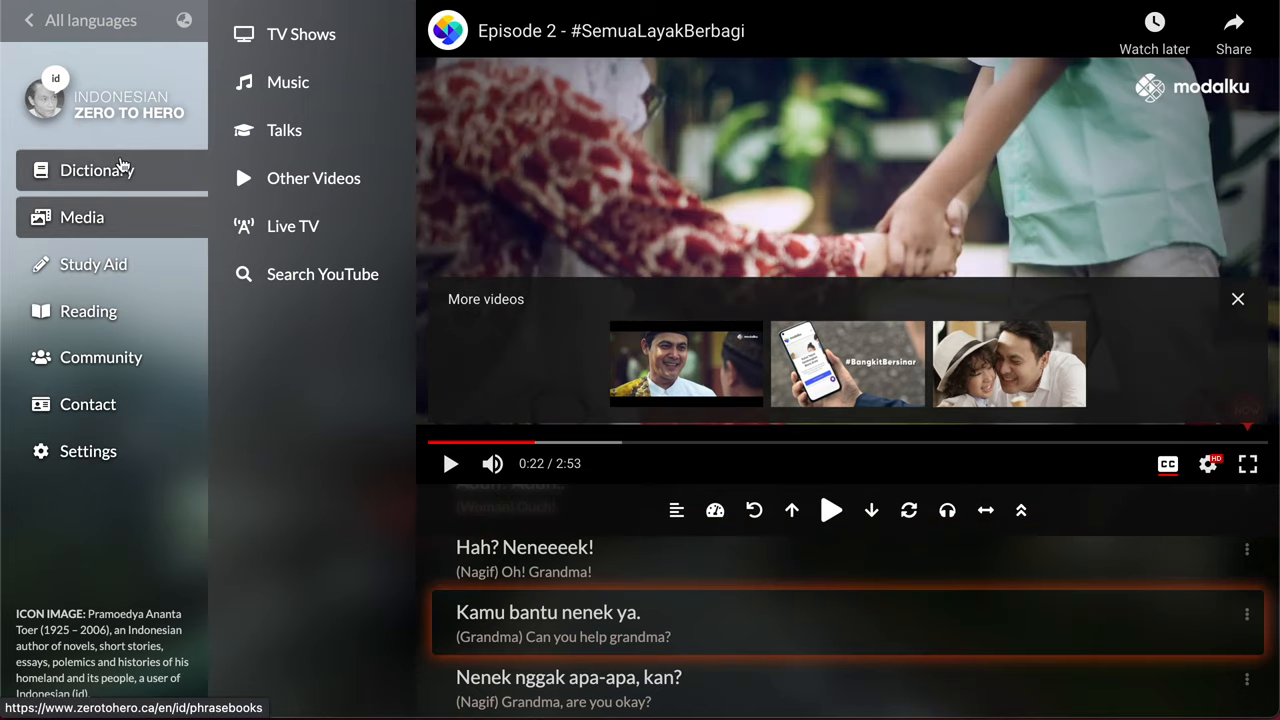
click(96, 168)
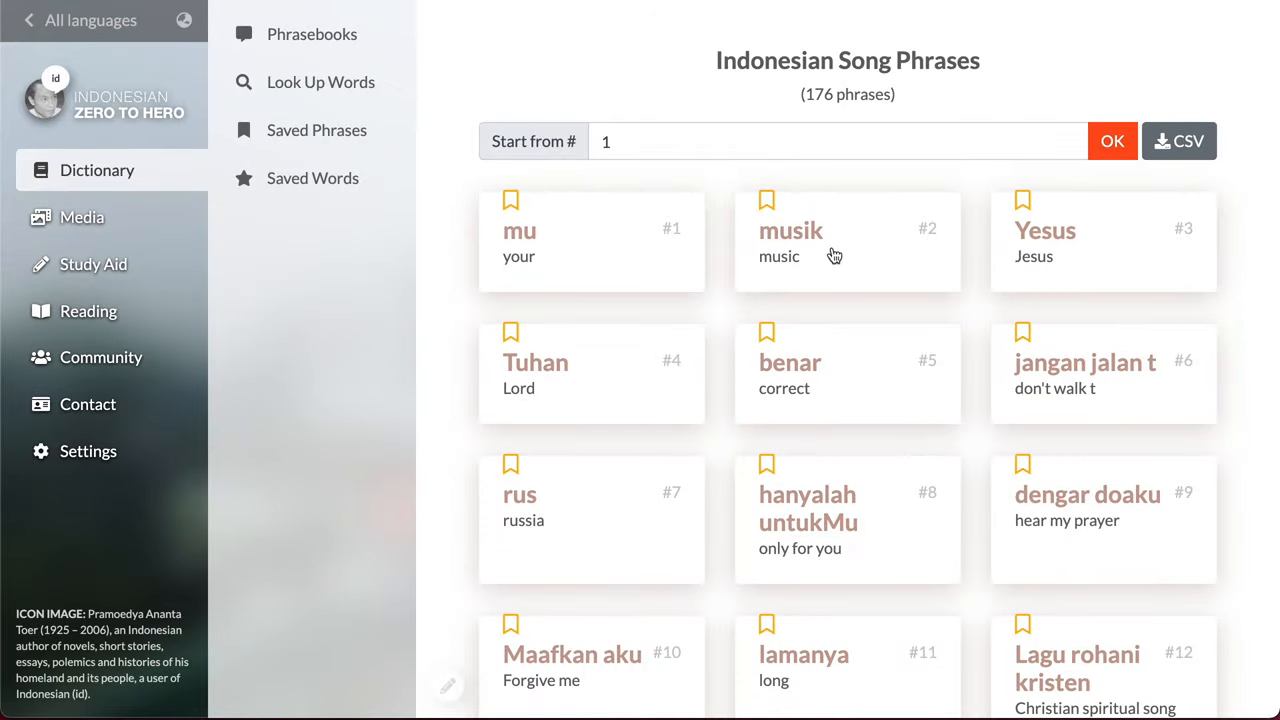
mouse_move(688, 360)
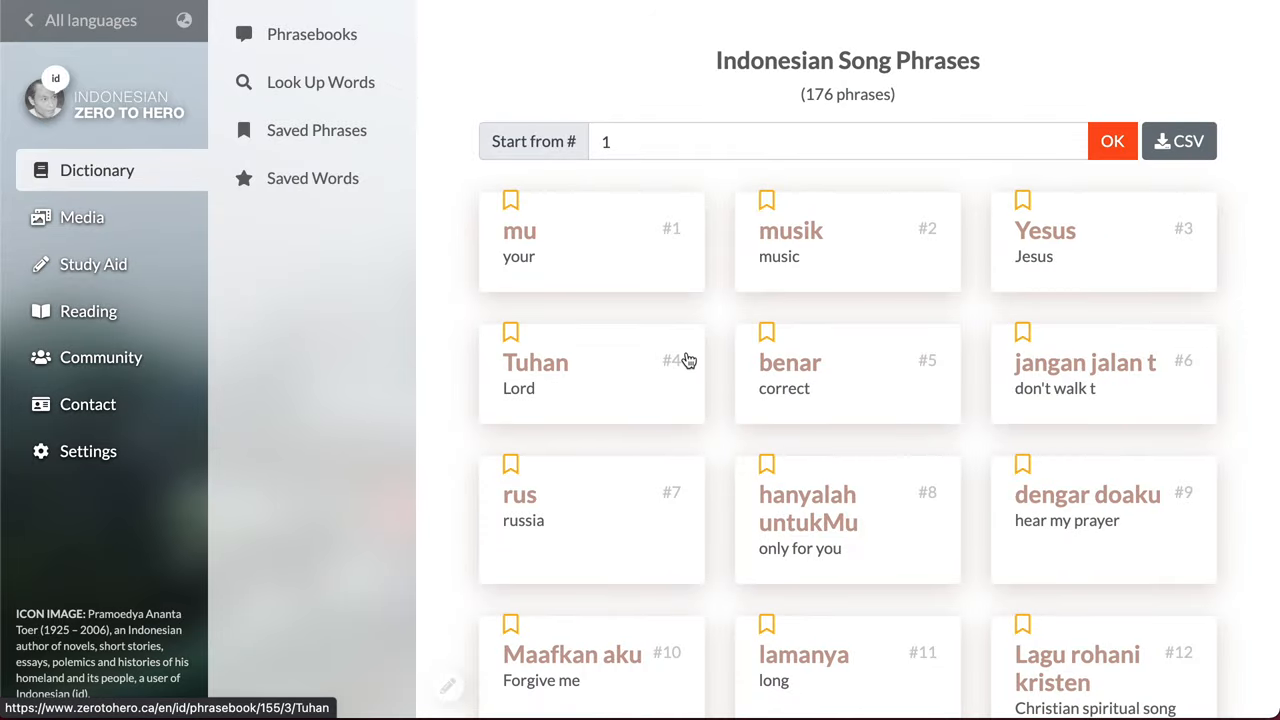
click(788, 362)
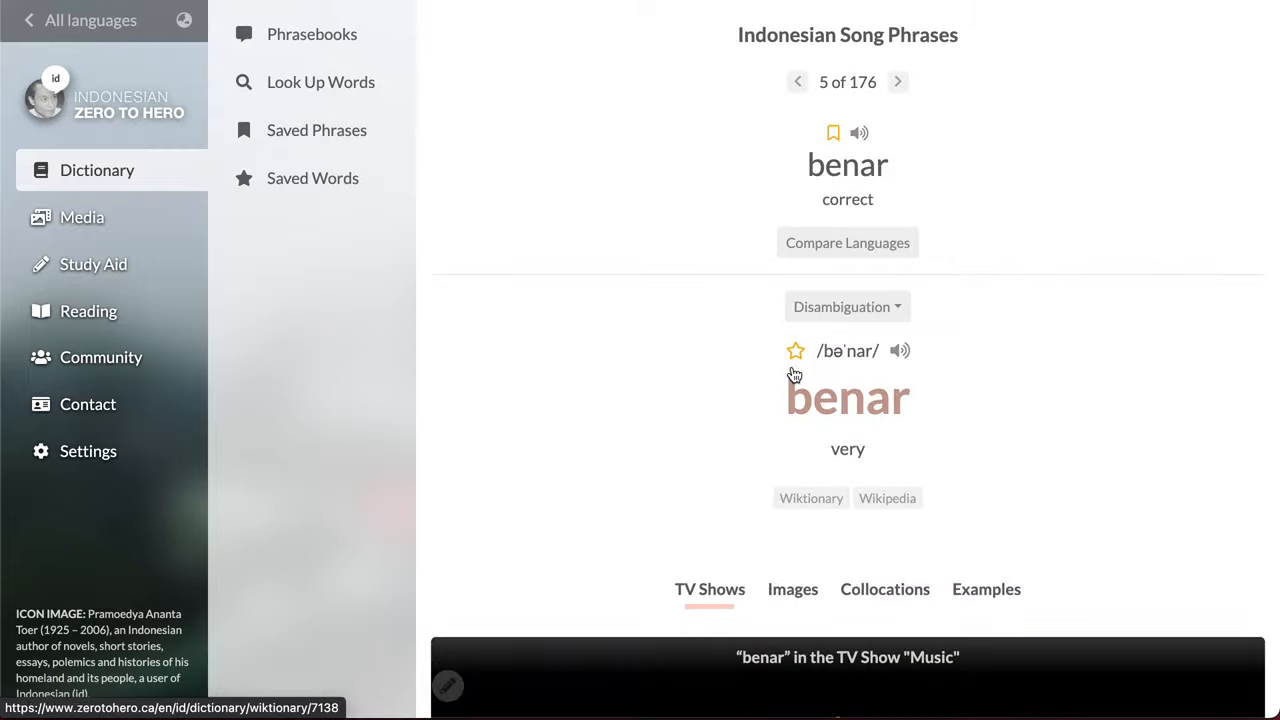
scroll(down, 3)
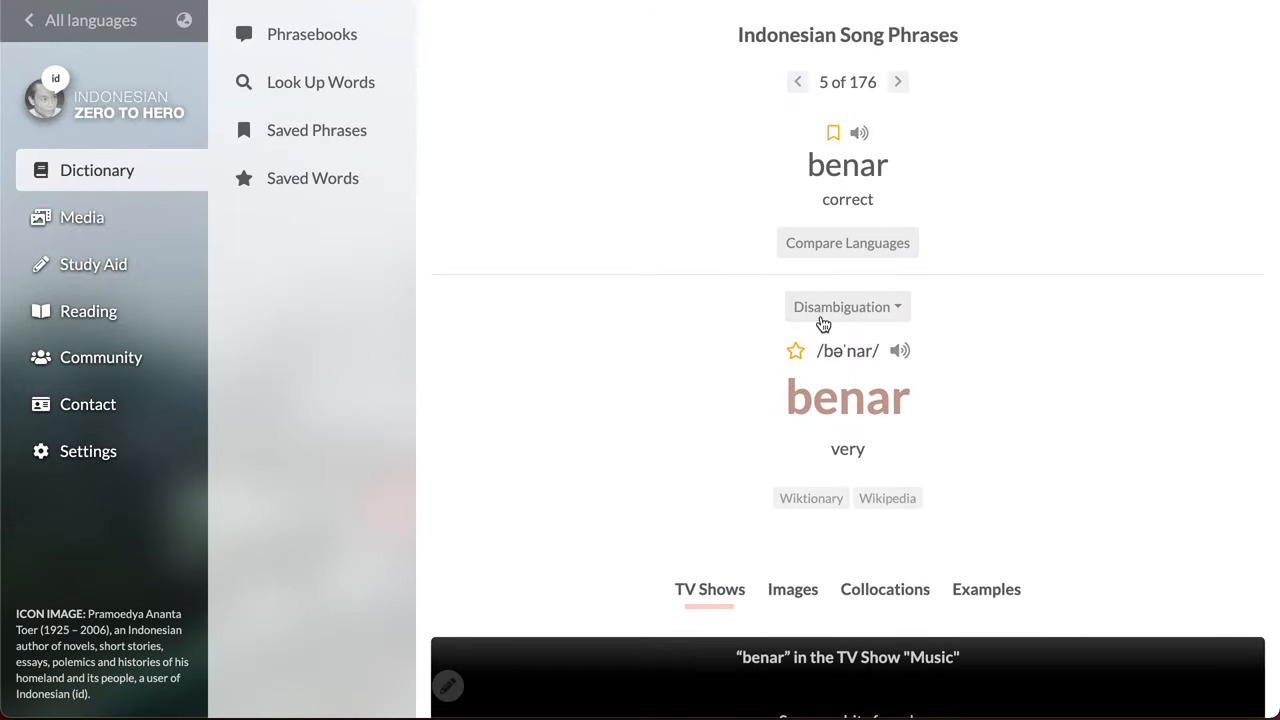
scroll(down, 3)
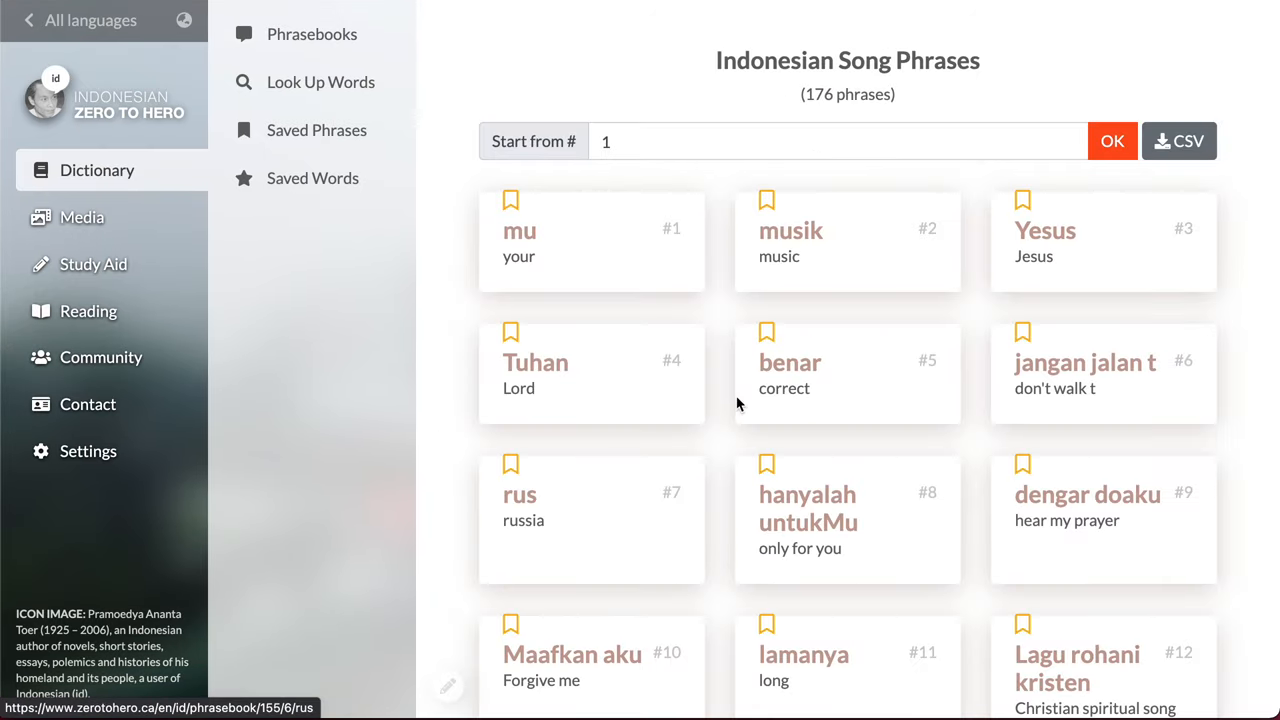
- Open the Indonesian TV Phrases phrasebook, find benar by searching 'be', and play its TV clip
click(312, 34)
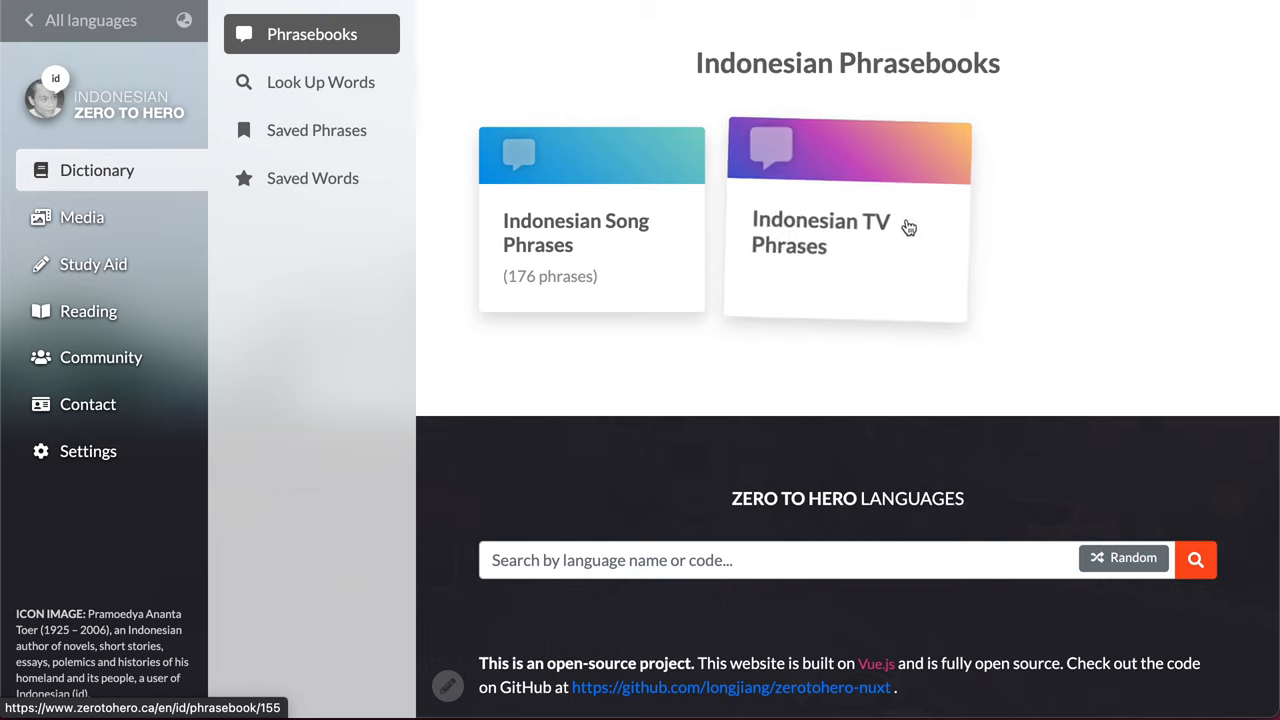
click(848, 232)
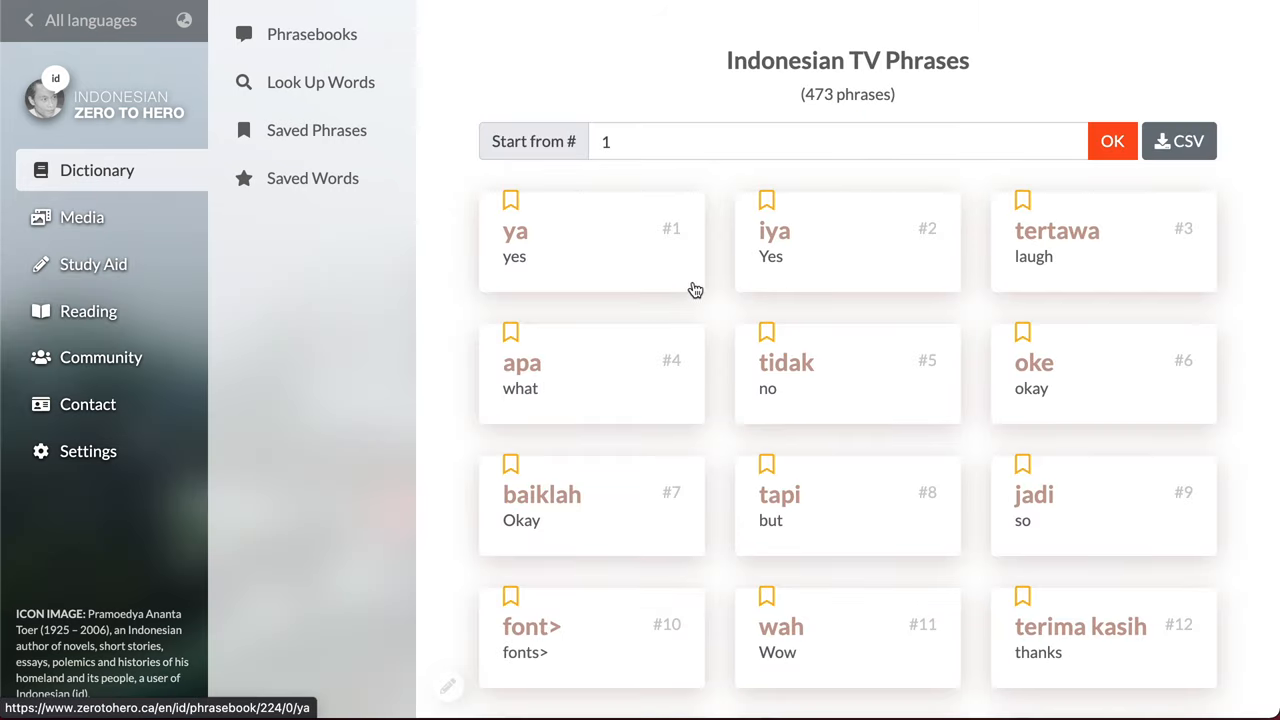
scroll(down, 3)
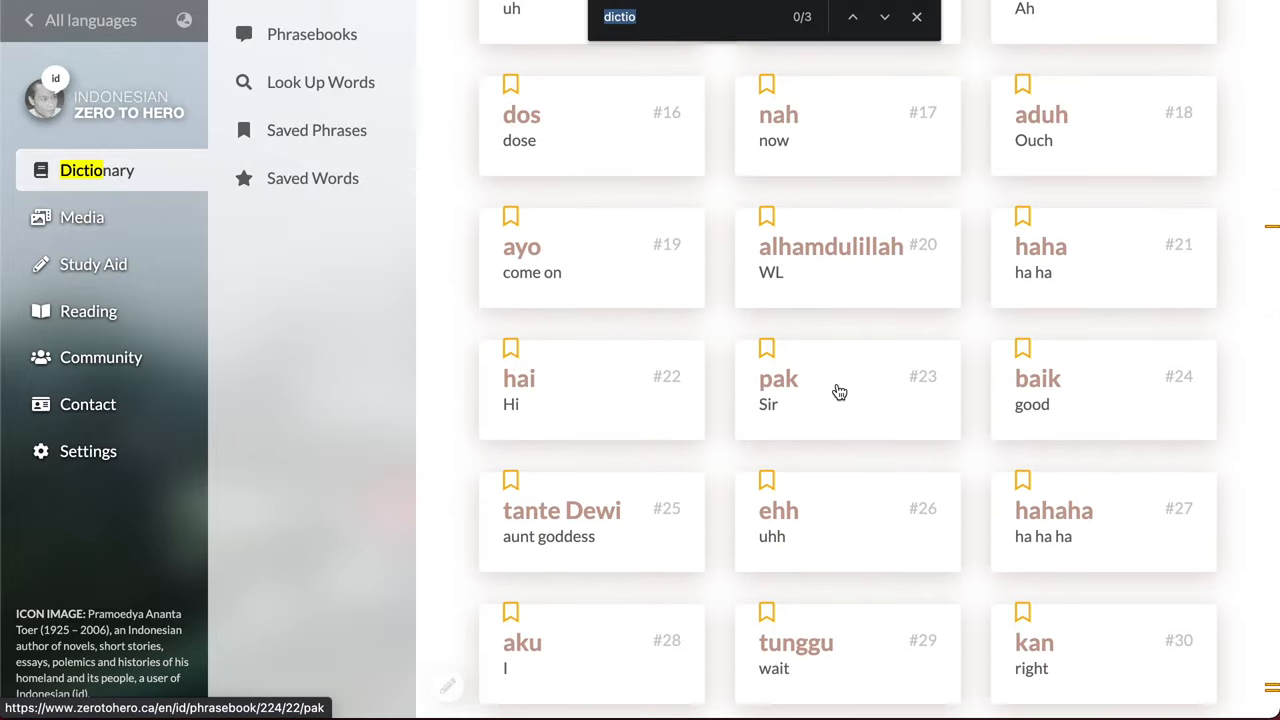
text(be)
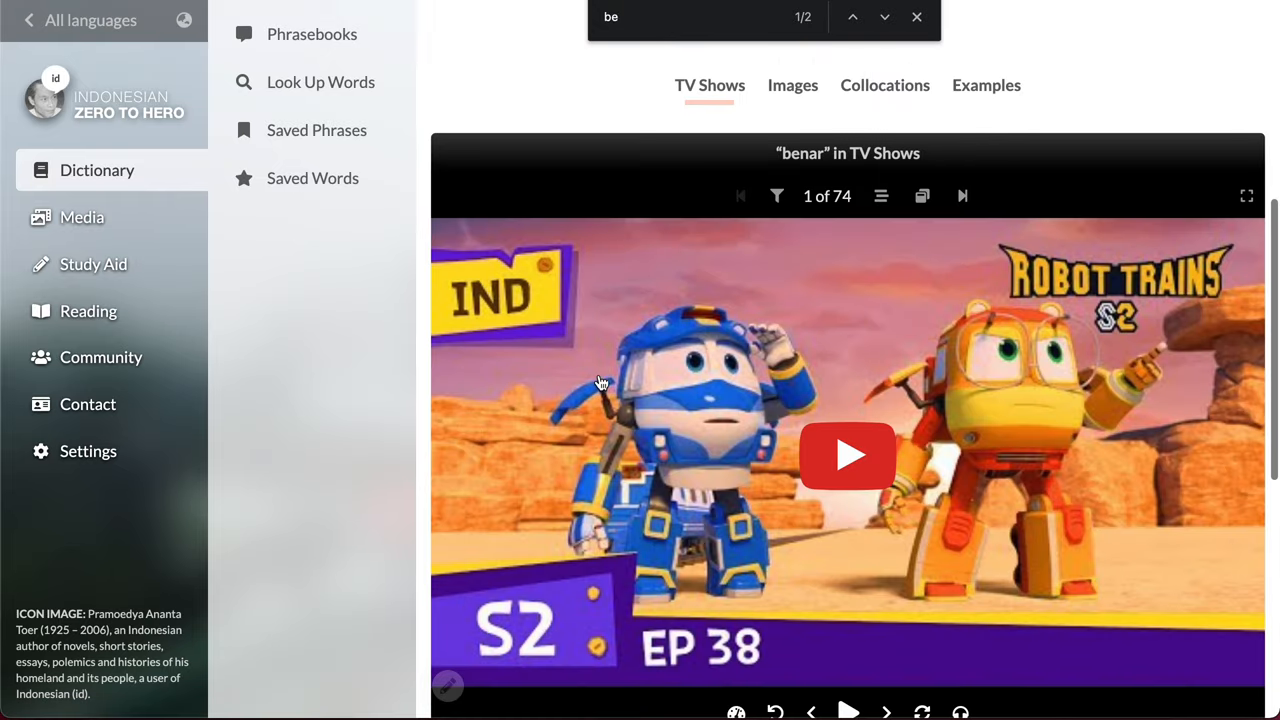
scroll(down, 3)
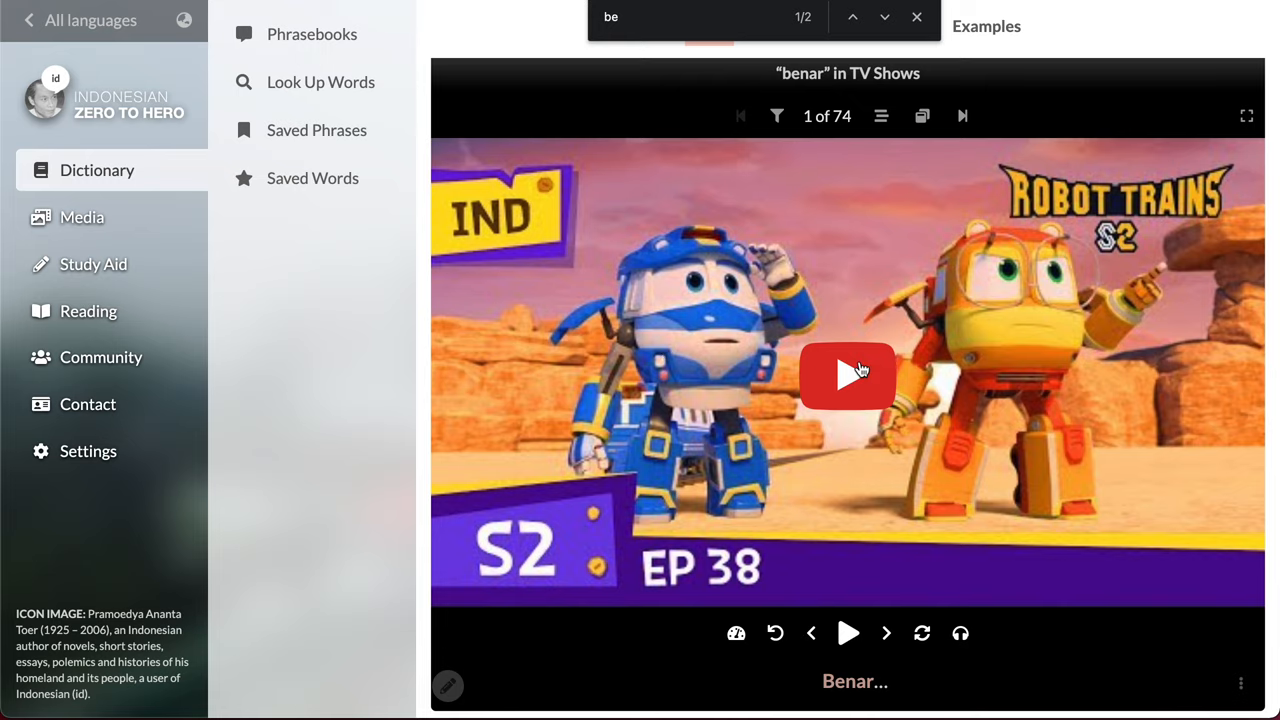
click(848, 376)
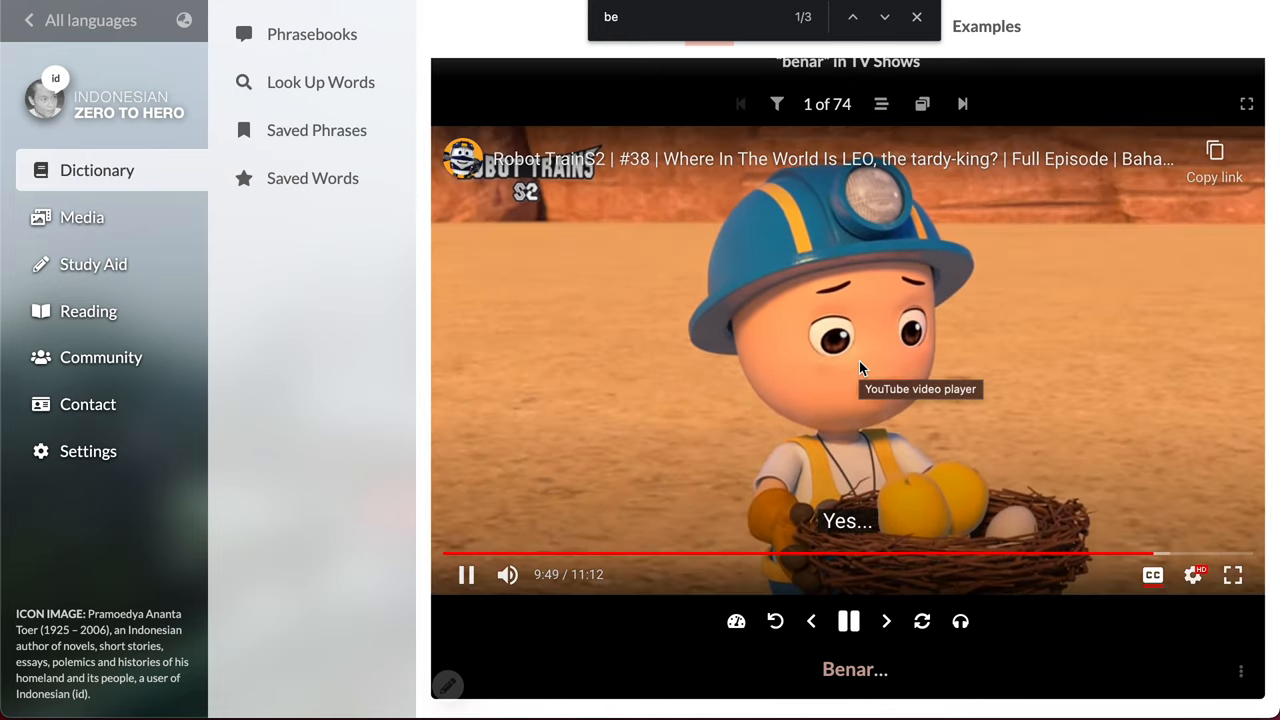
- Step through successive Robot Trains clips where benar is spoken, up to the fourth of 74
click(962, 104)
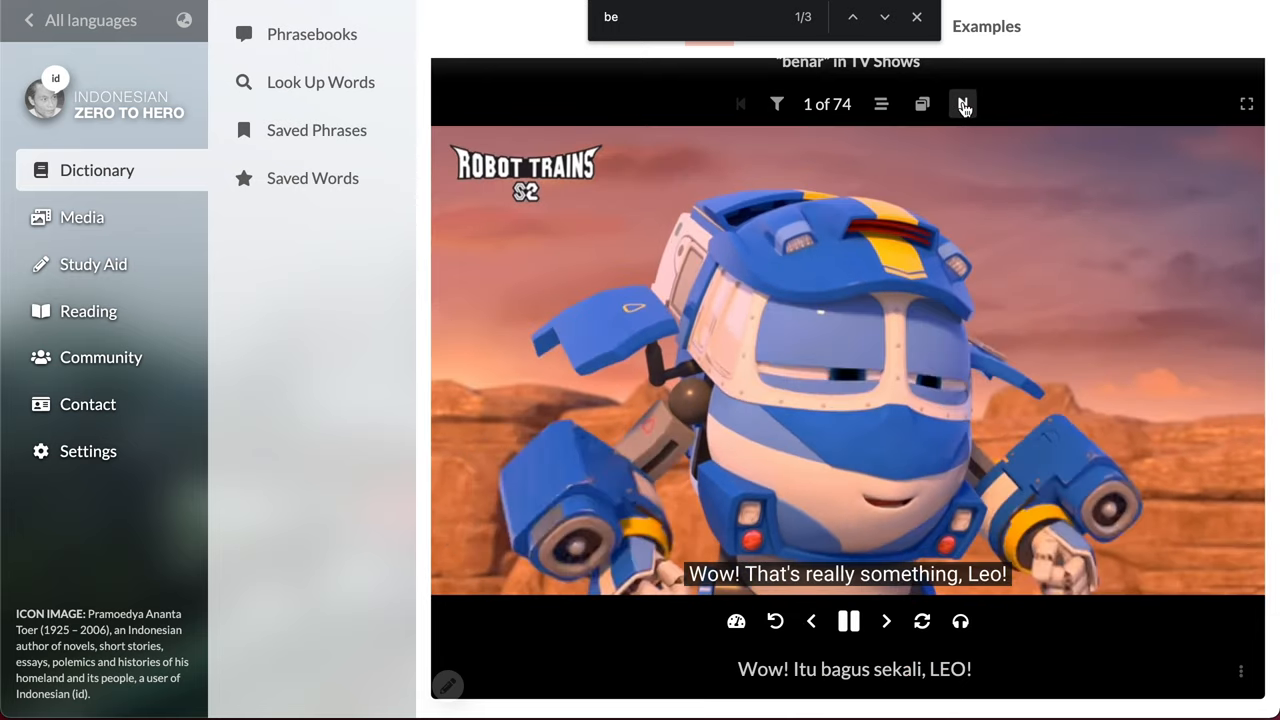
click(962, 104)
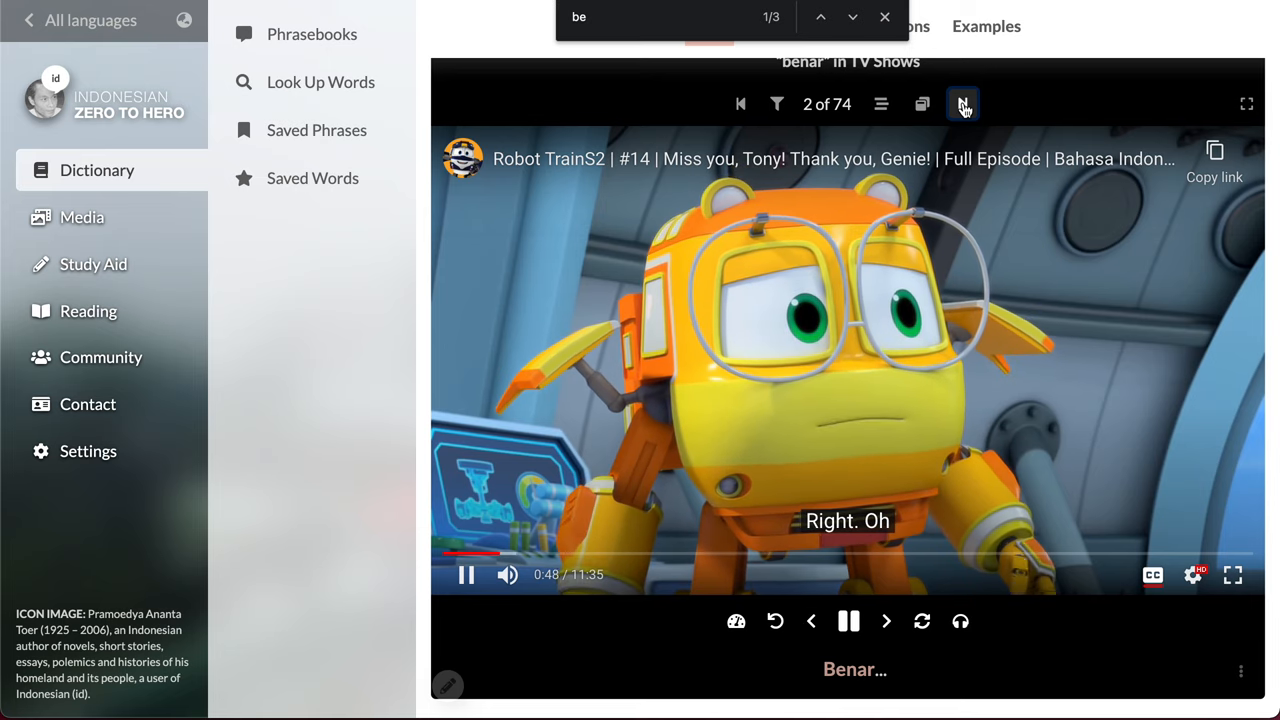
click(960, 104)
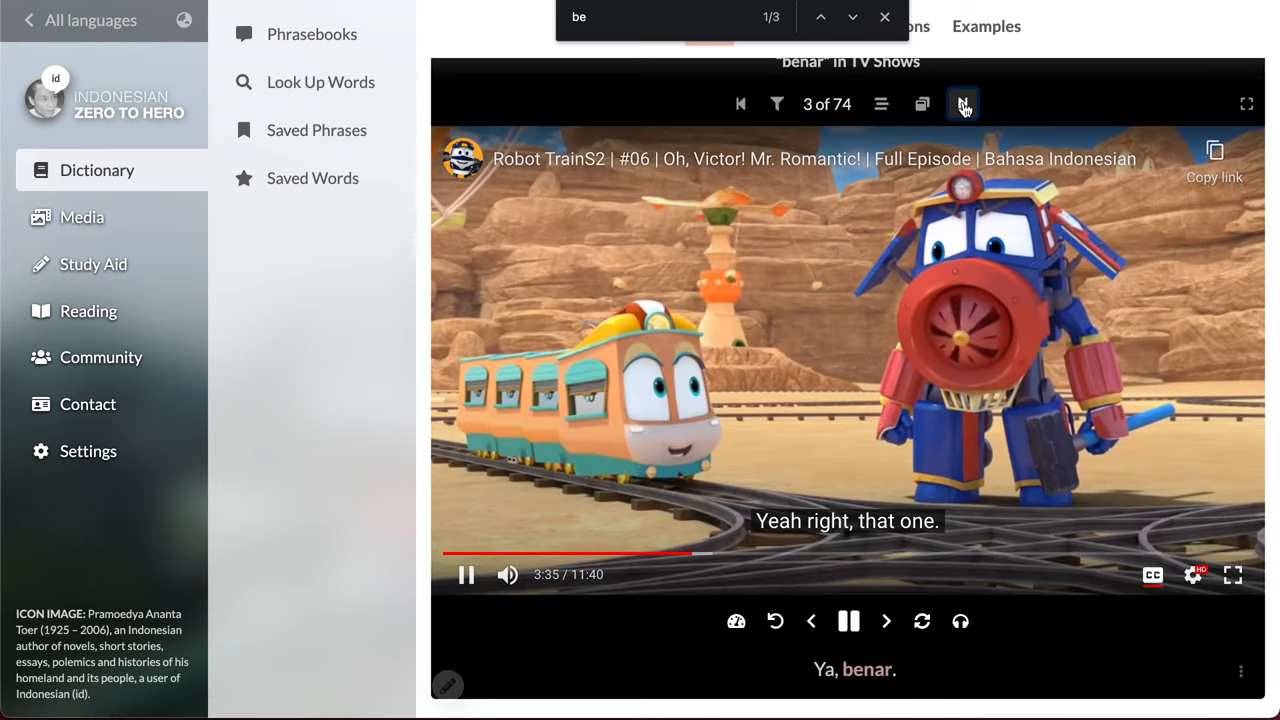
click(964, 104)
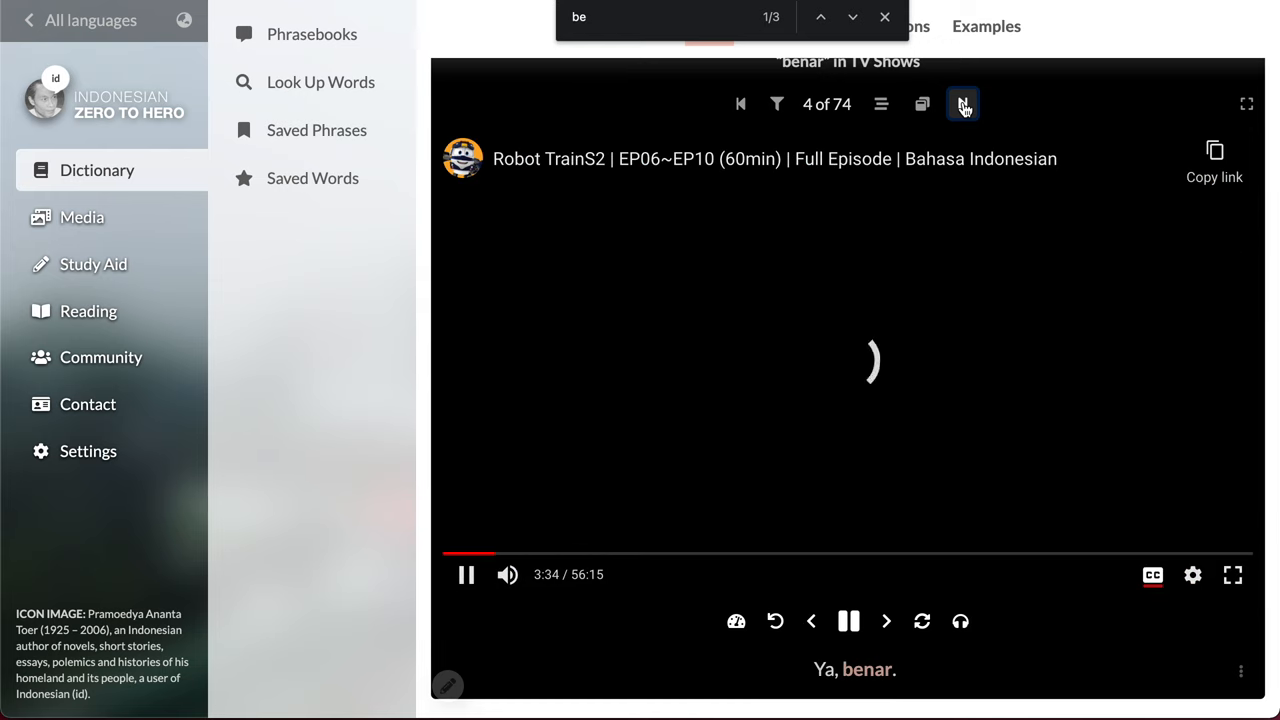
click(848, 620)
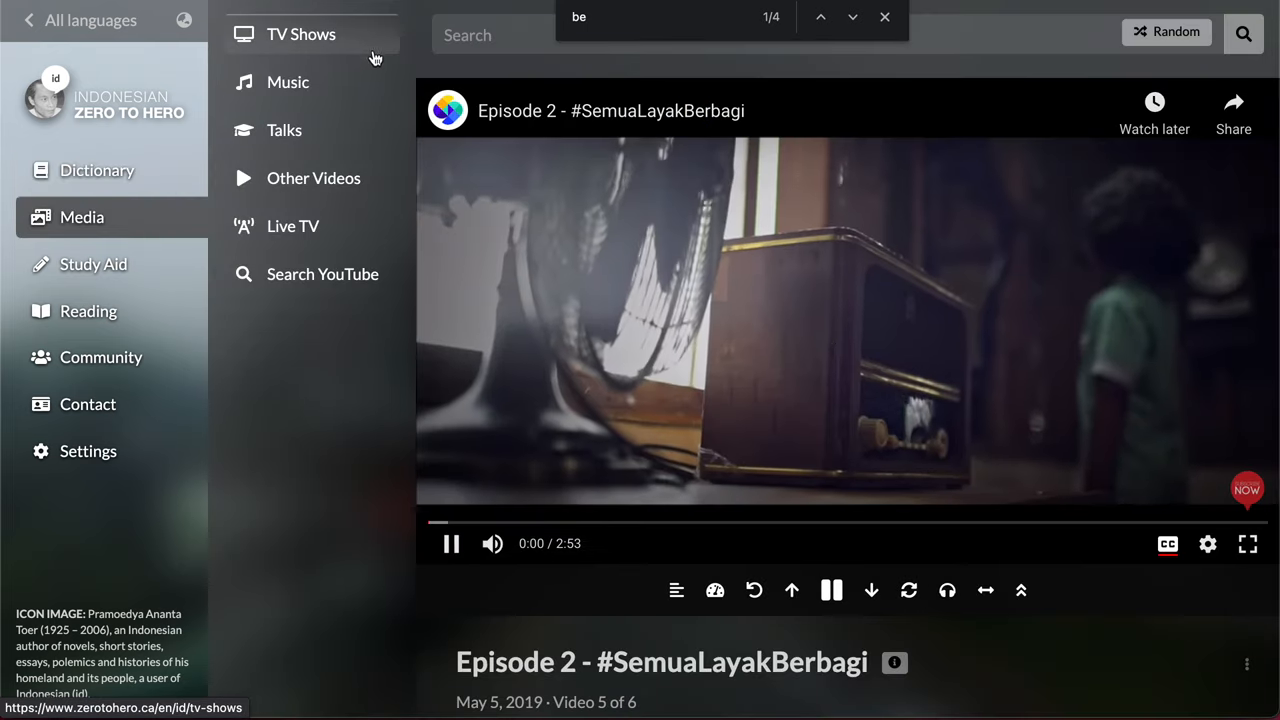
- Open Indonesian Live TV and start watching the CNBC Indonesia broadcast
click(292, 226)
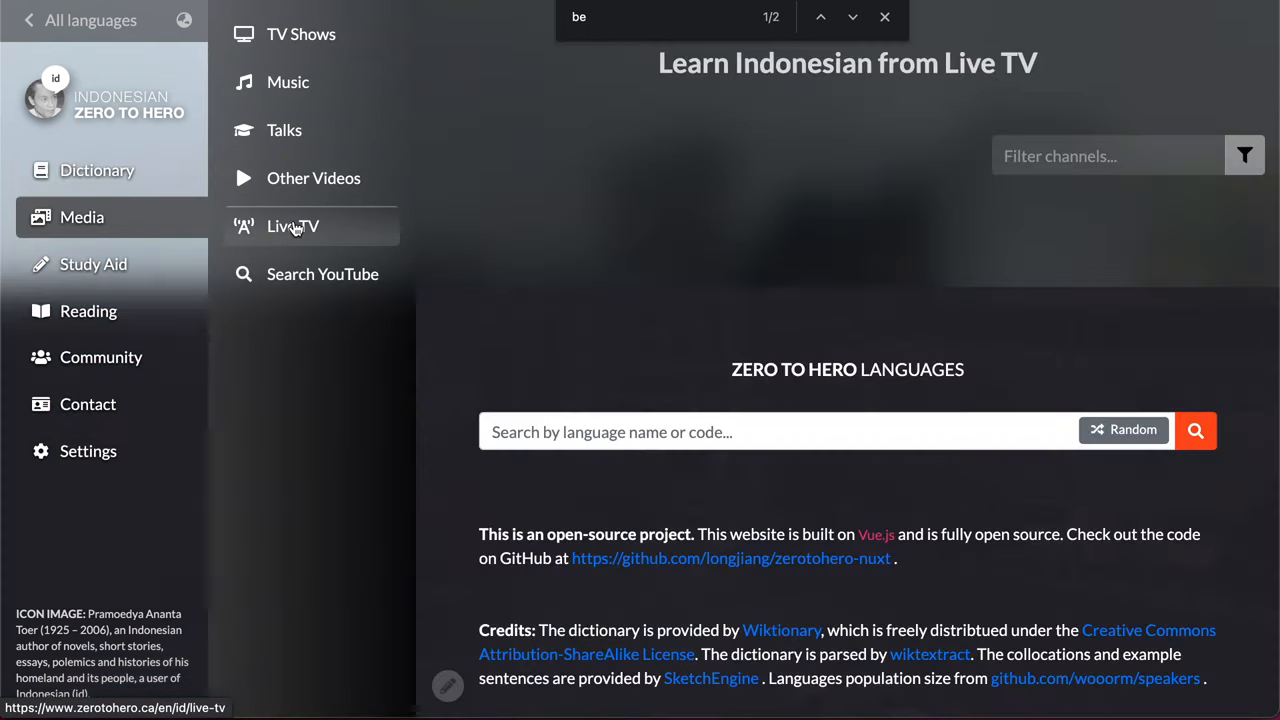
click(292, 224)
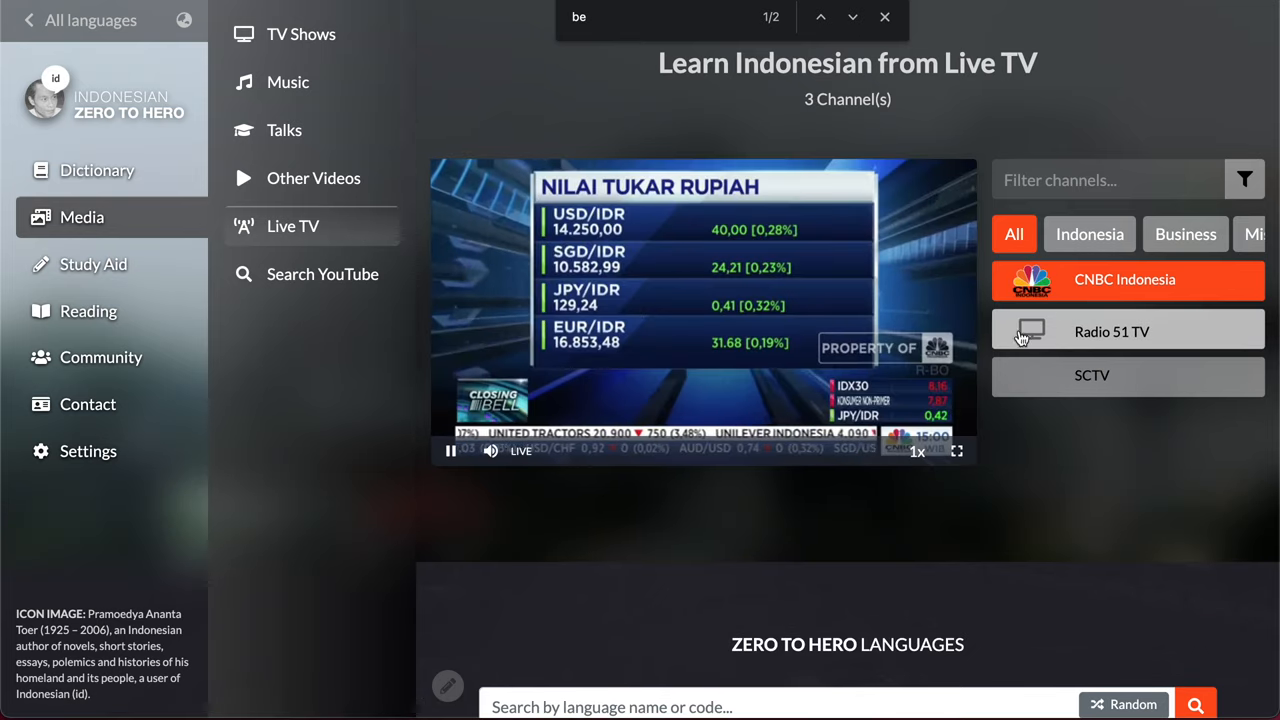
mouse_move(668, 292)
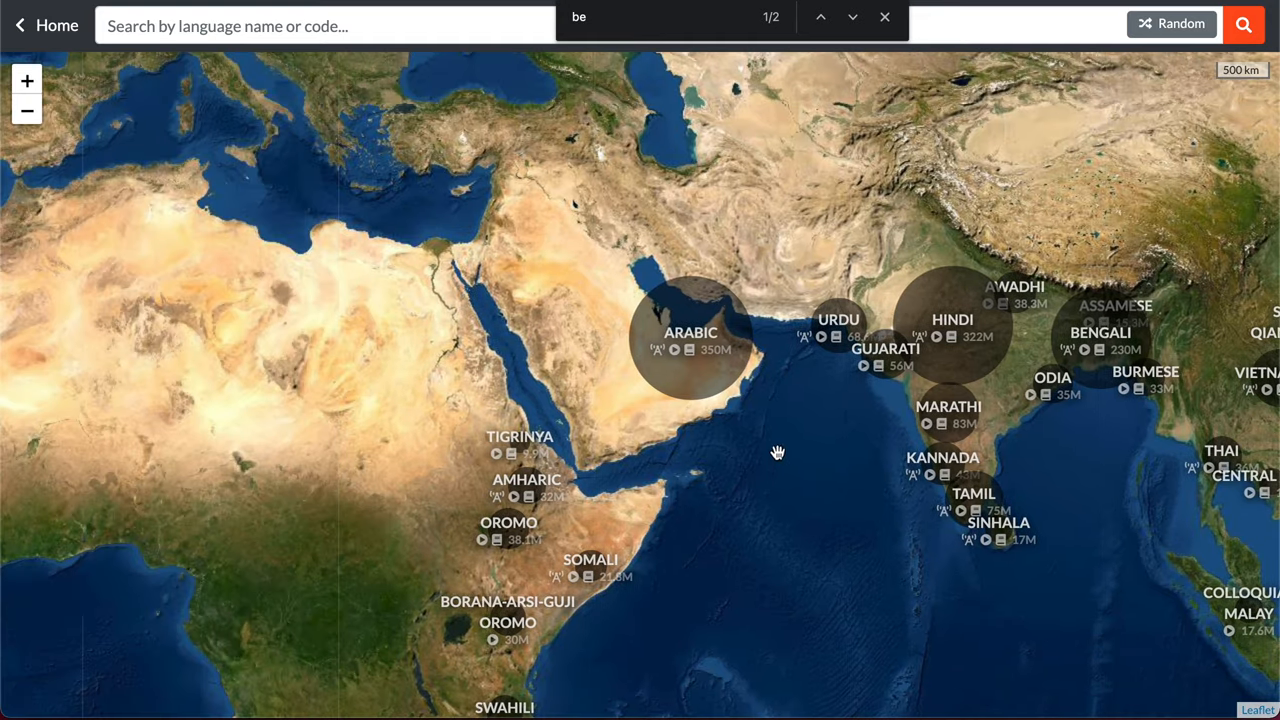
- Pan the world language map over to Europe
drag(778, 452, 438, 216)
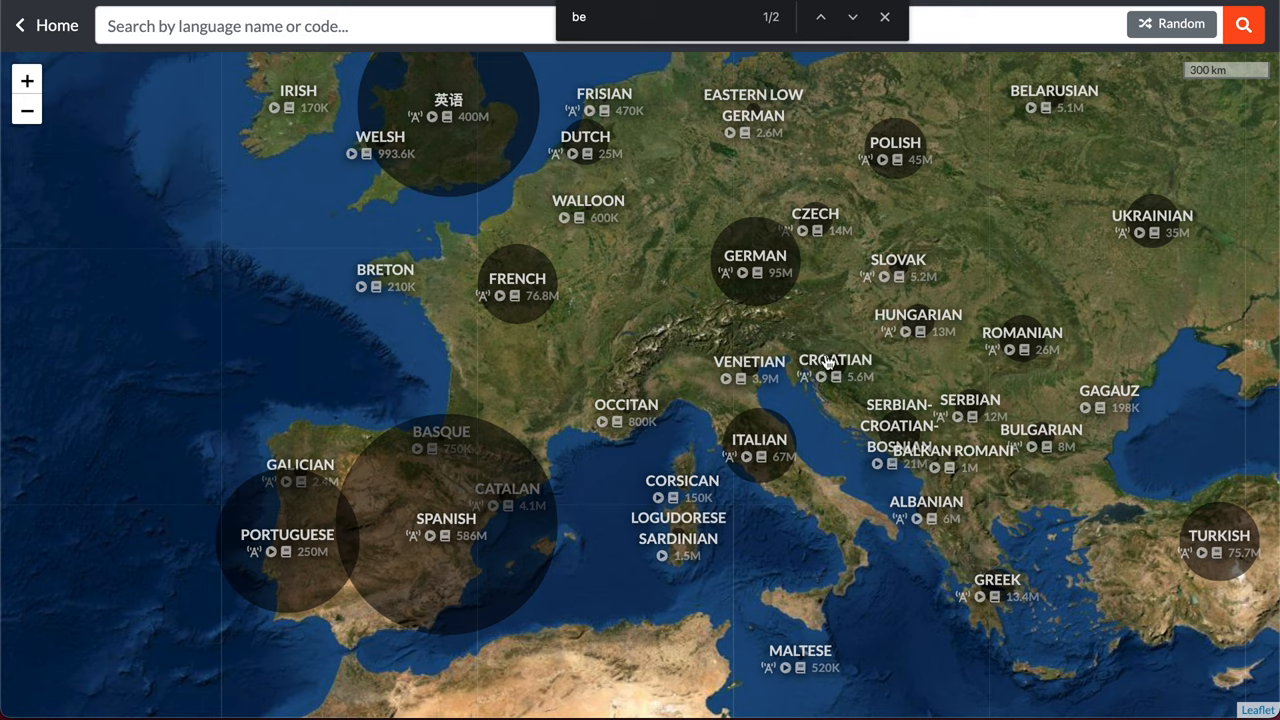
mouse_move(608, 254)
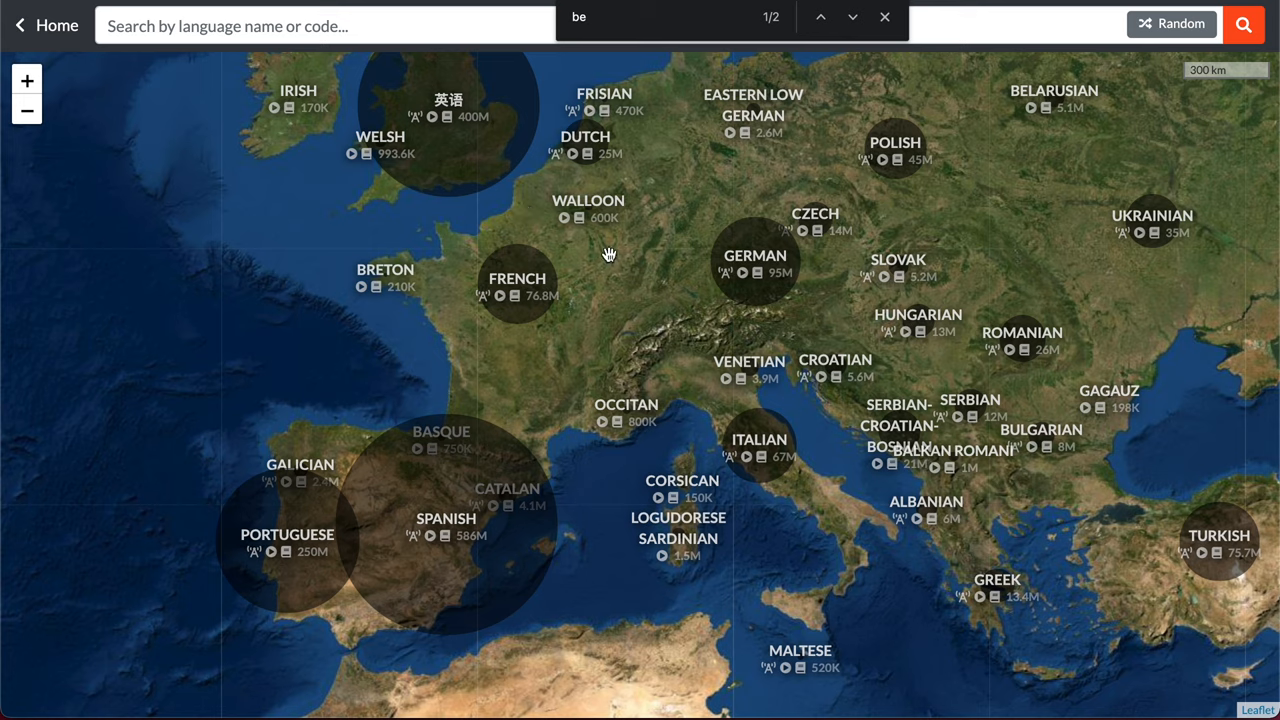
mouse_move(476, 364)
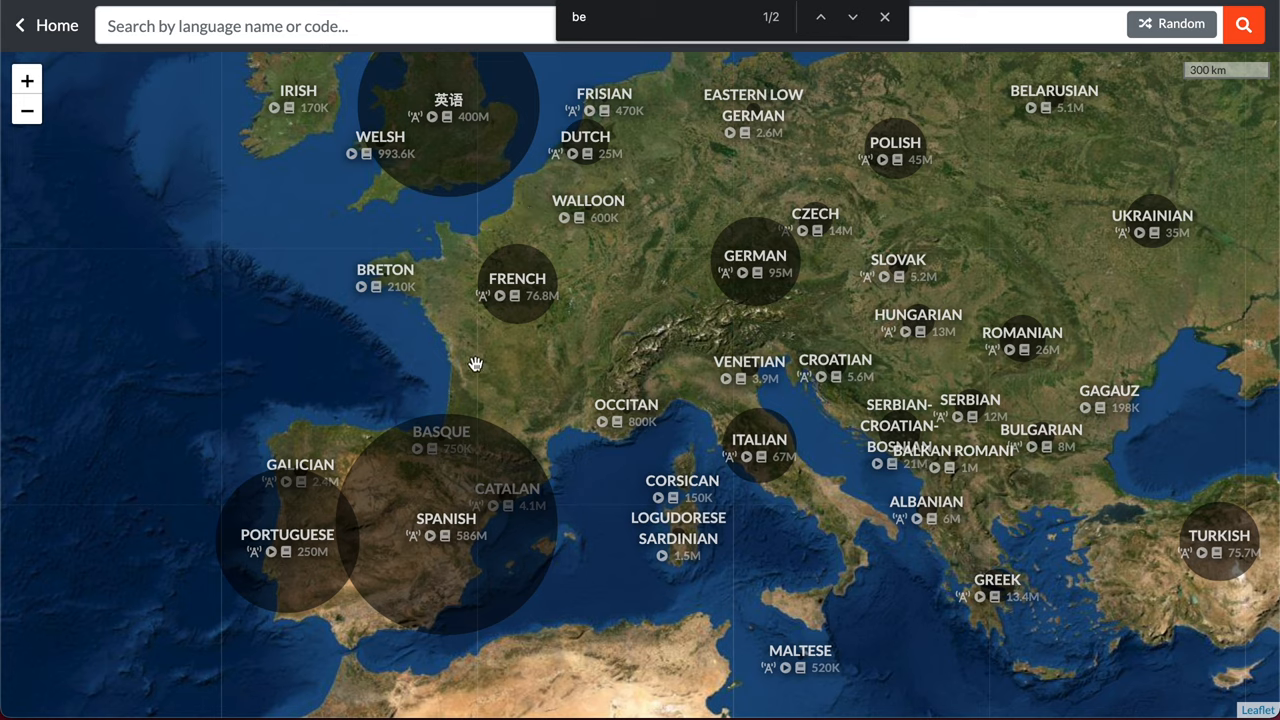
mouse_move(516, 464)
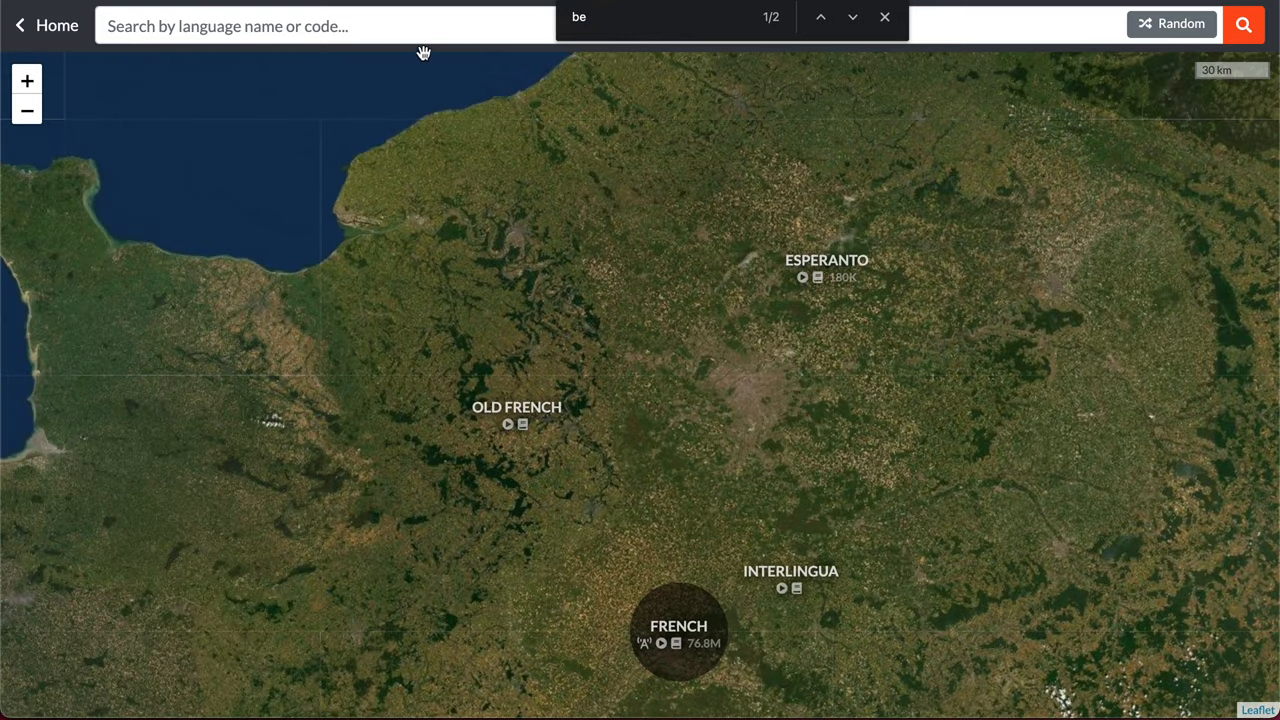
- Search 'bret' to reach Breton, play Alan Stivell's "Let The Plinn" and look up steredenn (star)
text(bret)
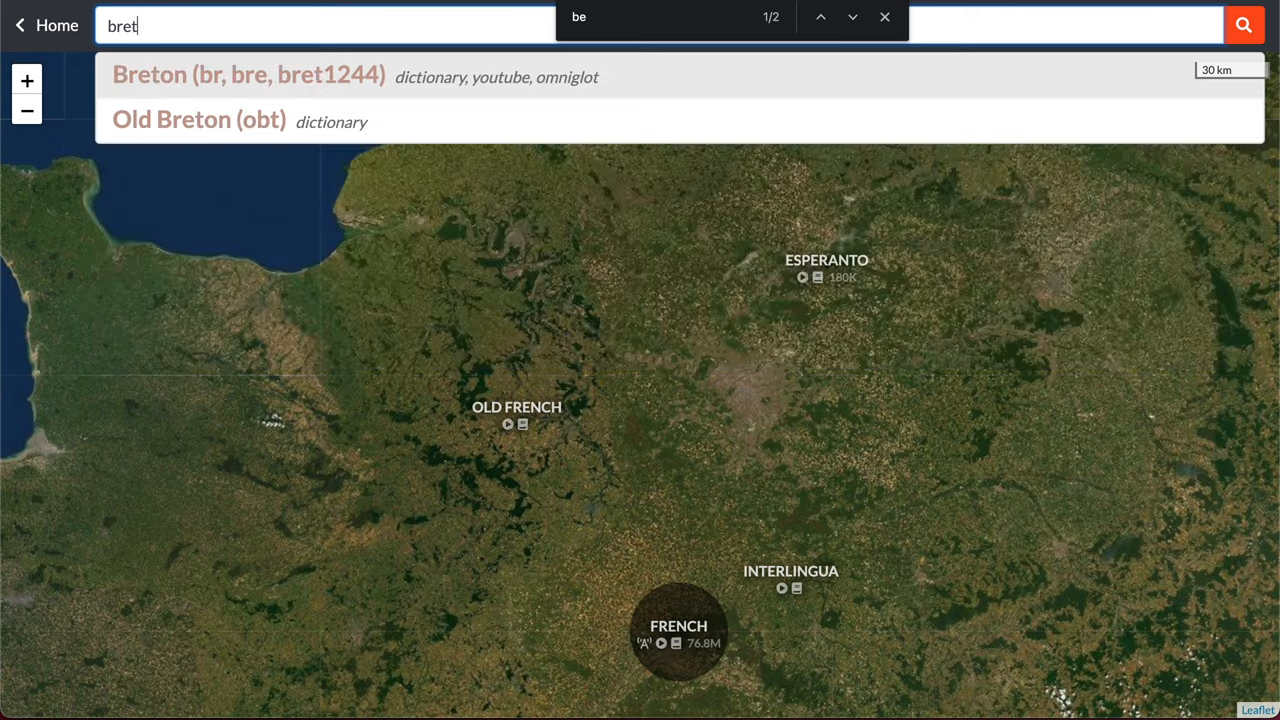
click(248, 76)
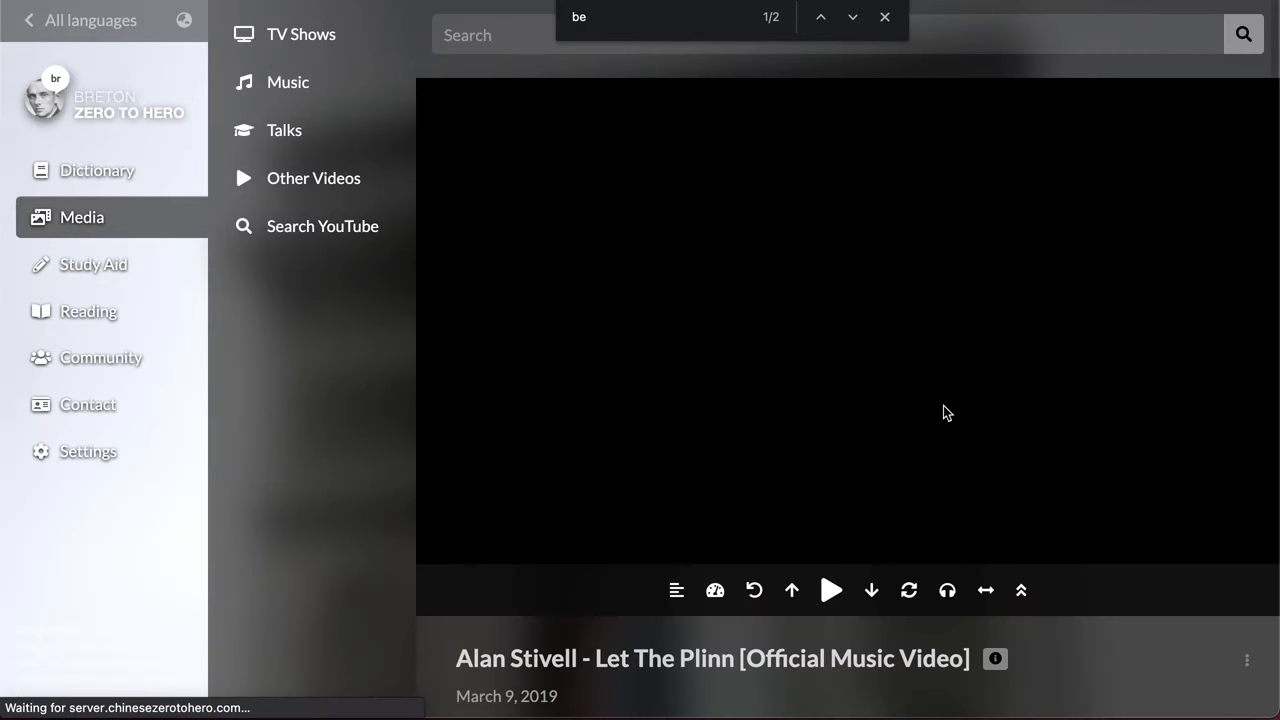
click(832, 590)
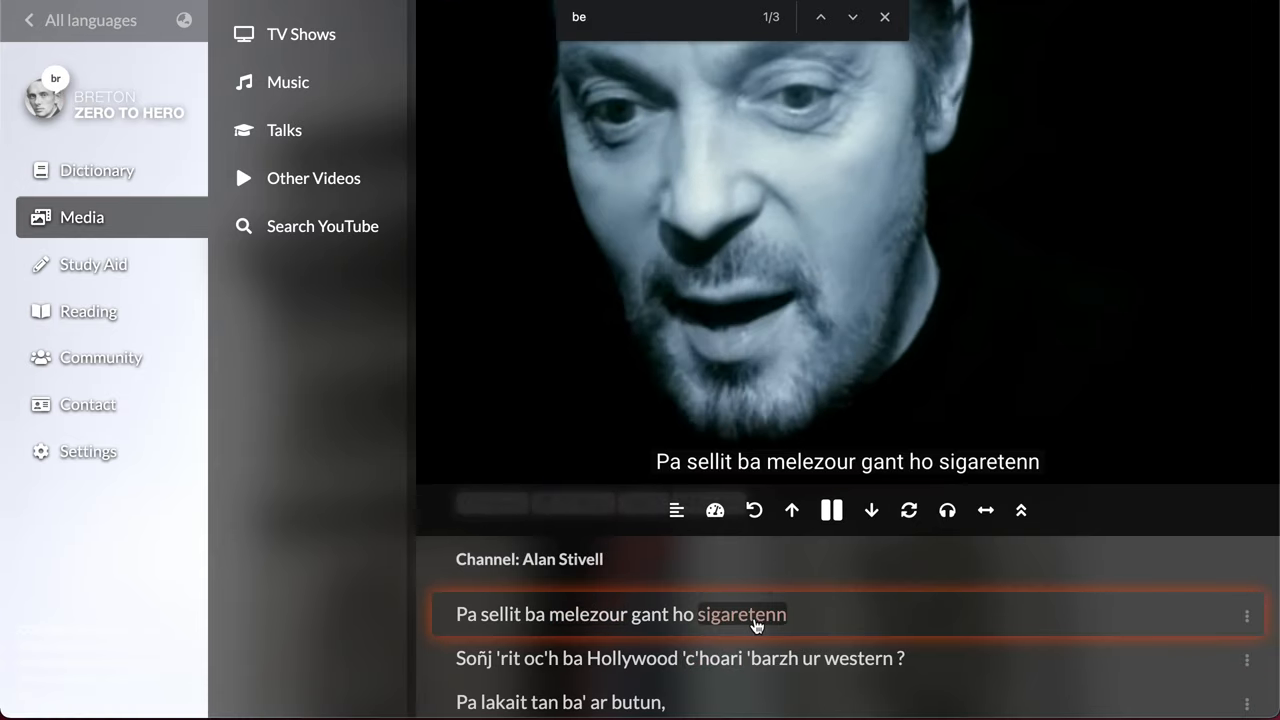
click(742, 614)
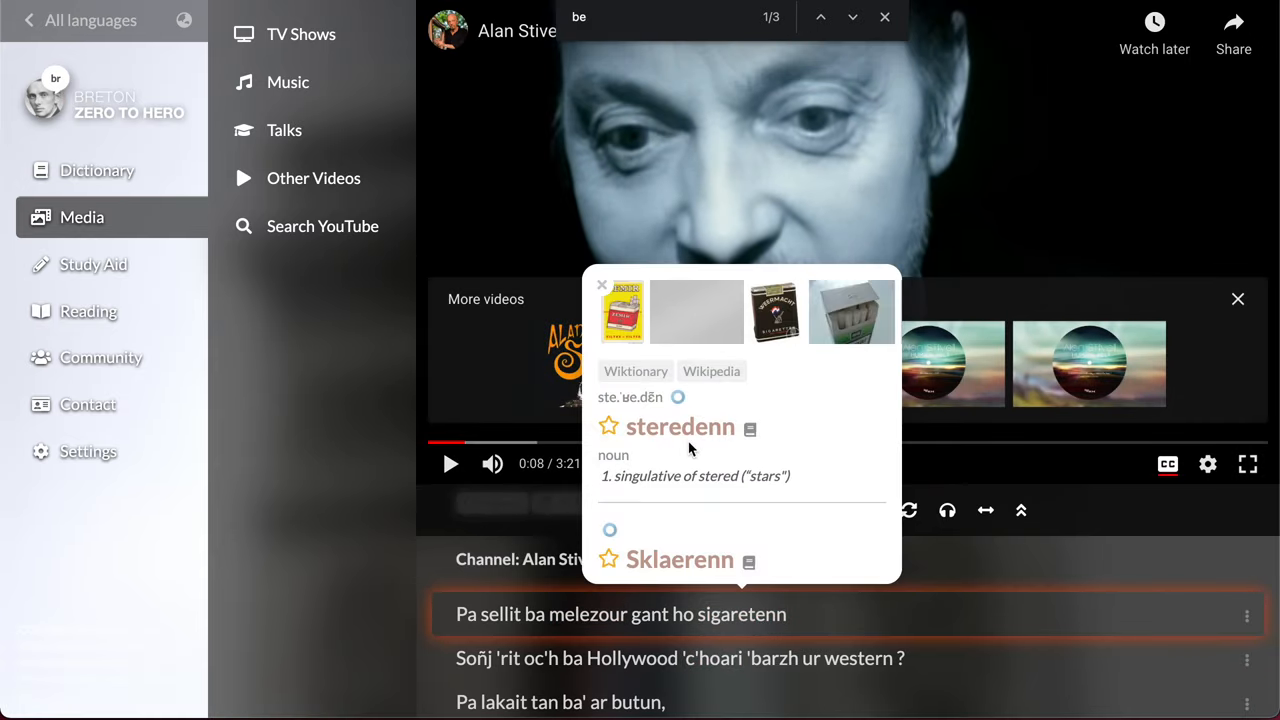